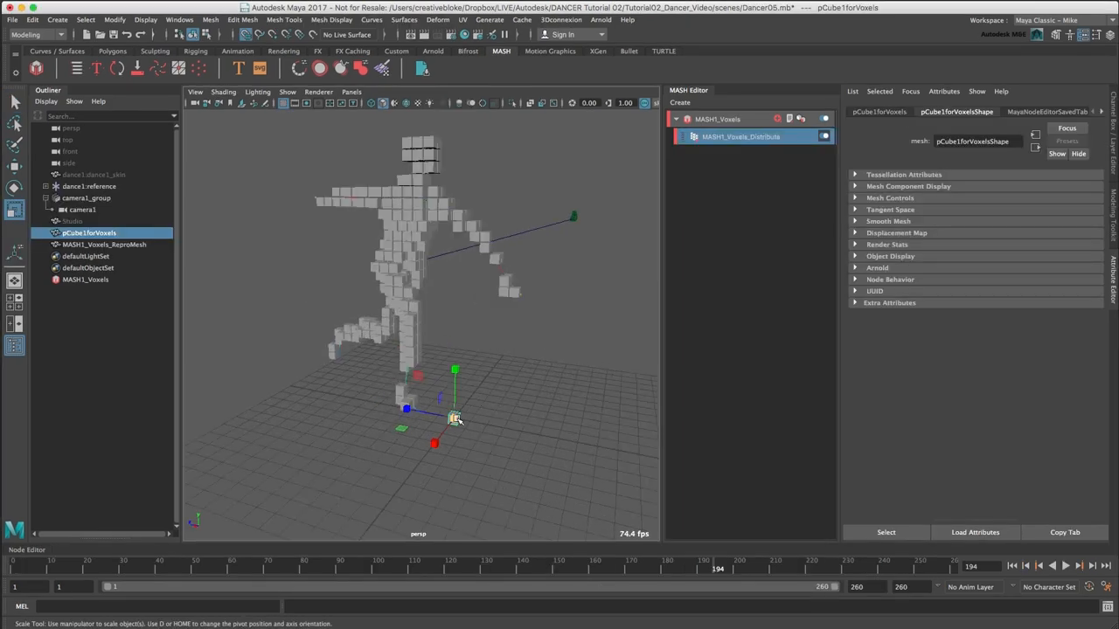
Load the voxelexample.mb scene containing the sphere and the MASH1 network.
left_click_drag(441, 399, 406, 409)
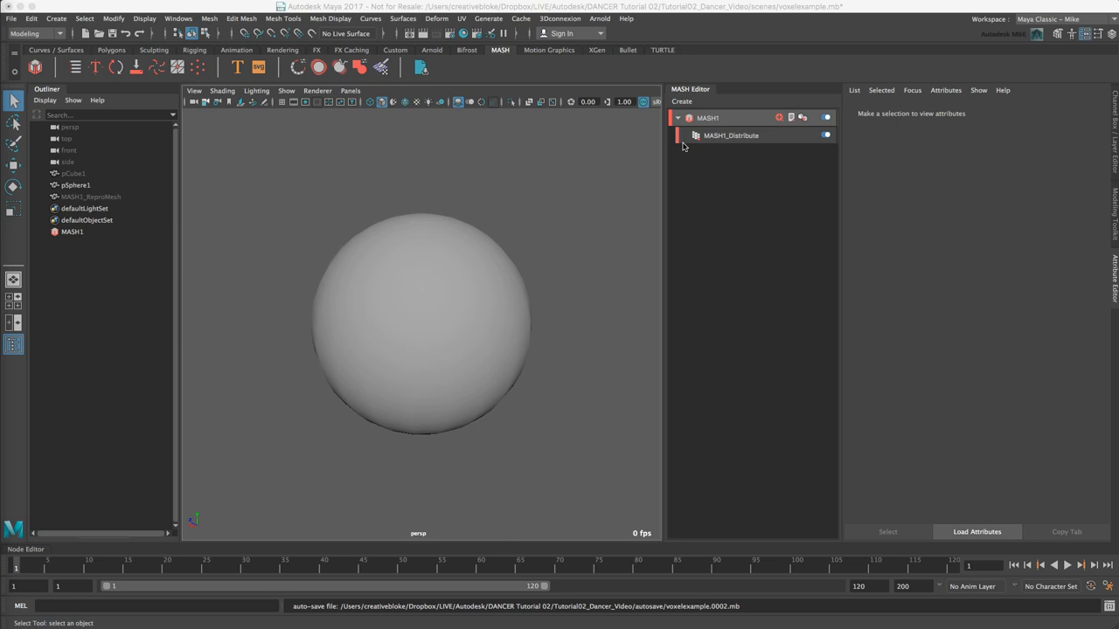
mouse_move(595, 335)
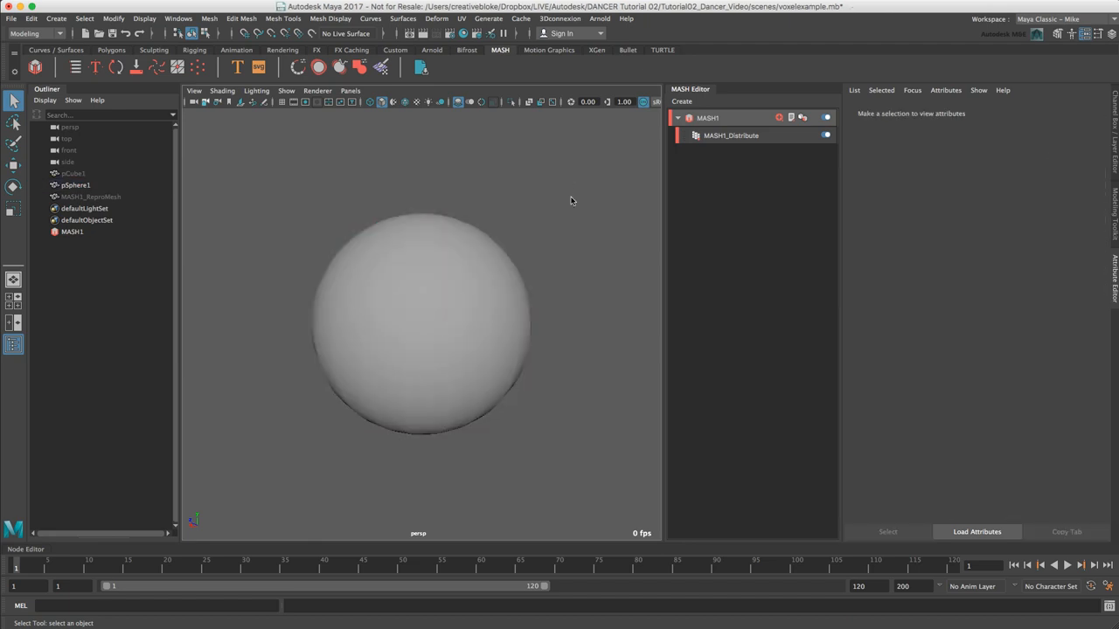
mouse_move(441, 330)
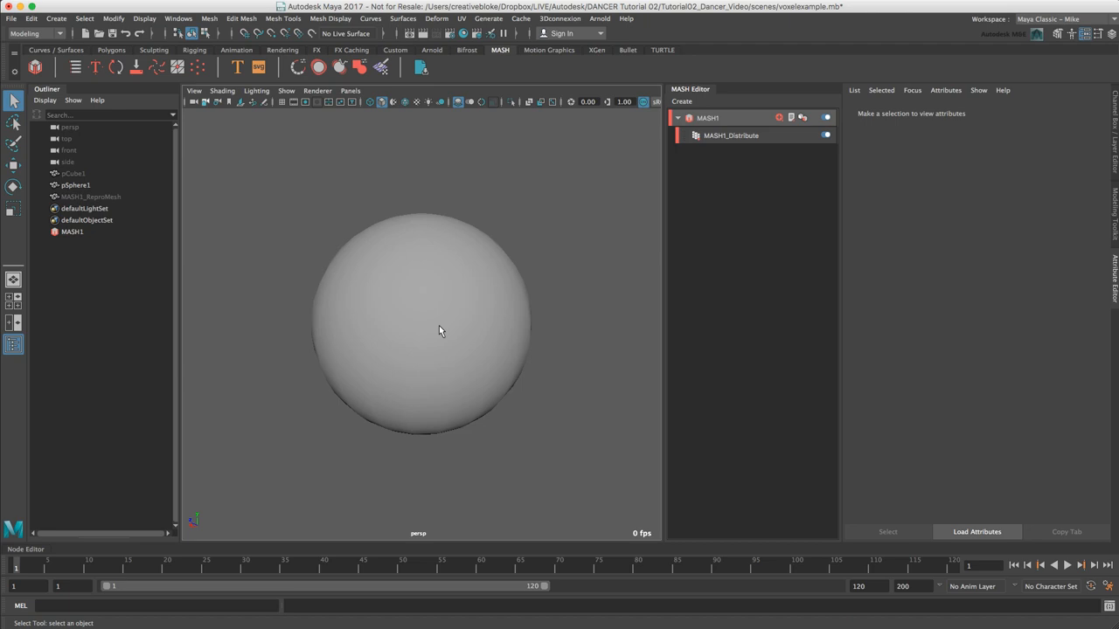
mouse_move(563, 186)
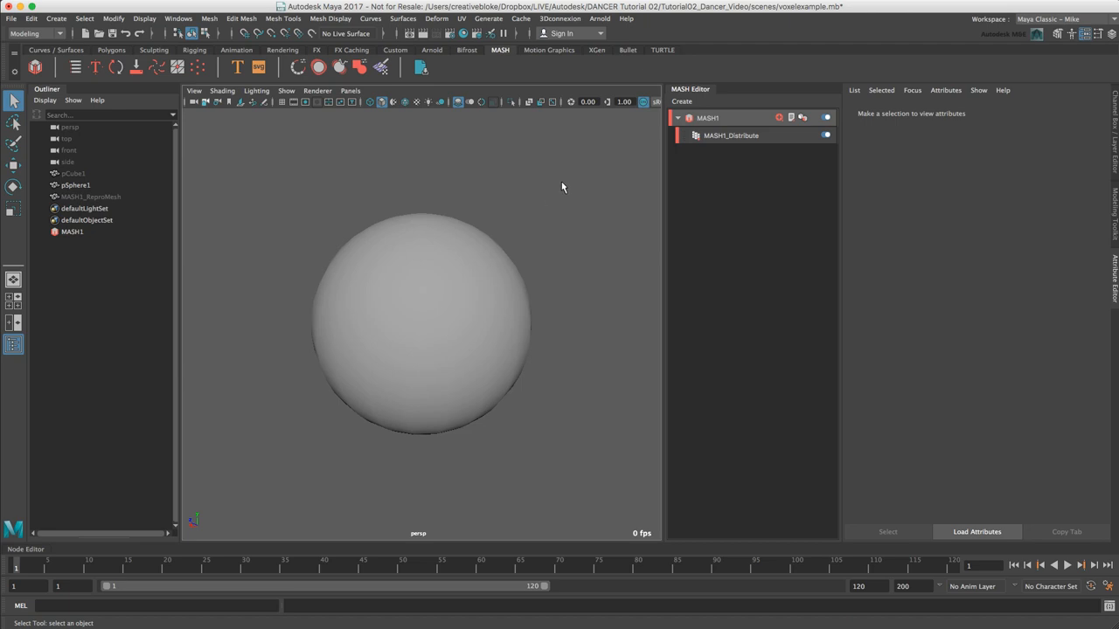
Hide pSphere1 and show MASH1_ReproMesh so only the voxel cube version remains visible.
left_click(75, 185)
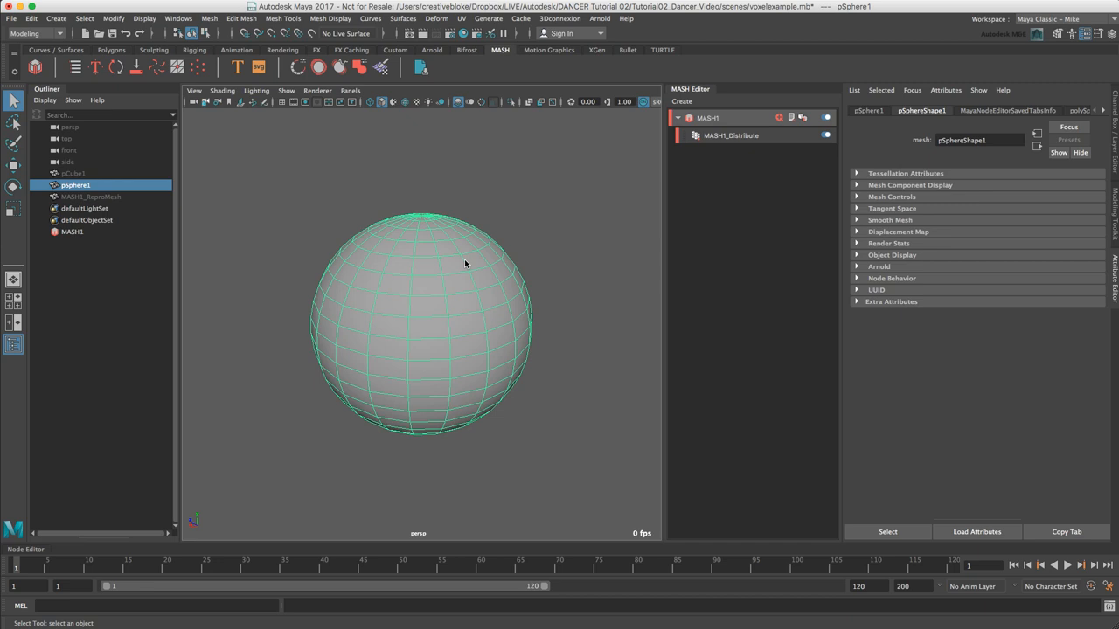
key("ctrl+h")
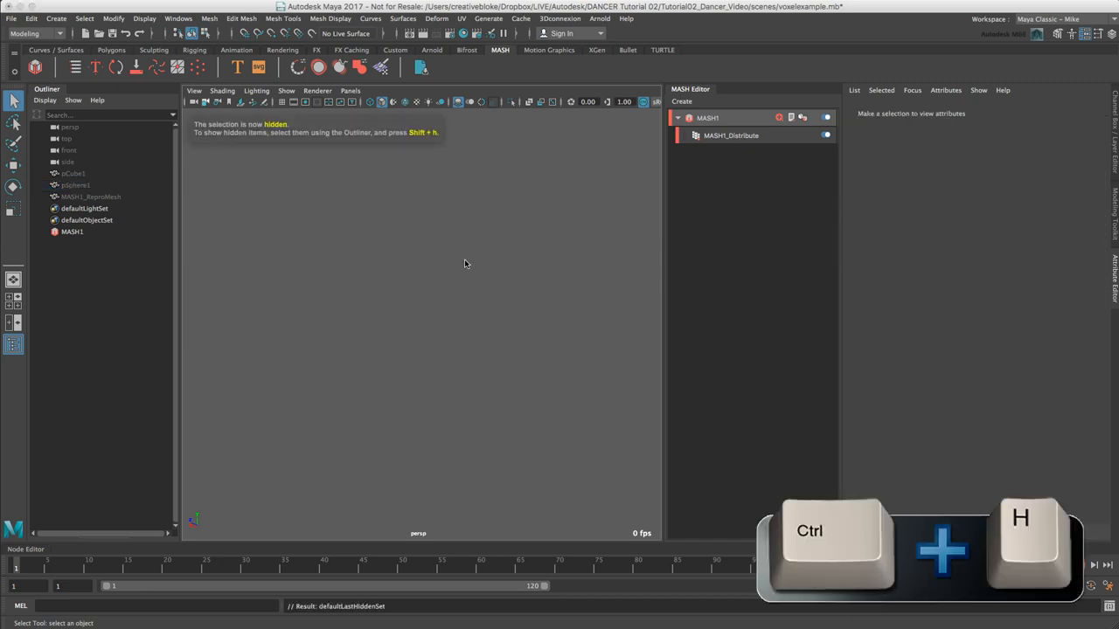
left_click(91, 196)
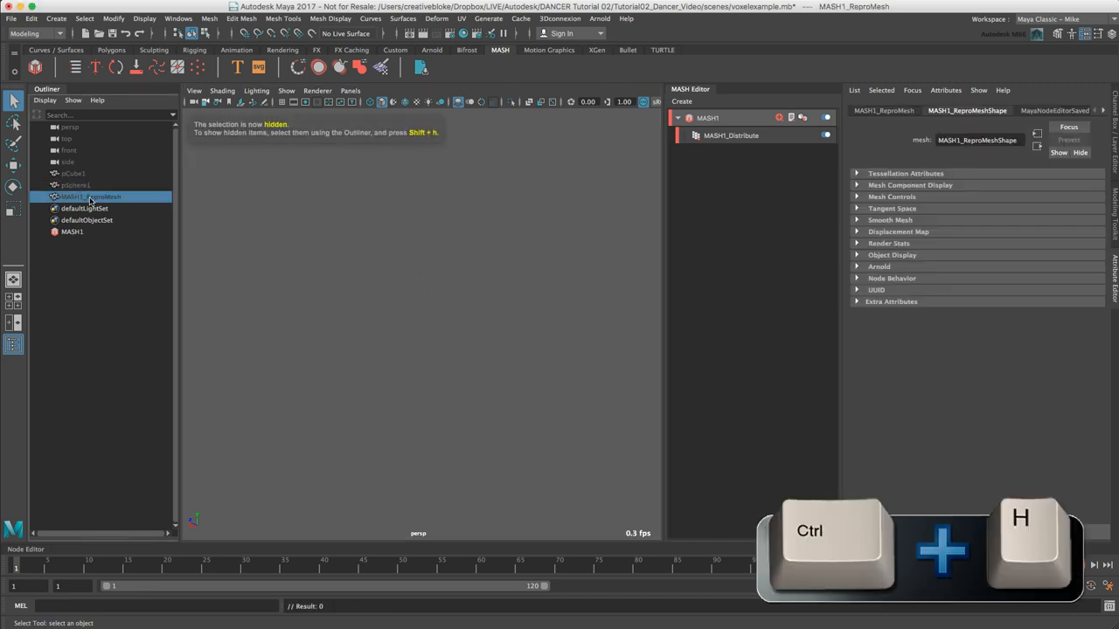
key("shift+h")
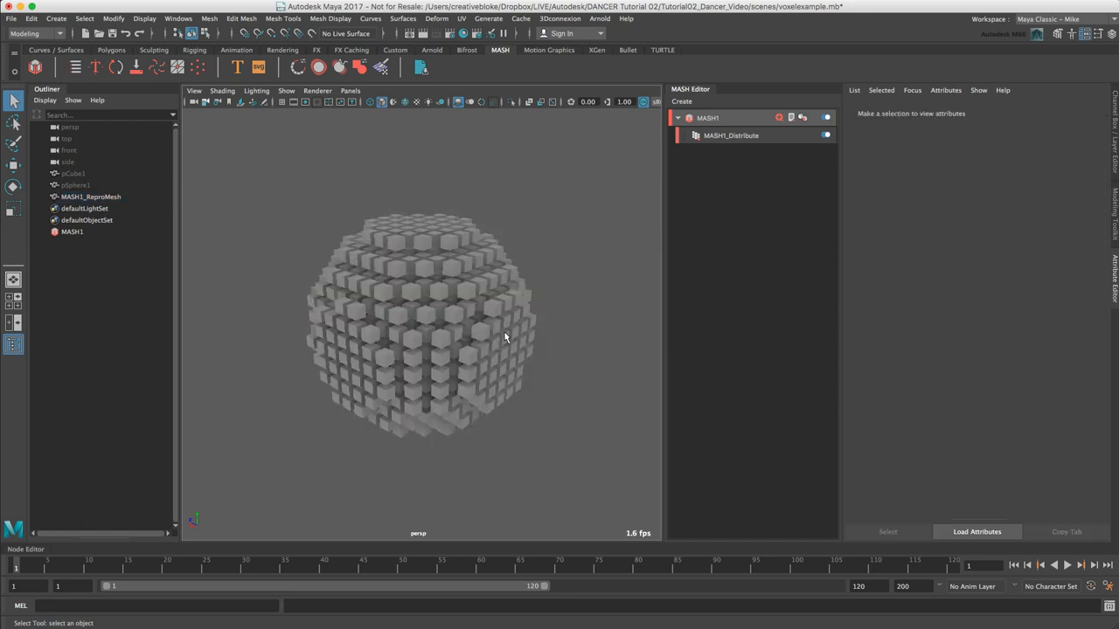
mouse_move(730, 137)
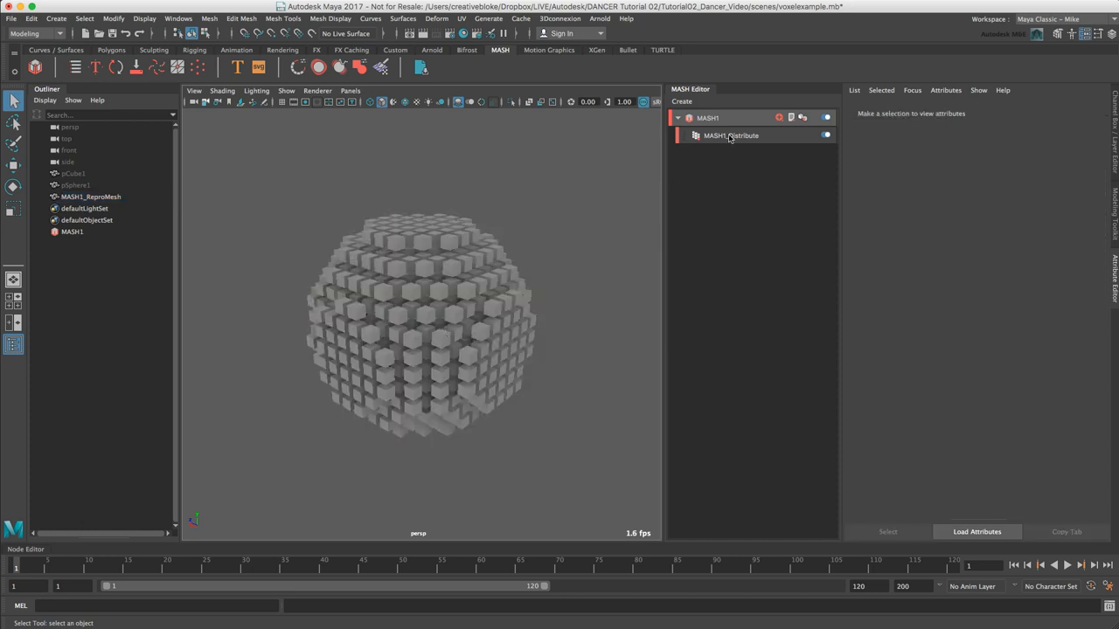
Try very fine voxel sizes on MASH1_Distribute, then enlarge Voxel Size back to about 1.169.
left_click(731, 136)
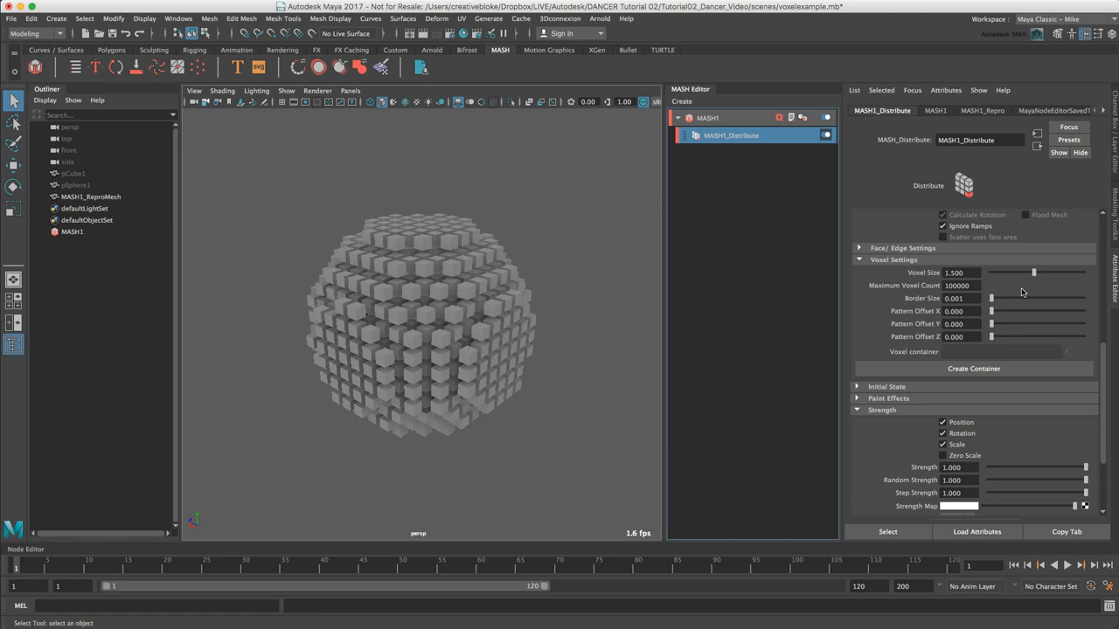
mouse_move(1035, 278)
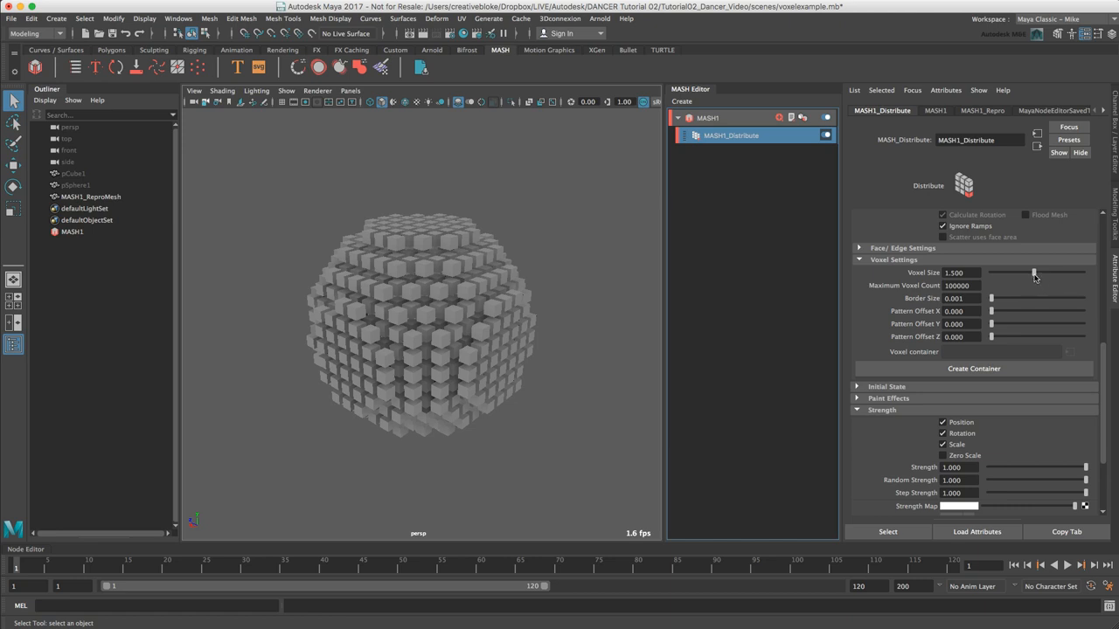
mouse_move(996, 280)
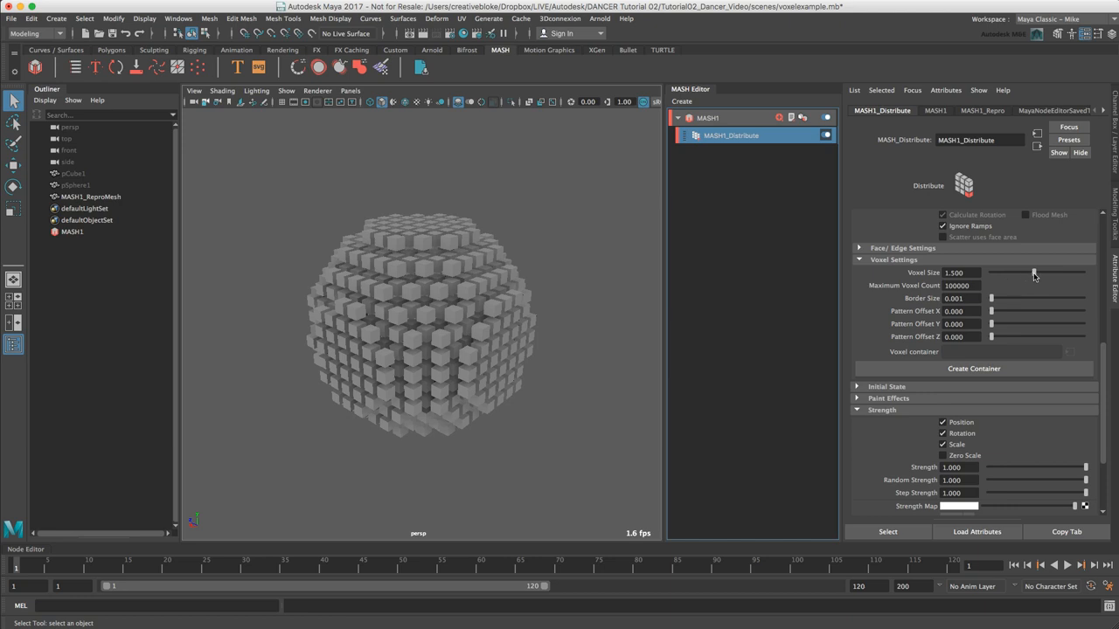
left_click_drag(1035, 273, 1000, 273)
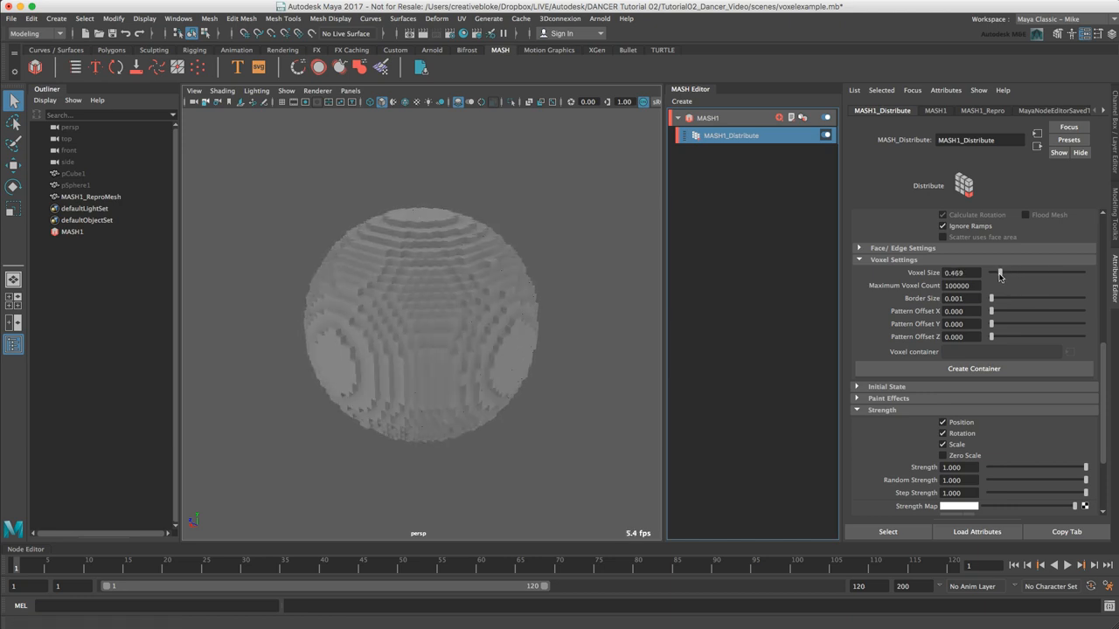
left_click_drag(1000, 272, 993, 273)
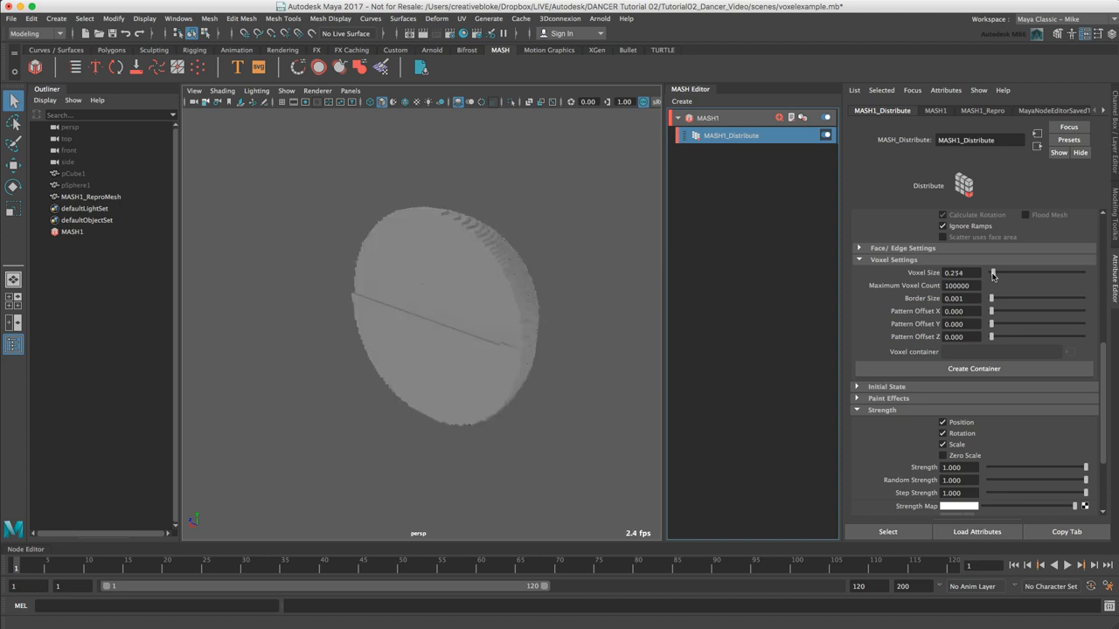
left_click_drag(992, 272, 1003, 272)
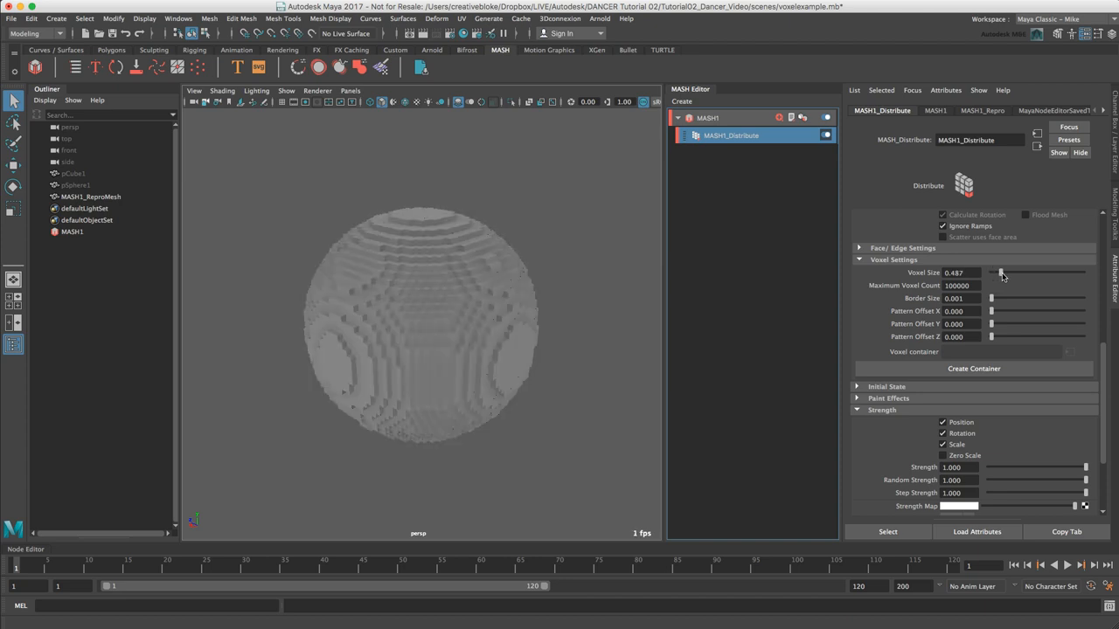
left_click_drag(990, 272, 1003, 272)
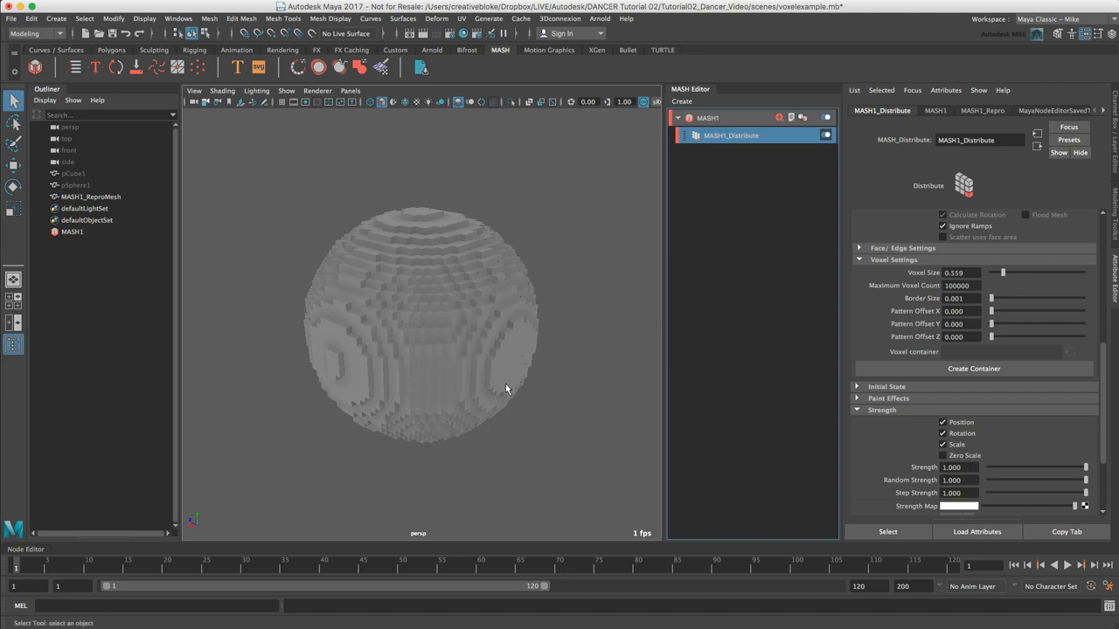
mouse_move(465, 266)
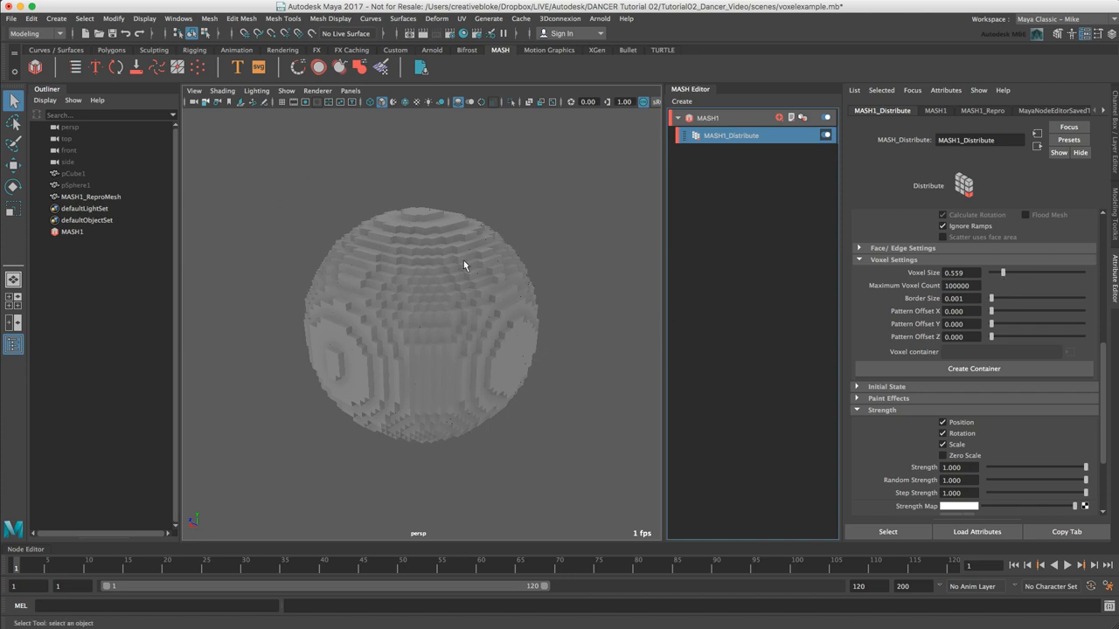
mouse_move(477, 327)
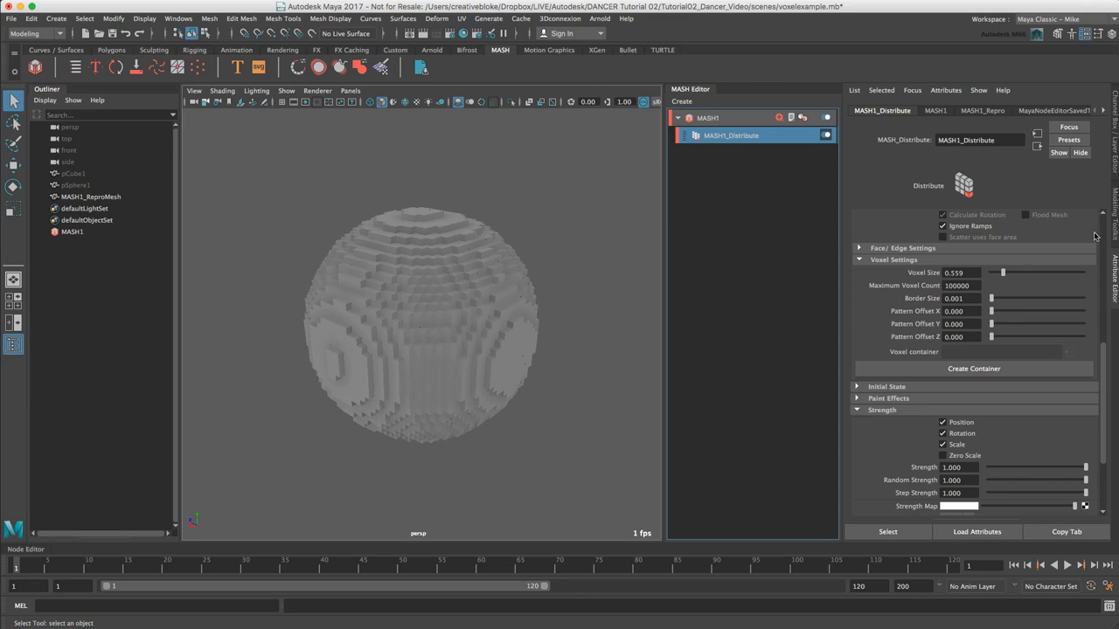
left_click_drag(1003, 272, 1035, 272)
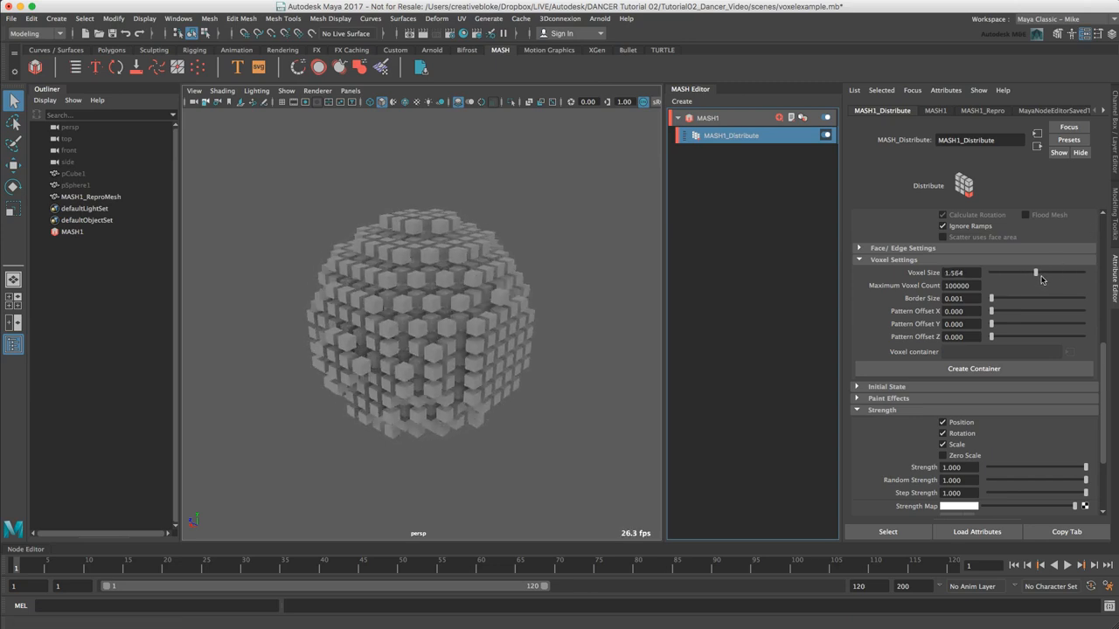
left_click_drag(1035, 272, 1022, 272)
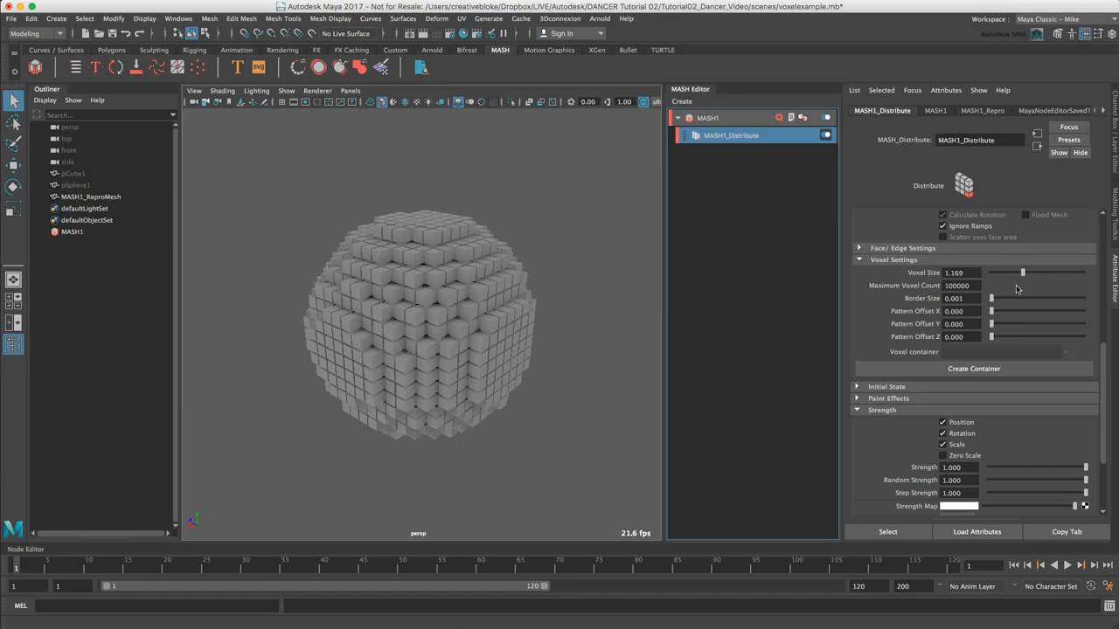
left_click_drag(1022, 273, 1039, 272)
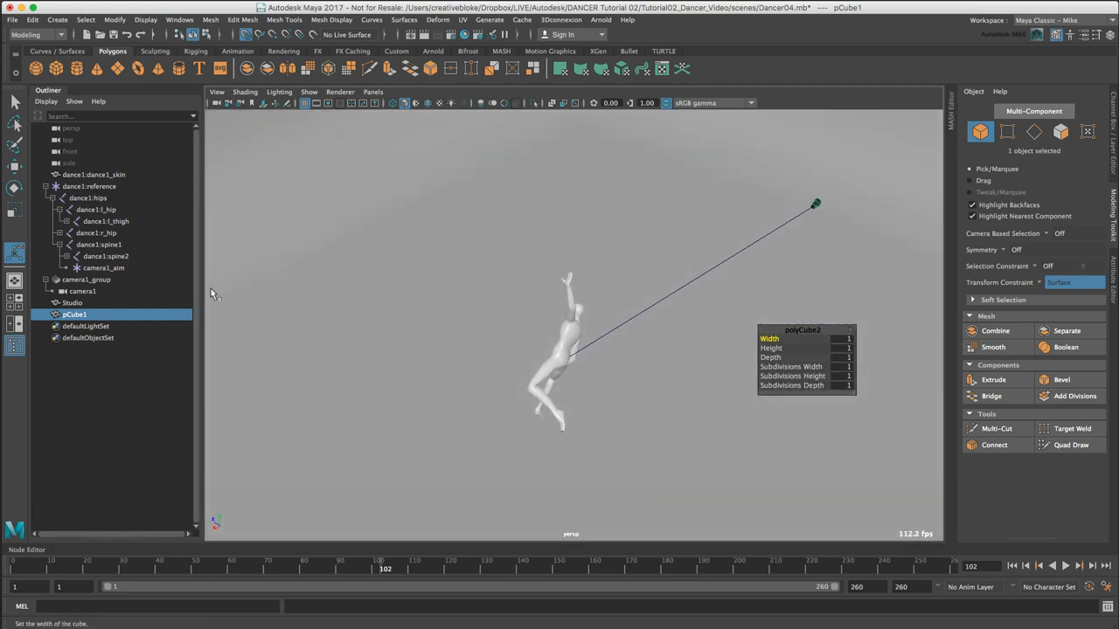
Hide the Studio backdrop and start renaming pCube1 to pCube1forVoxels.
left_click(72, 302)
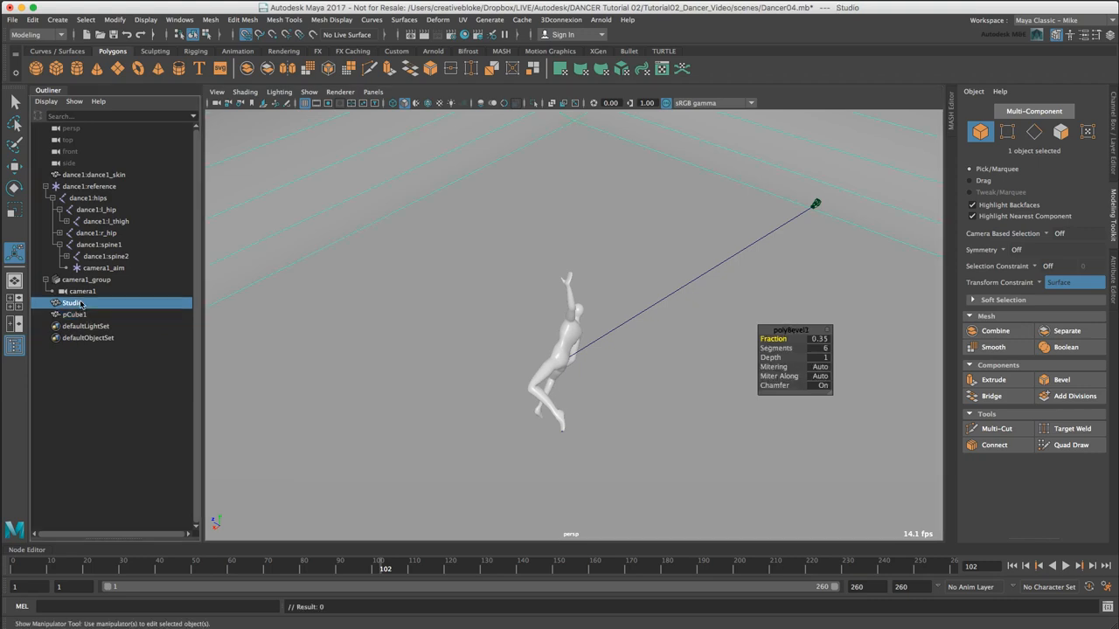
key("ctrl+h")
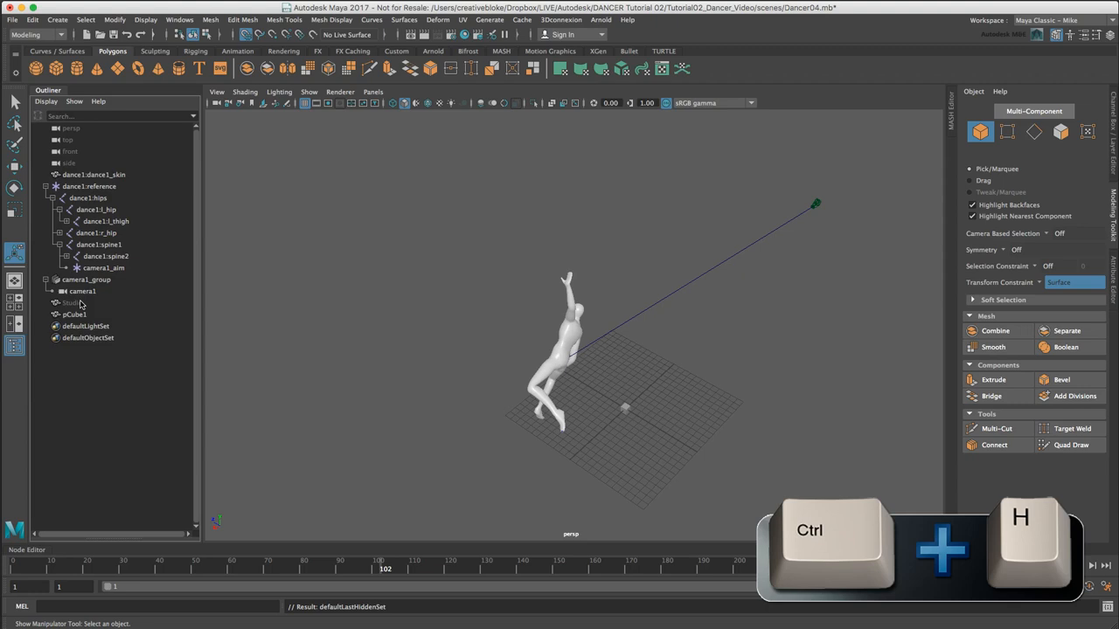
key("ctrl+h")
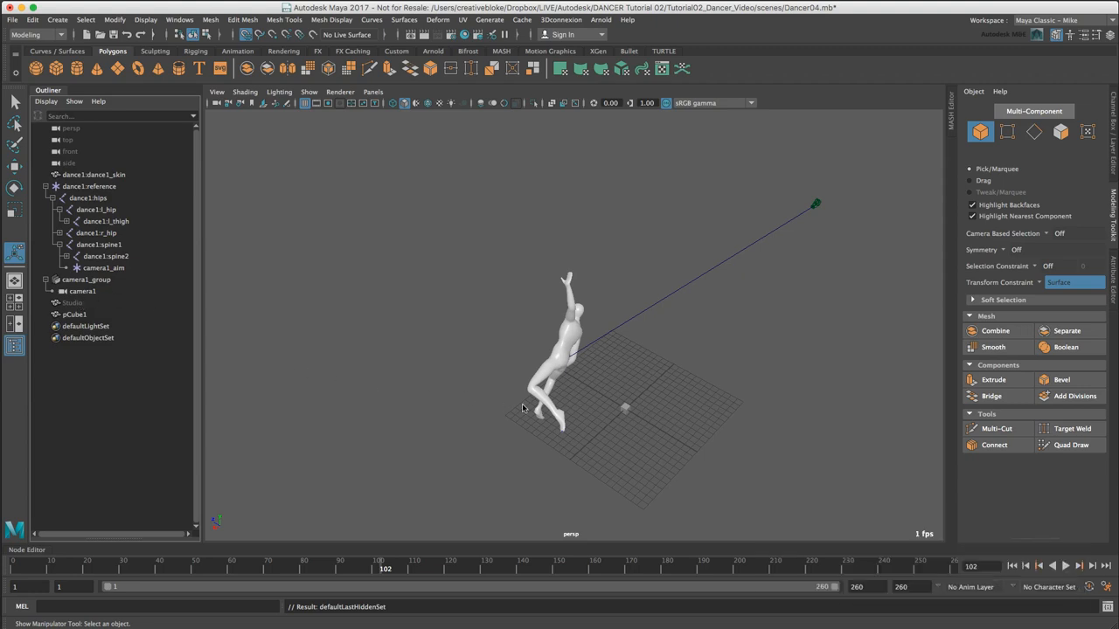
left_click(74, 314)
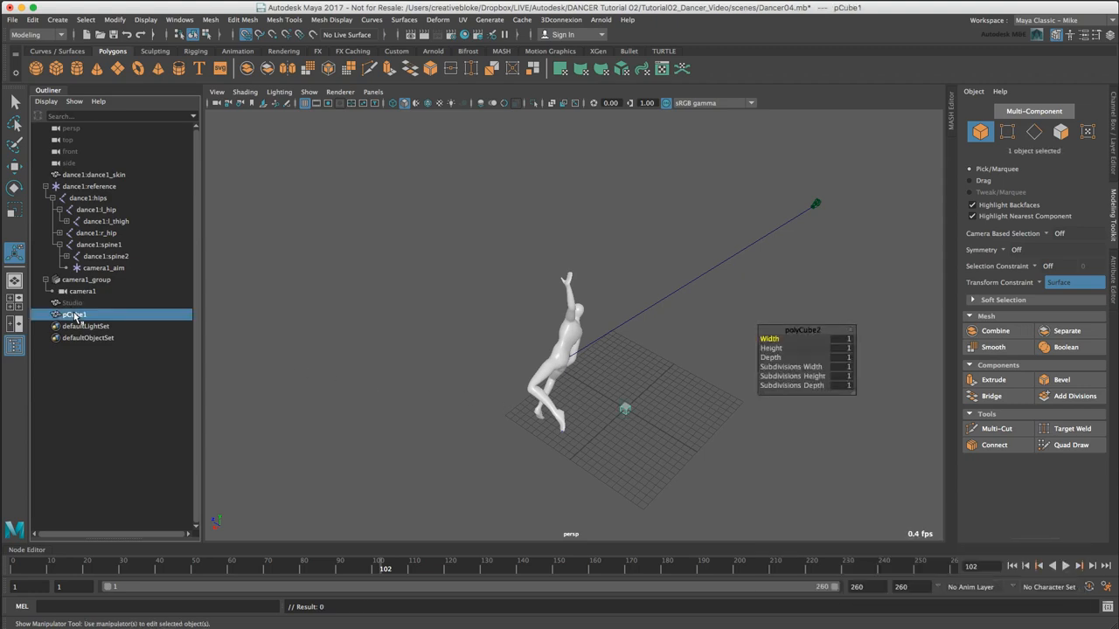
double_click(77, 315)
type("forVoxels")
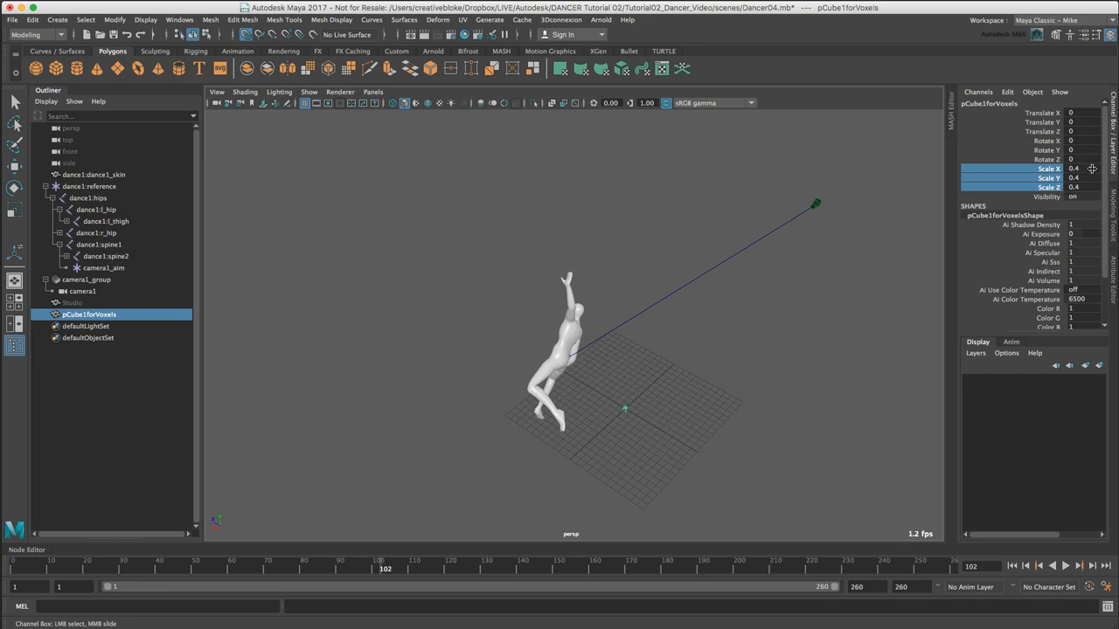
Create a MASH network from pCube1forVoxels, giving a row of cube copies.
left_click(1070, 168)
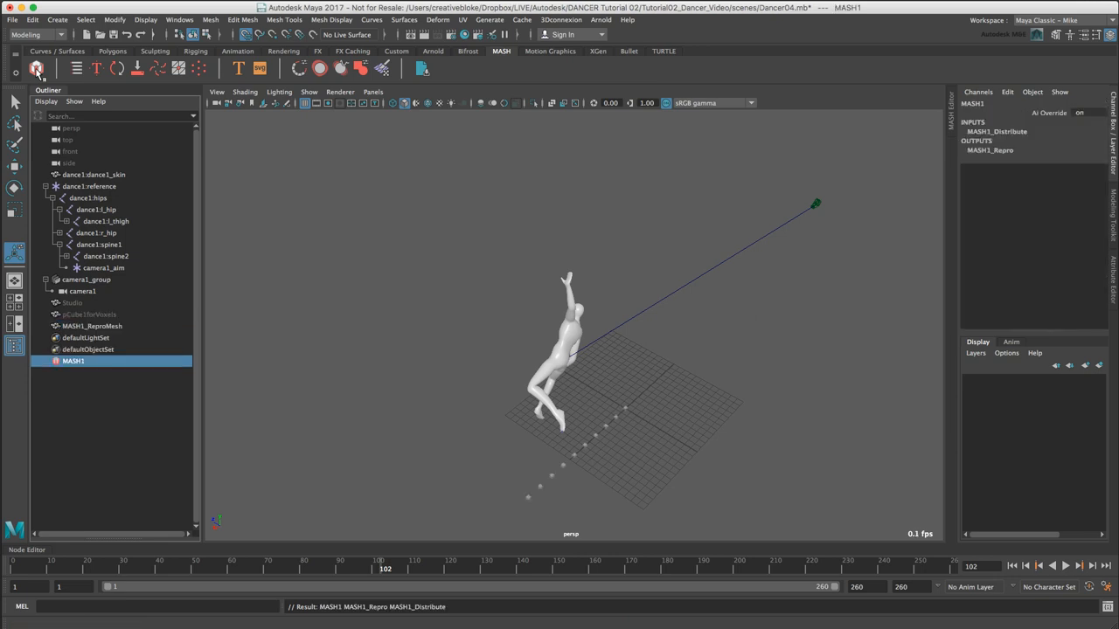
Rename the network to MASH1_Voxels in the MASH Waiter name field.
left_click_drag(568, 350, 608, 451)
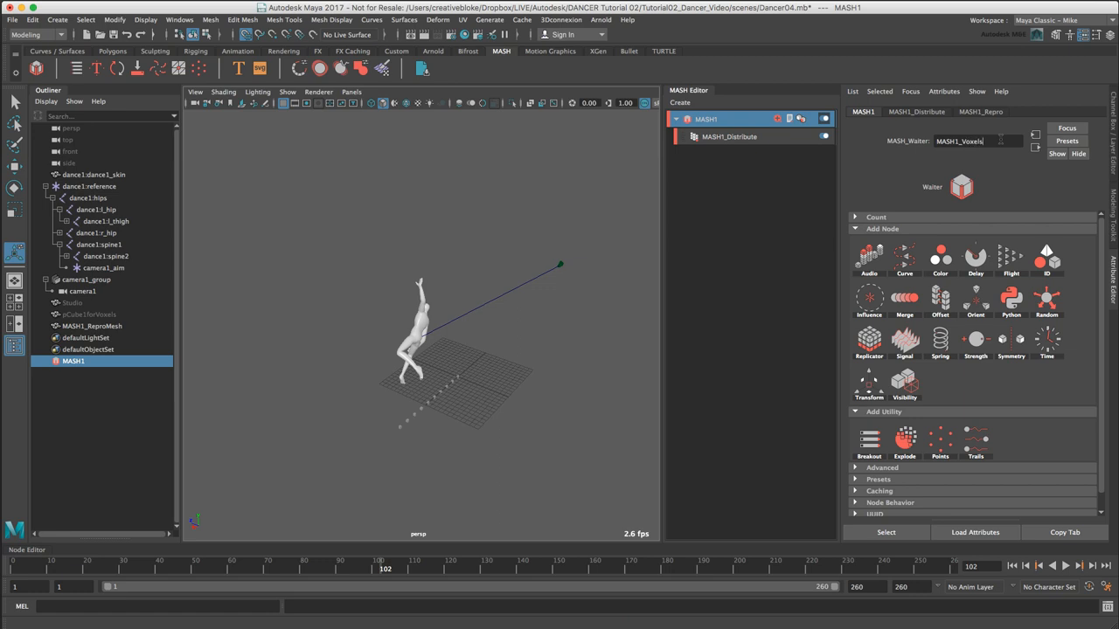
type("MASH1_Voxels")
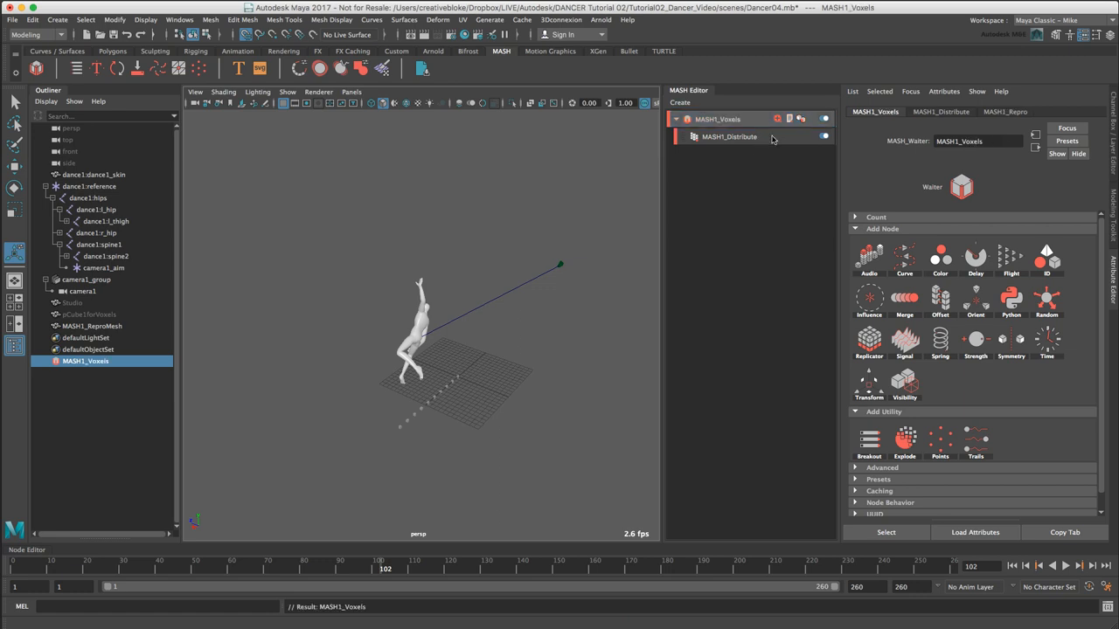
left_click(729, 136)
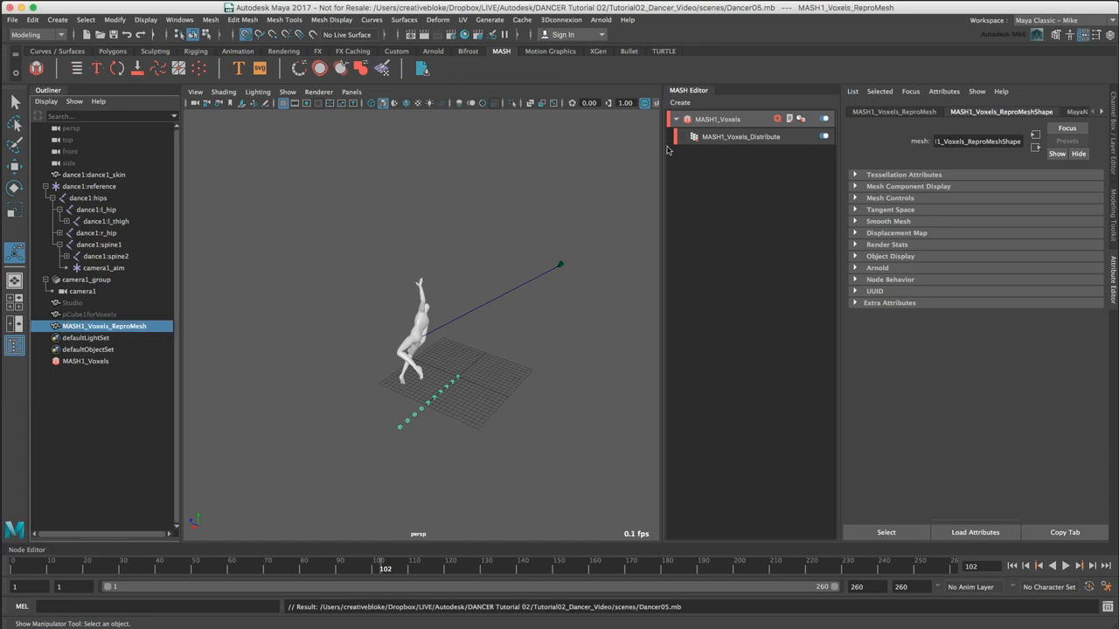
Set the distribute node's Distribution Type to Mesh and expand its mesh settings.
left_click(741, 137)
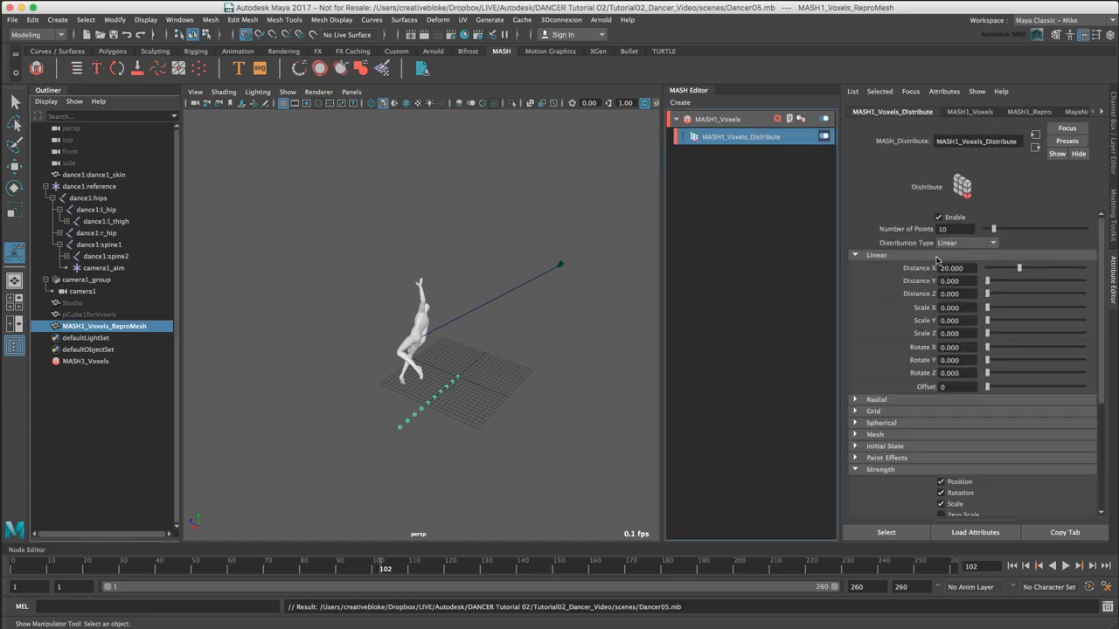
left_click(993, 243)
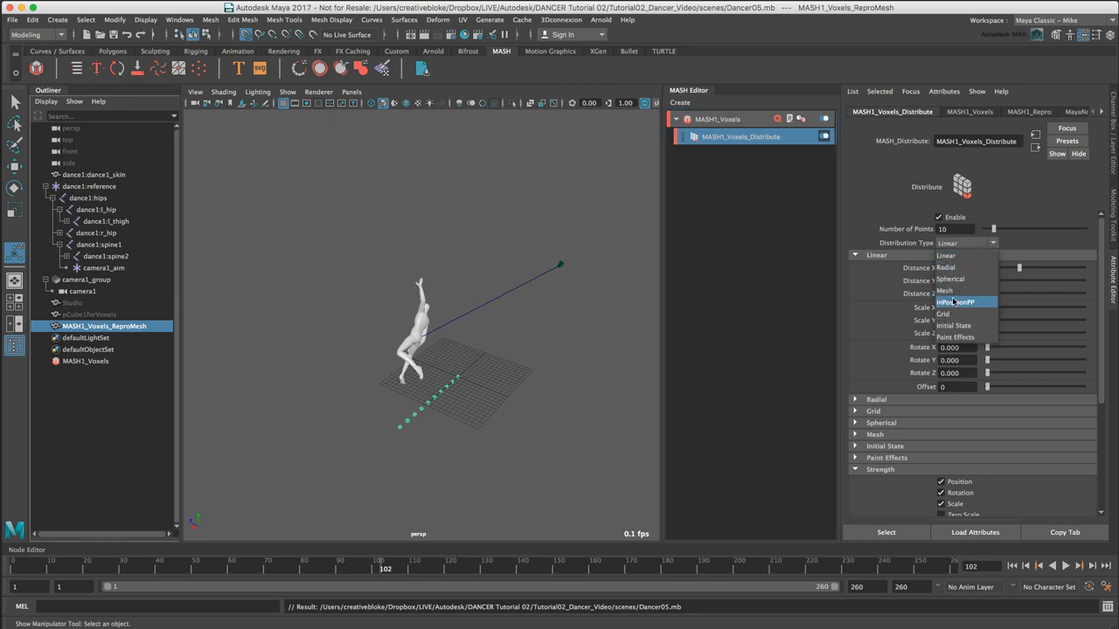
left_click(944, 290)
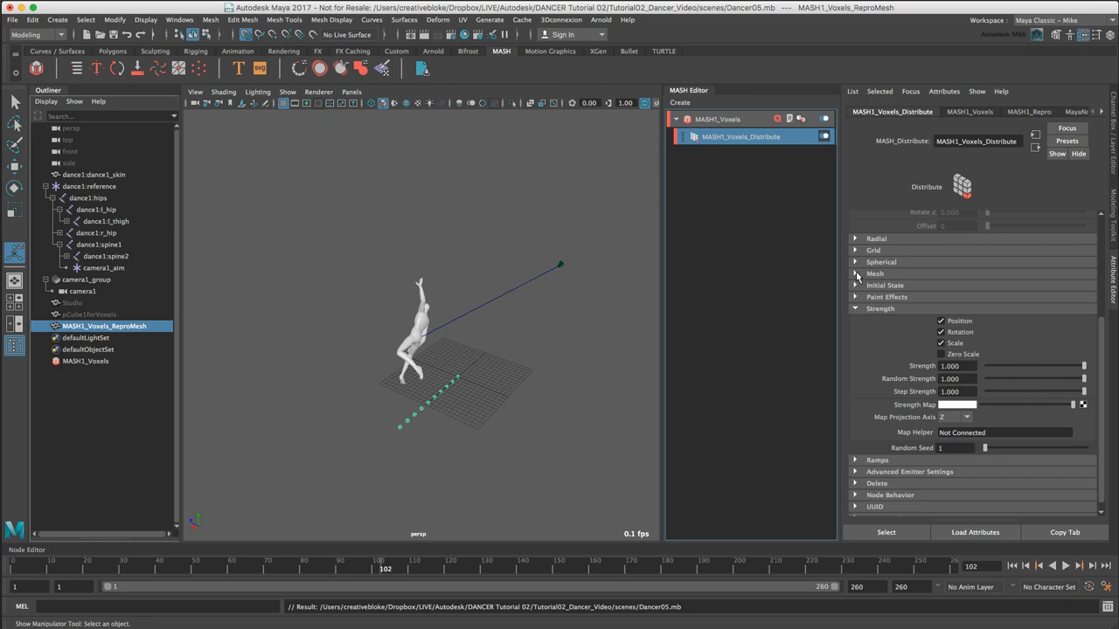
left_click(874, 272)
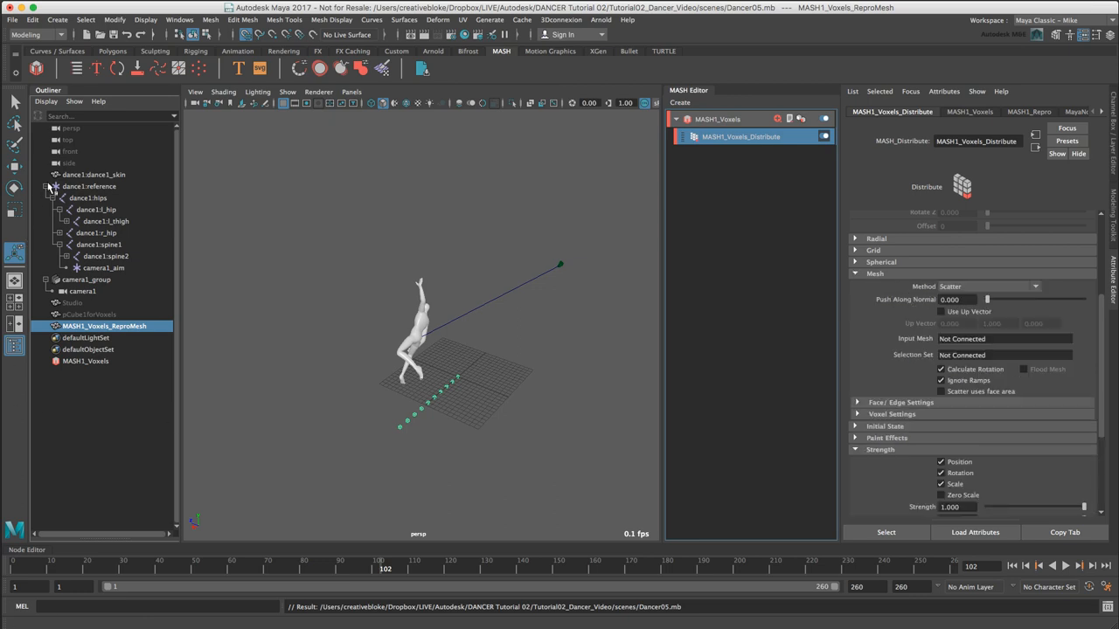
Connect dance1_skinShape as the Input Mesh of the voxel distribute node.
left_click(49, 185)
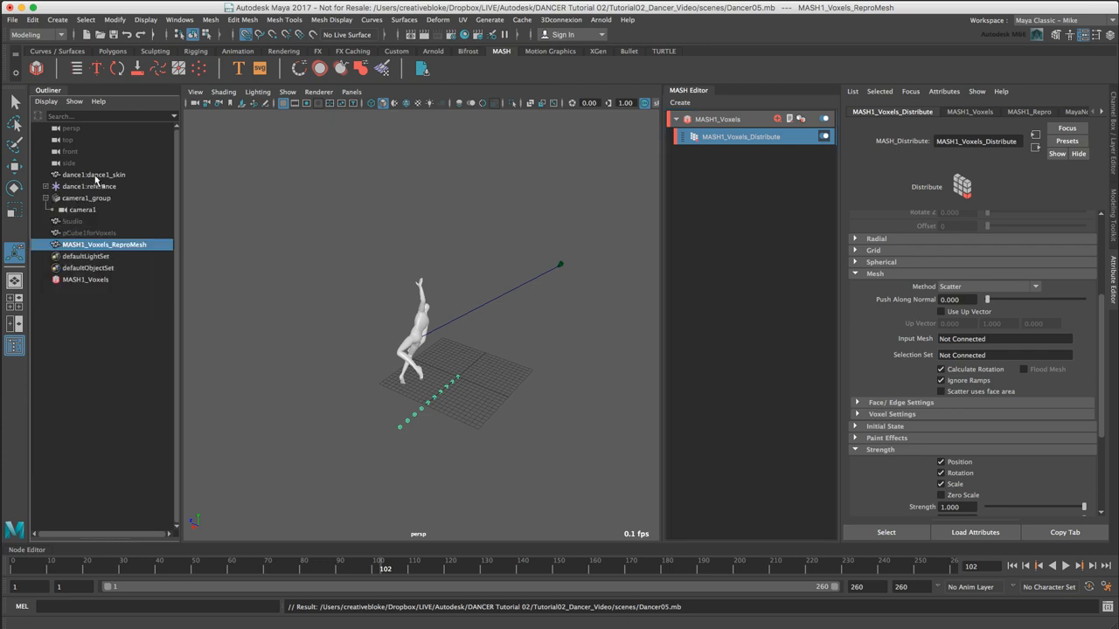
mouse_move(96, 178)
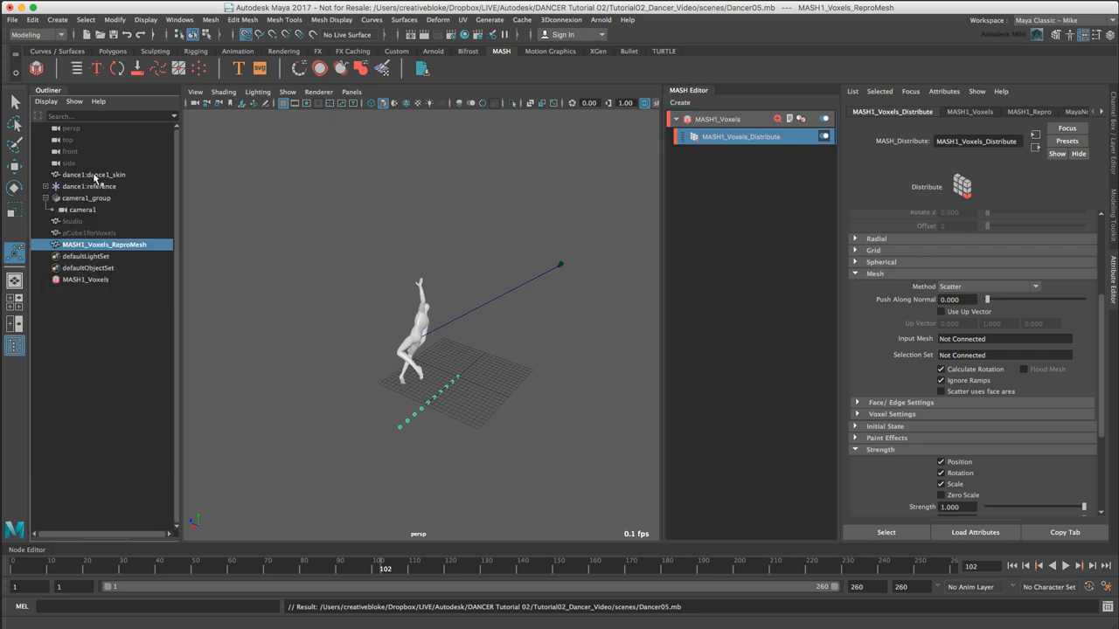
double_click(94, 174)
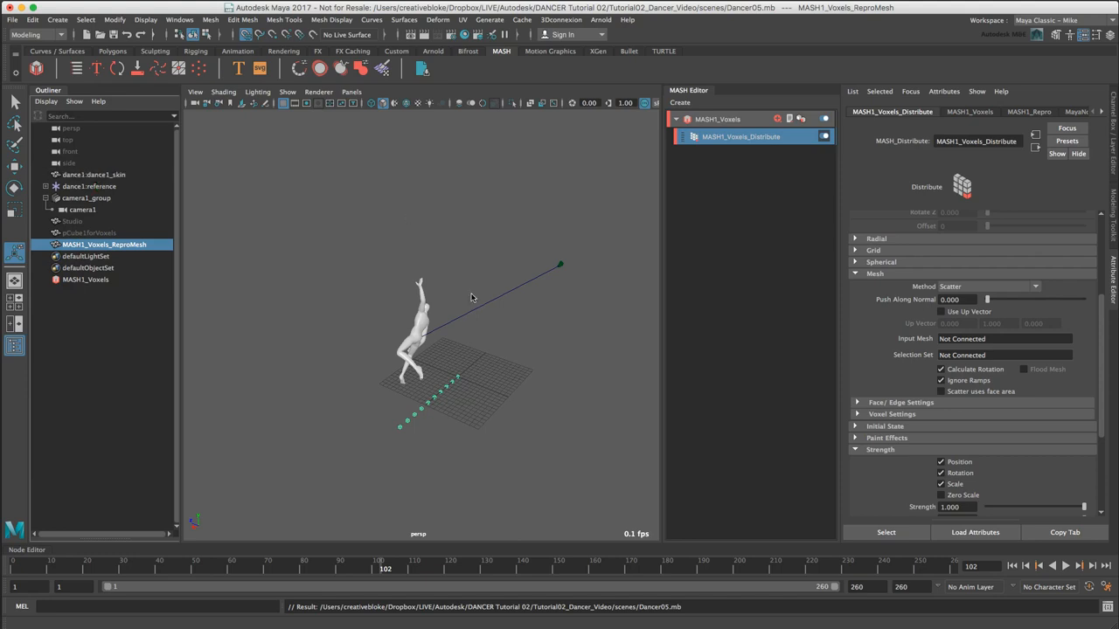
left_click(94, 175)
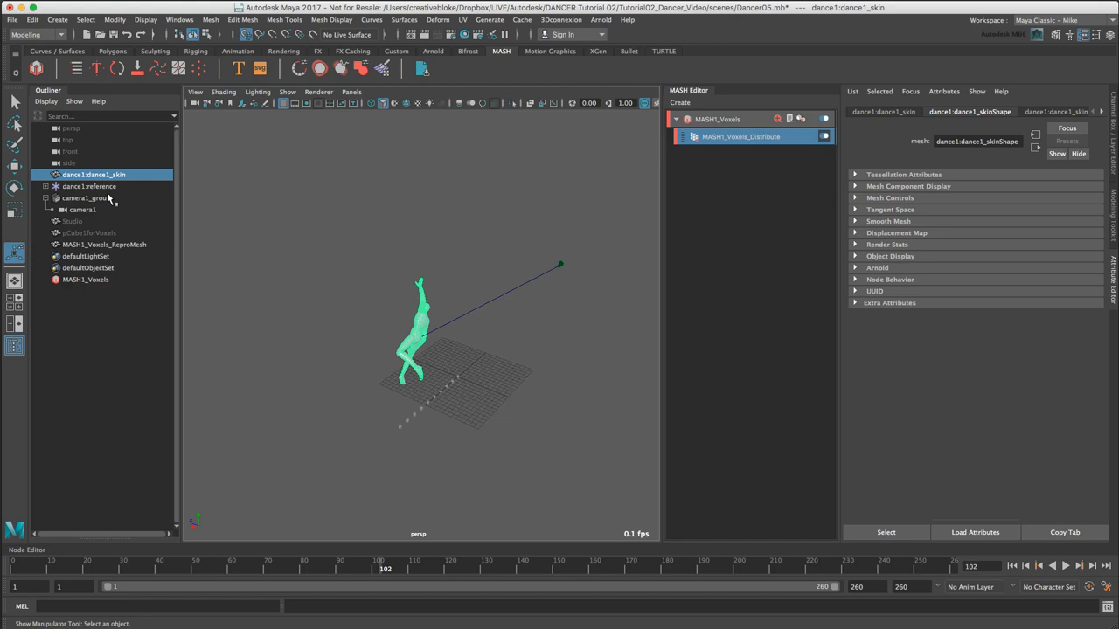
left_click(741, 136)
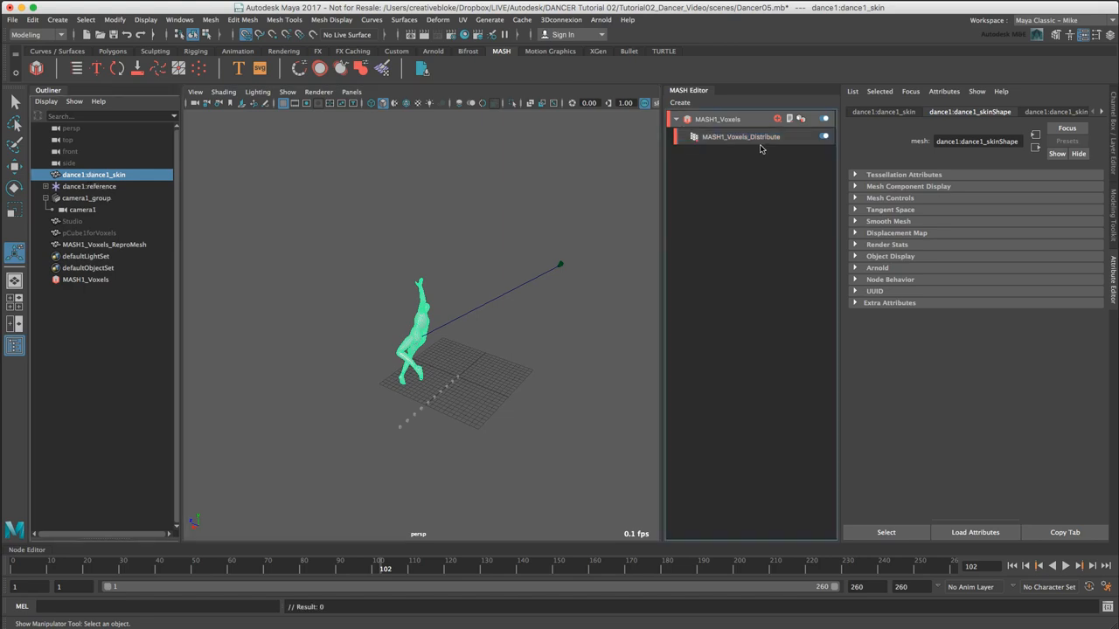
left_click(741, 136)
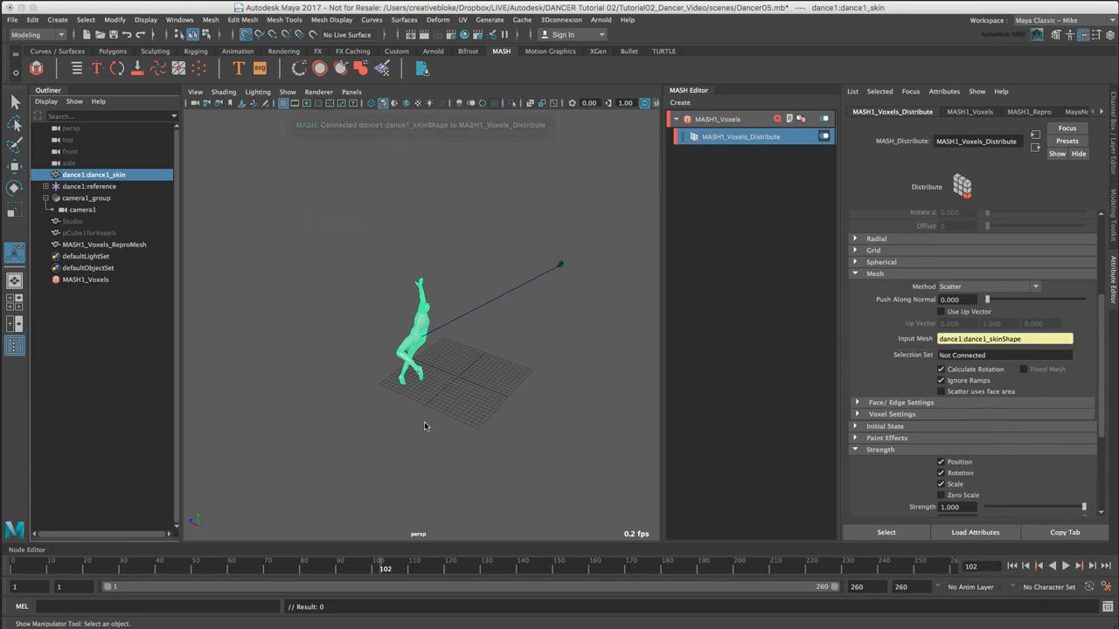
Hide the dance1 skin mesh and switch the mesh distribution Method to Voxel.
left_click(95, 175)
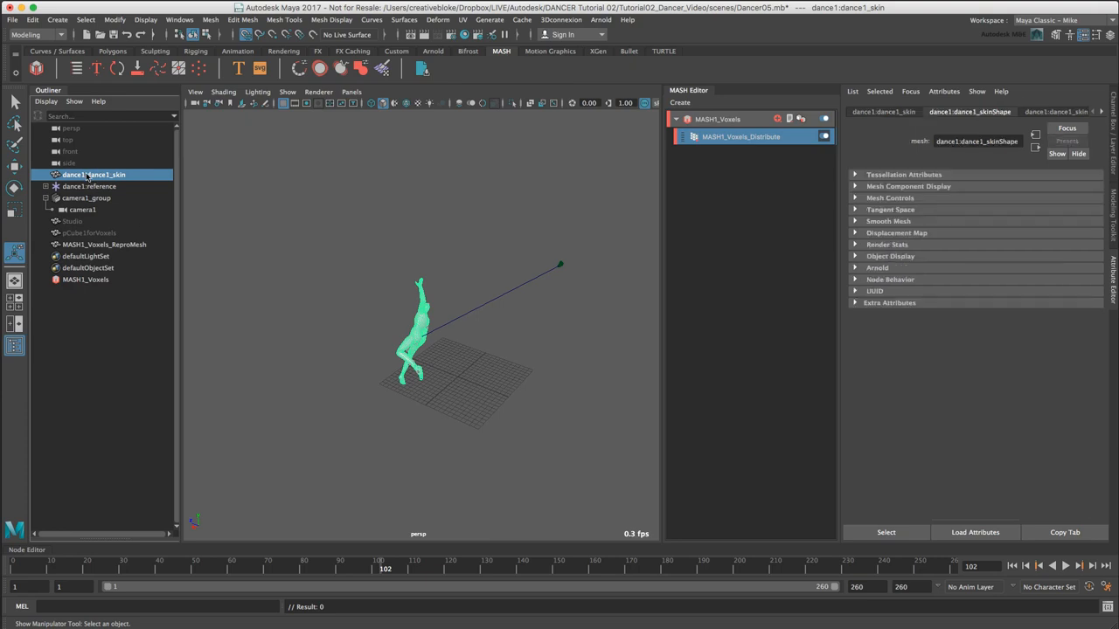
key("ctrl+h")
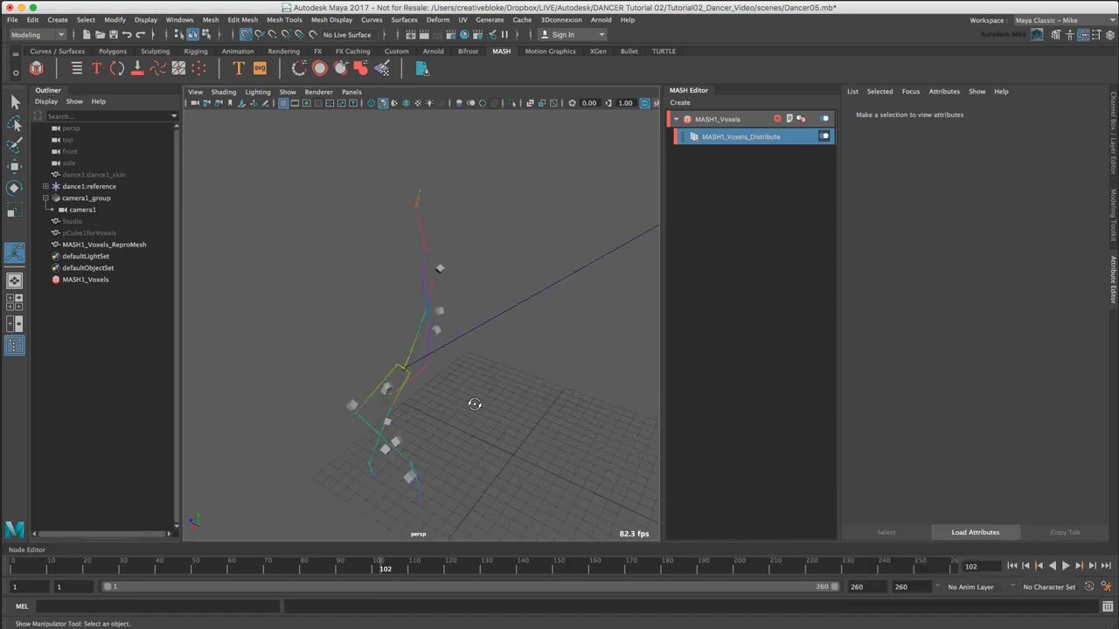
left_click_drag(475, 403, 372, 386)
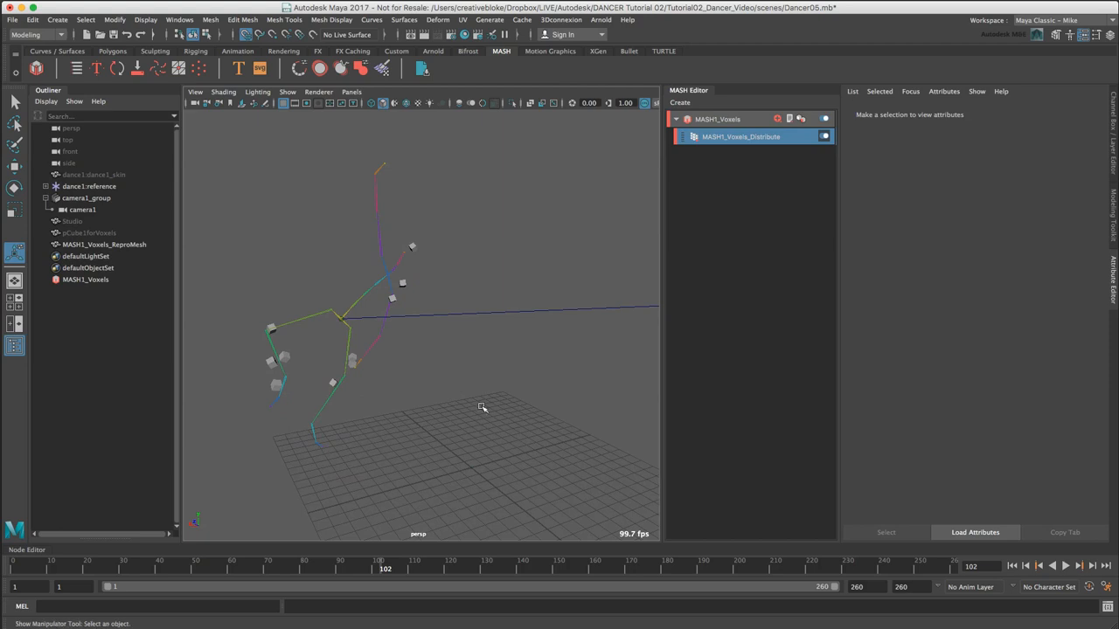
left_click(741, 137)
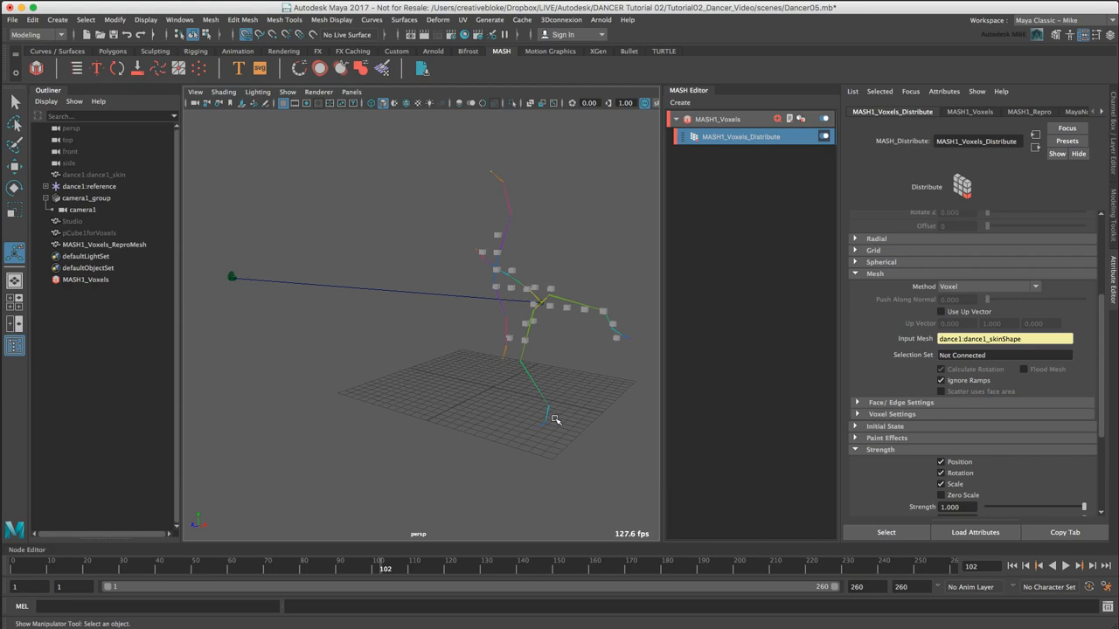
Pause the dance on a pose and set Voxel Size to 0.6 so cubes fill the body.
left_click(1066, 566)
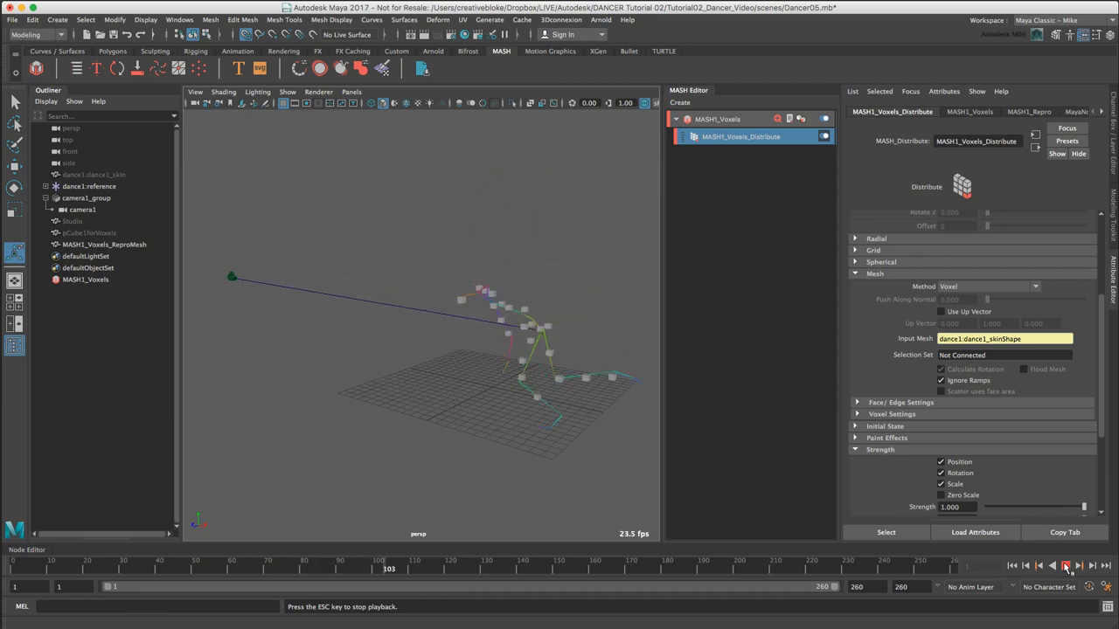
left_click(1066, 567)
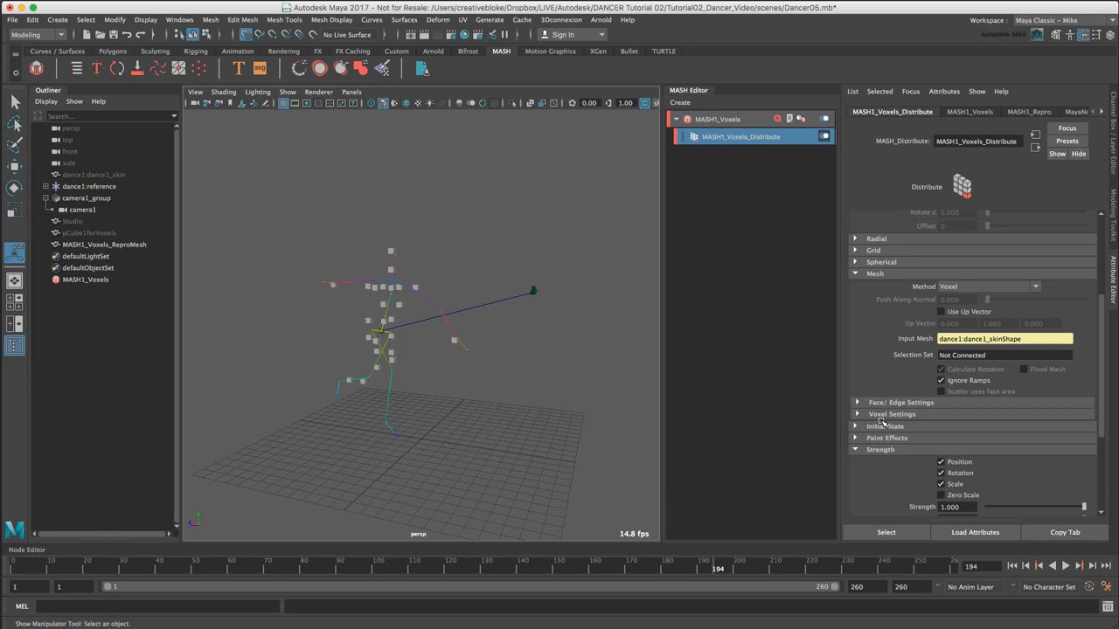
left_click(857, 415)
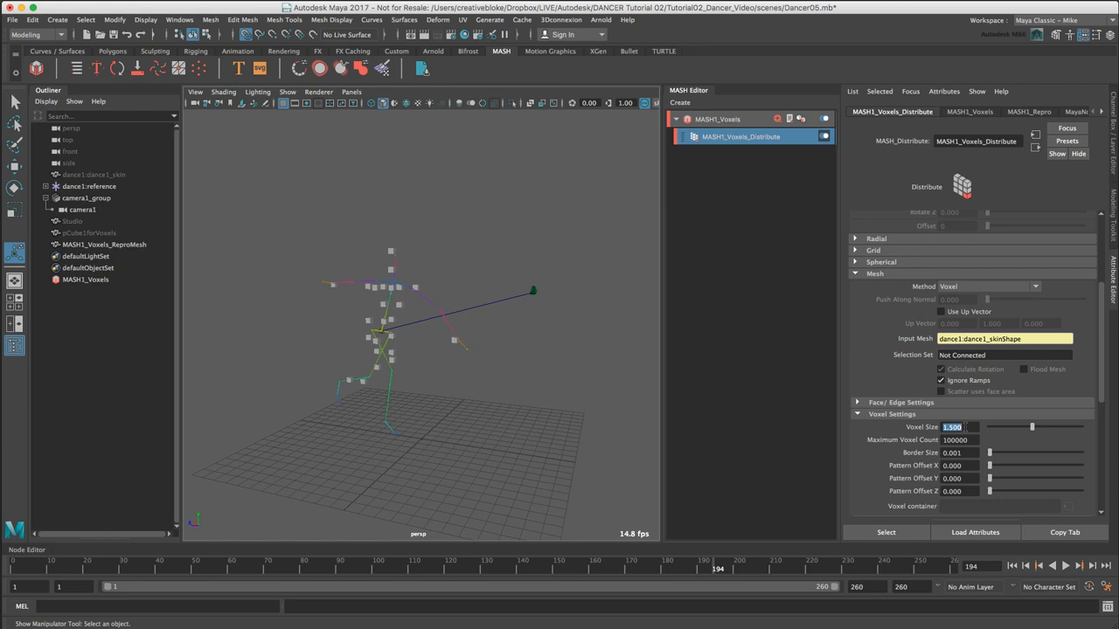
type("0.631")
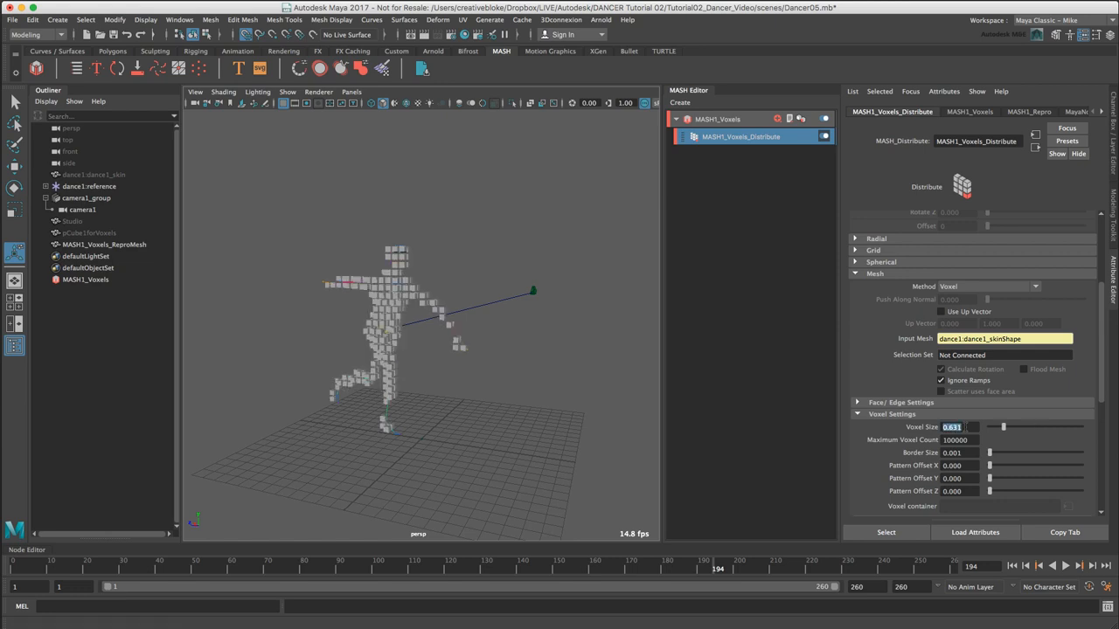
left_click(88, 234)
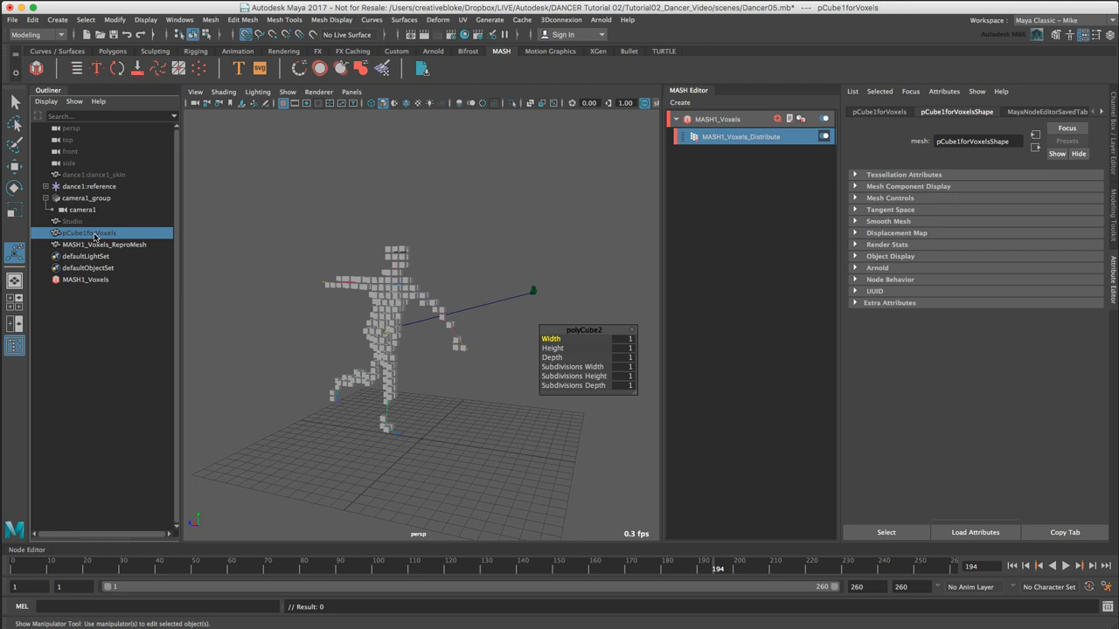
Scale pCube1forVoxels down with the Scale tool so the dancer's blocks separate.
key("shift+h")
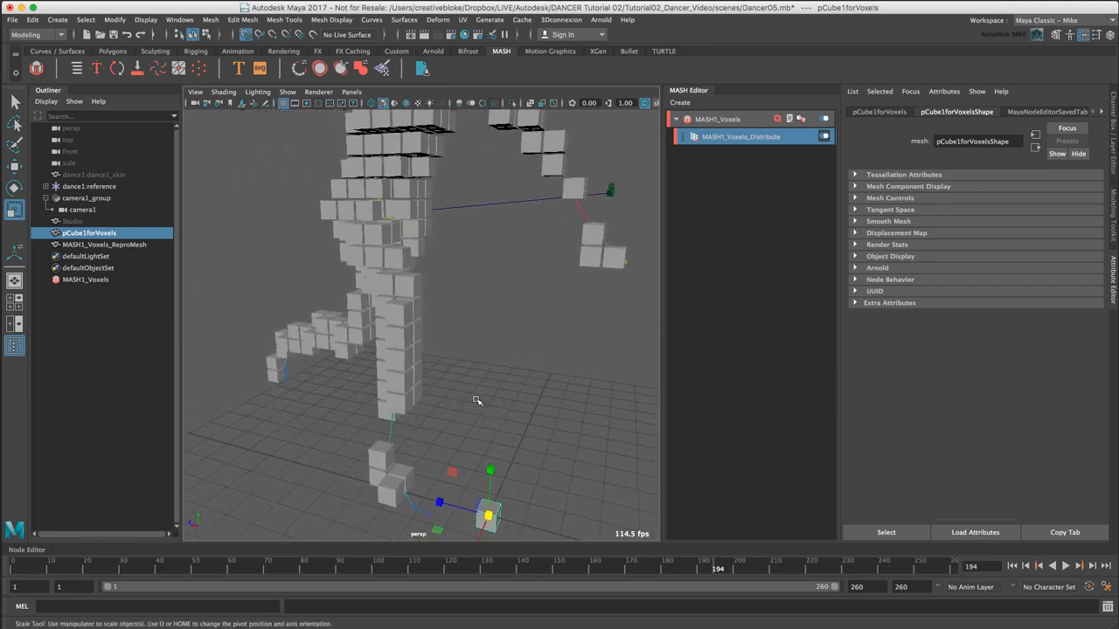
left_click_drag(487, 516, 455, 418)
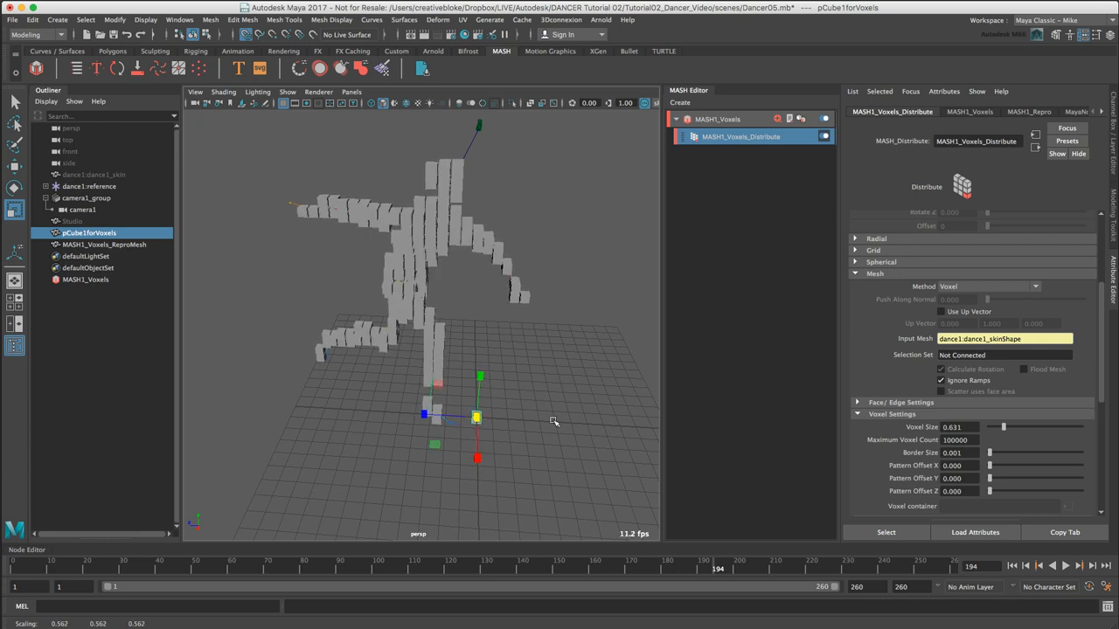
Scrub the Time Slider through several dance frames, then frame the voxel cube on its own.
left_click(1052, 567)
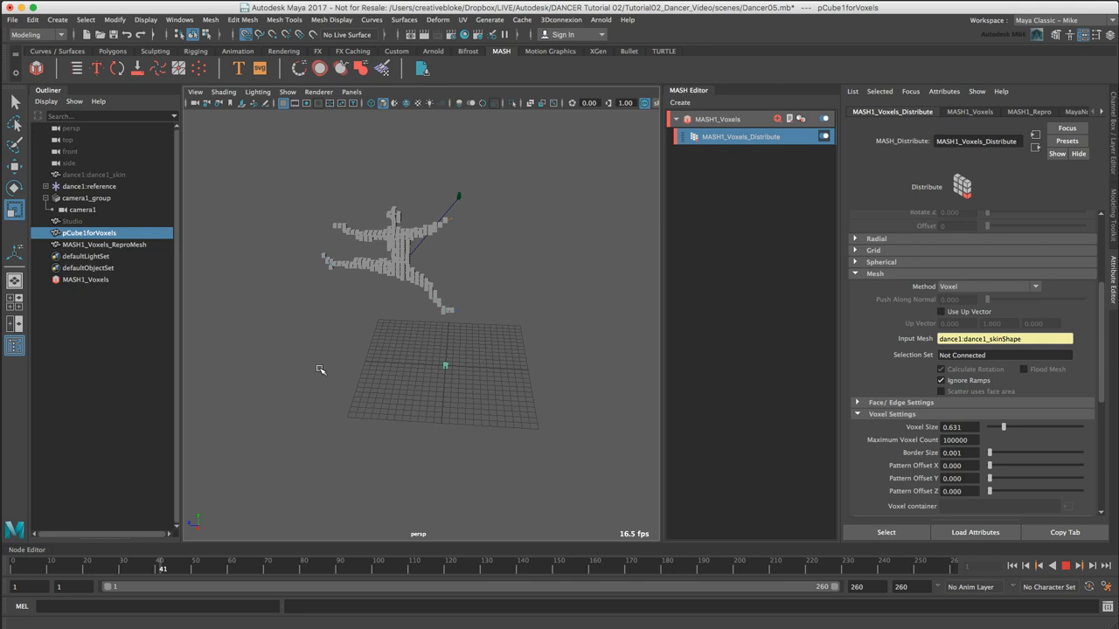
left_click_drag(321, 368, 427, 355)
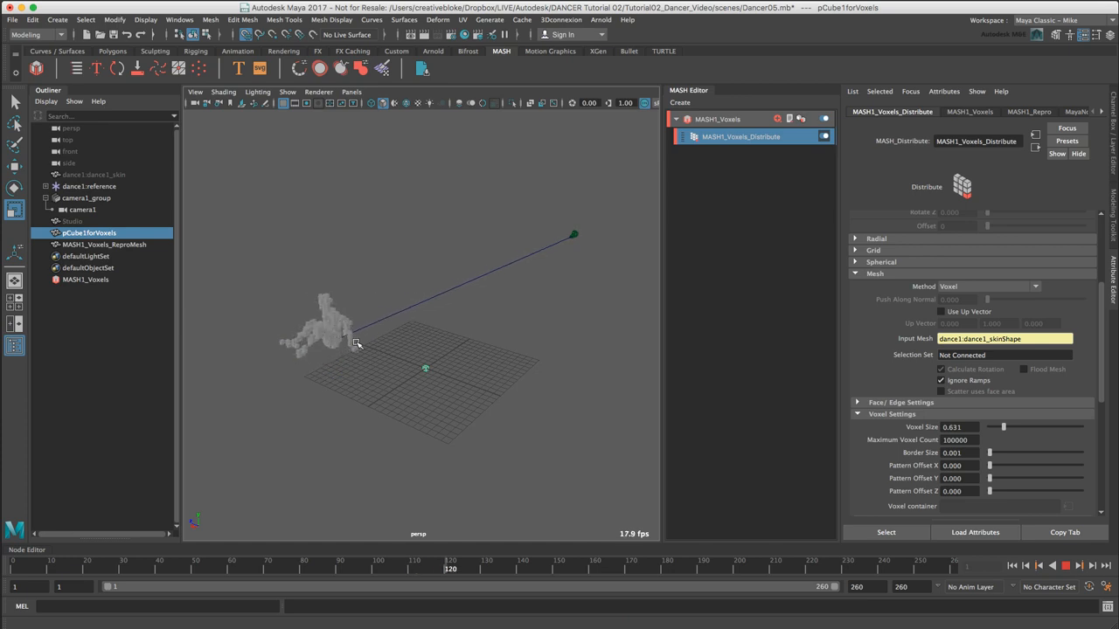
left_click(1063, 567)
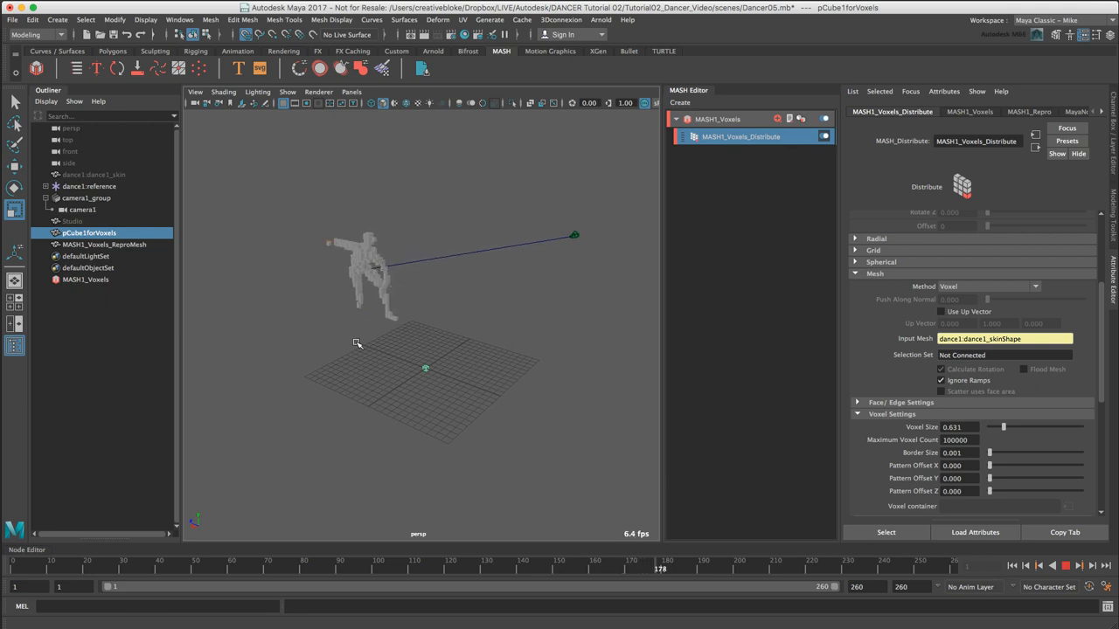
left_click(1064, 566)
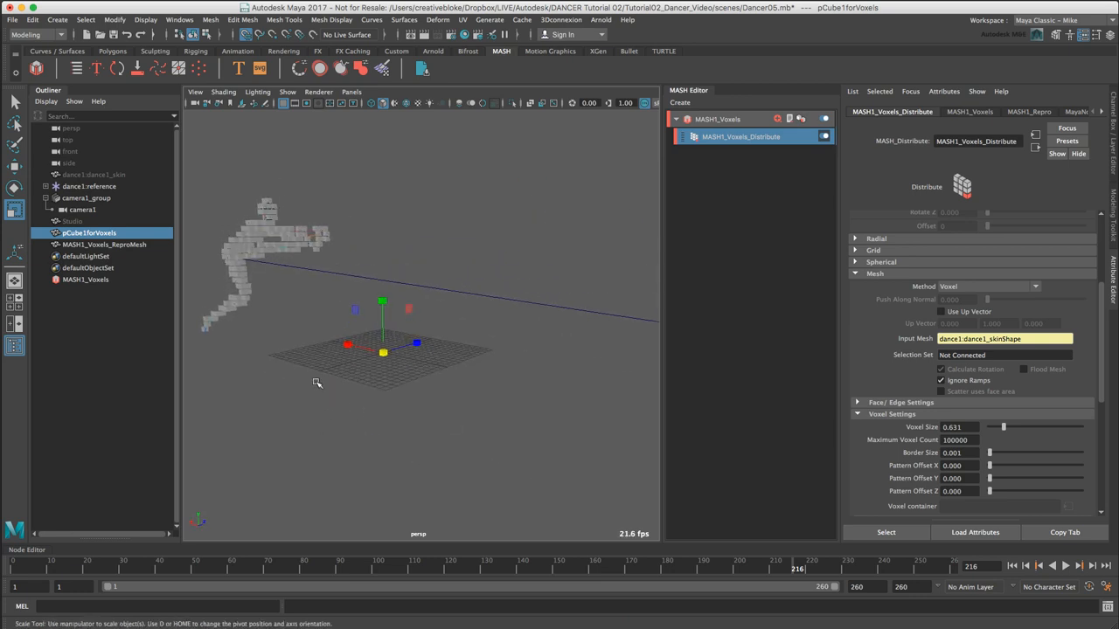
mouse_move(283, 400)
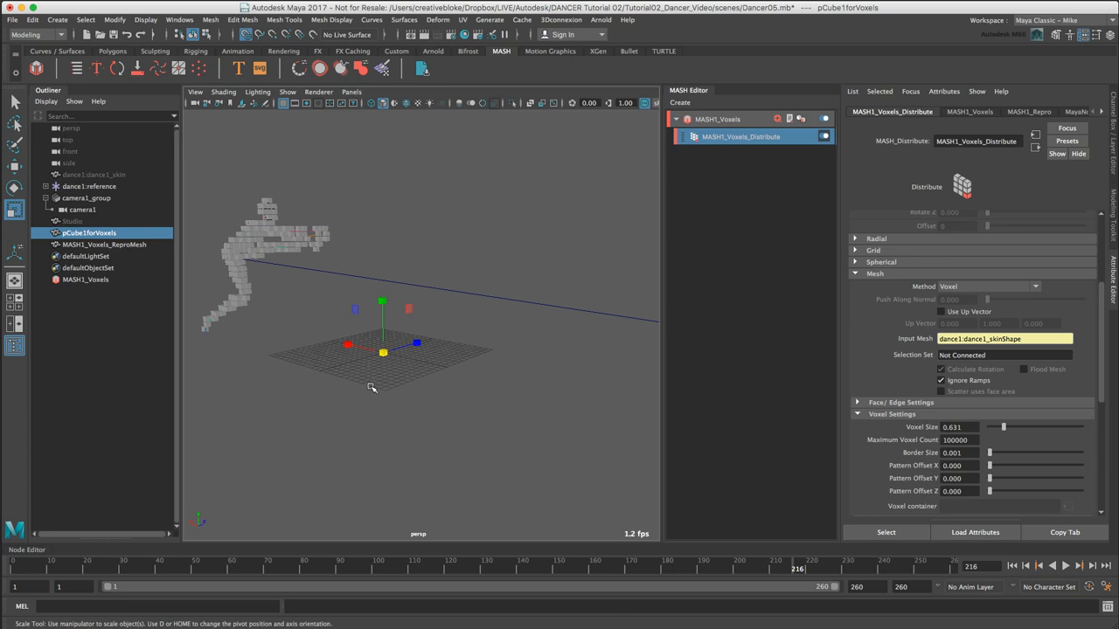
key("f")
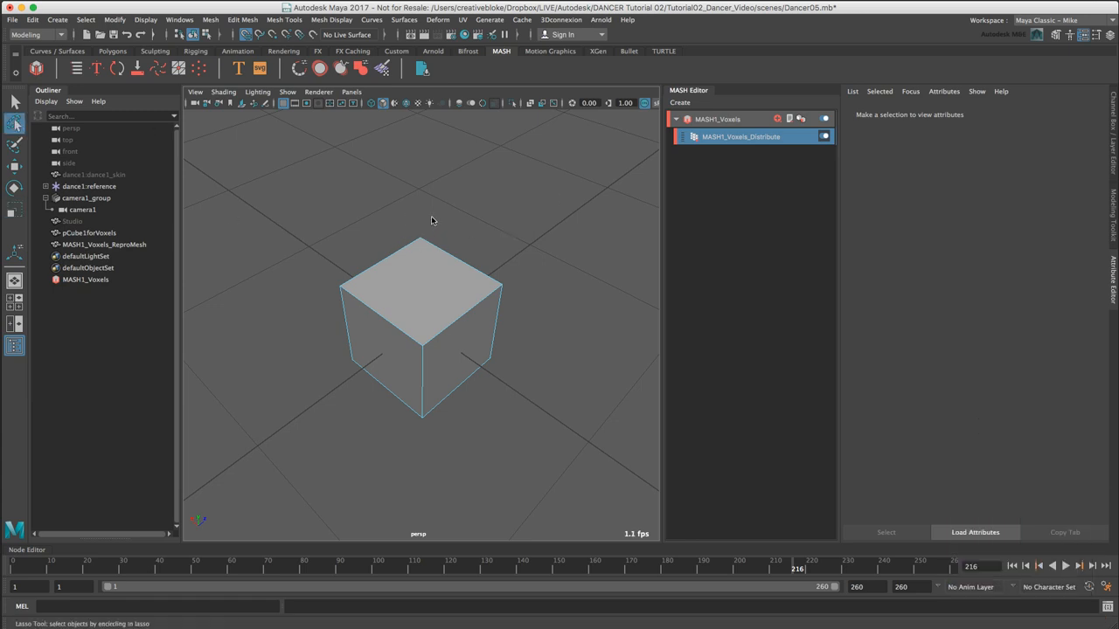
Bevel all edges of the voxel cube and drag the Fraction down to a narrow bevel.
left_click(420, 329)
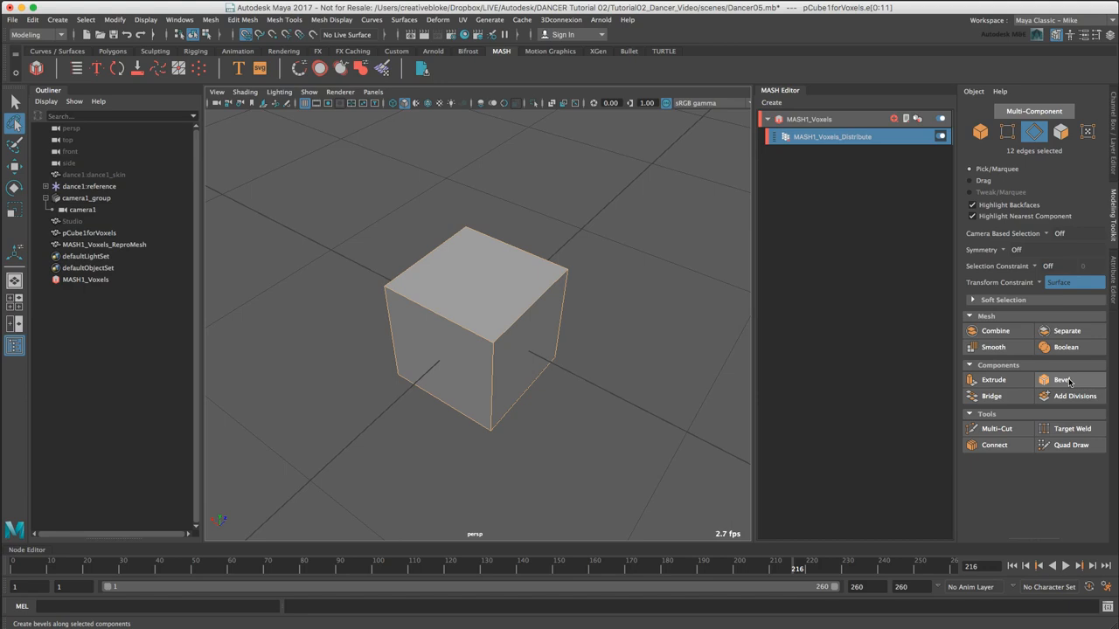
left_click(1061, 379)
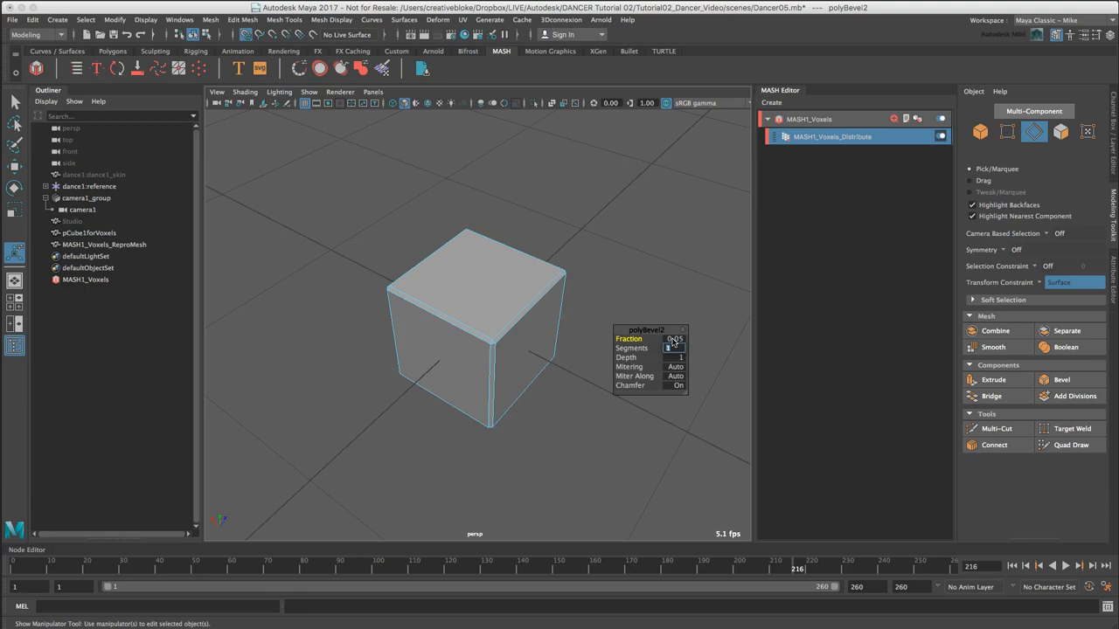
left_click(650, 346)
type("2")
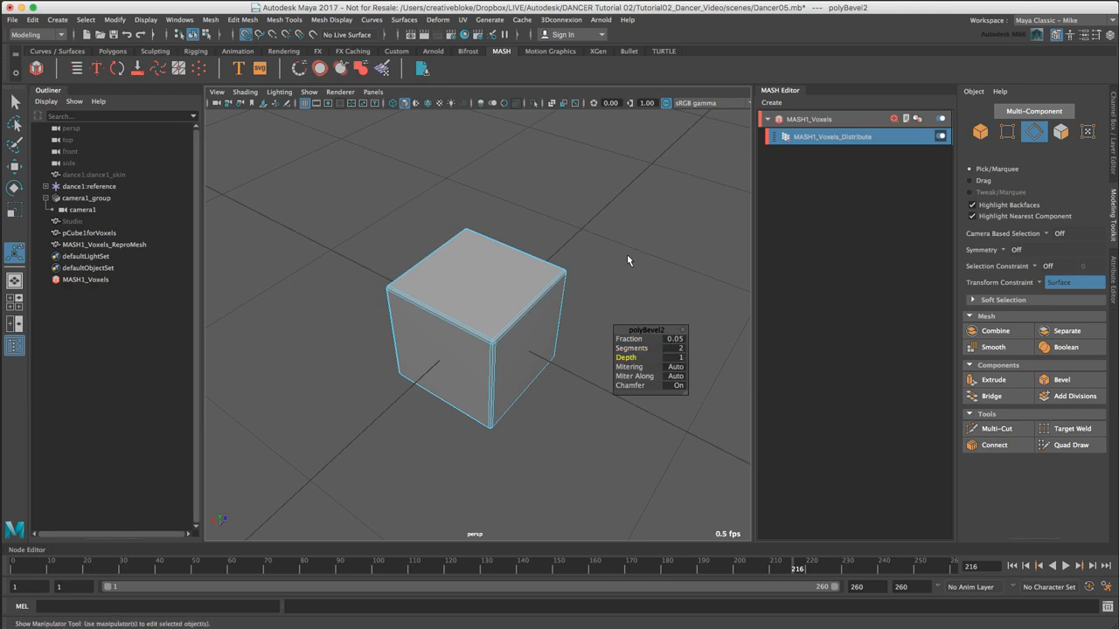
left_click_drag(626, 259, 523, 259)
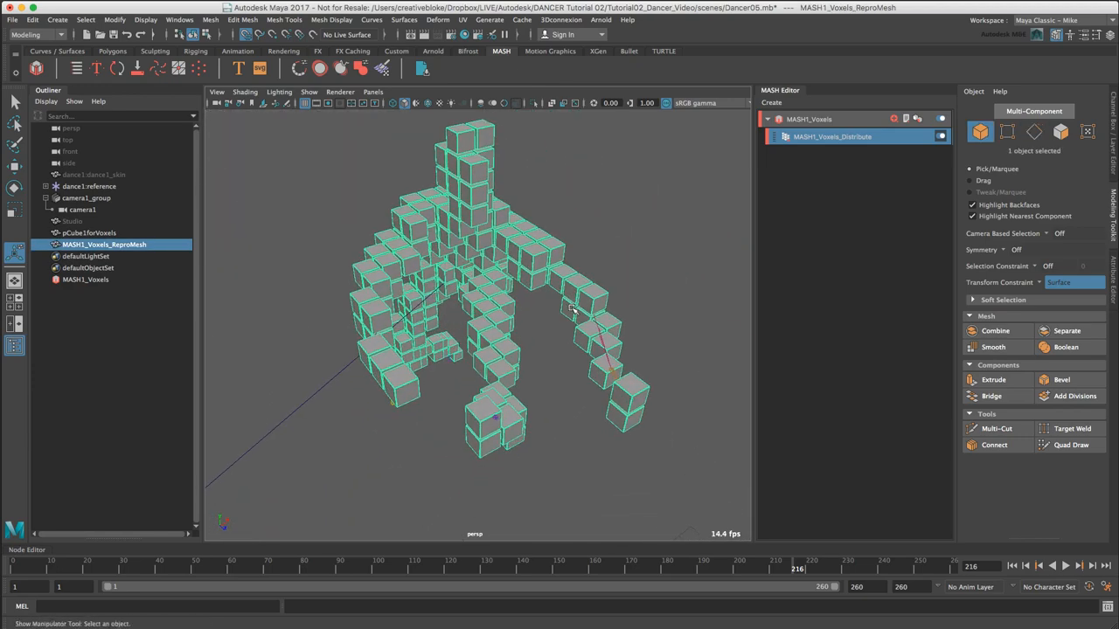
mouse_move(563, 348)
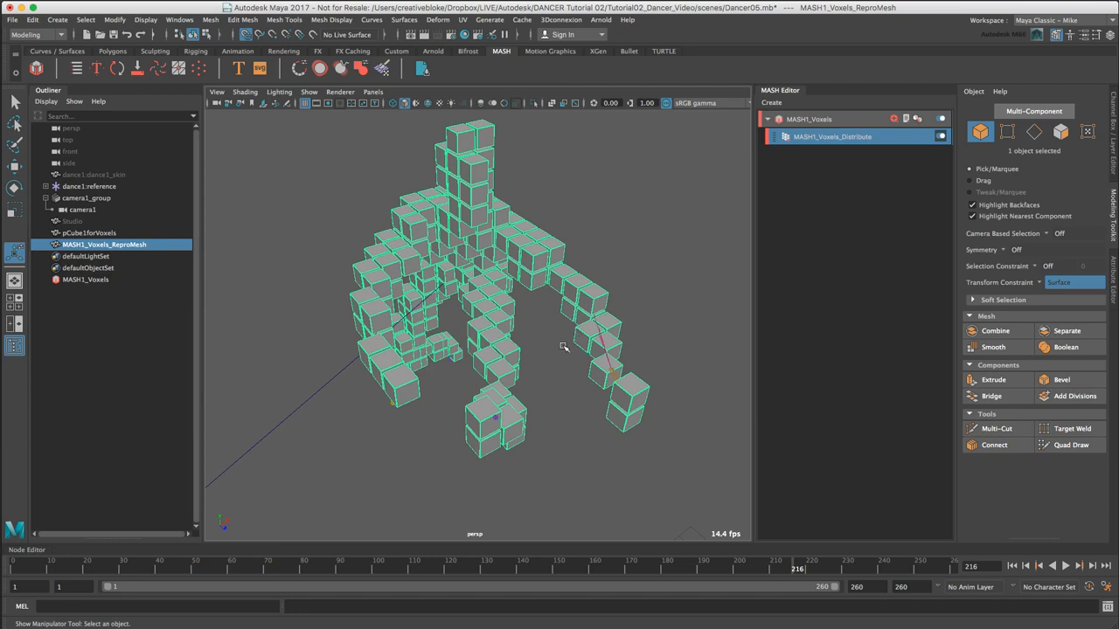
Orbit the perspective view around the voxel dancer to see it from all sides.
left_click_drag(563, 346, 574, 360)
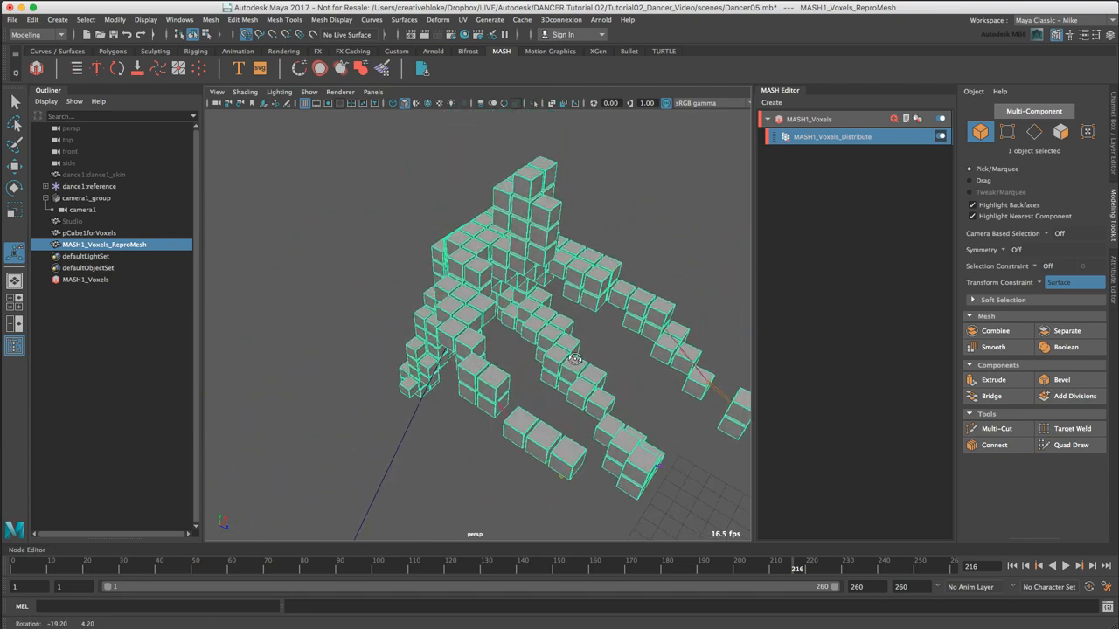
left_click_drag(573, 360, 552, 349)
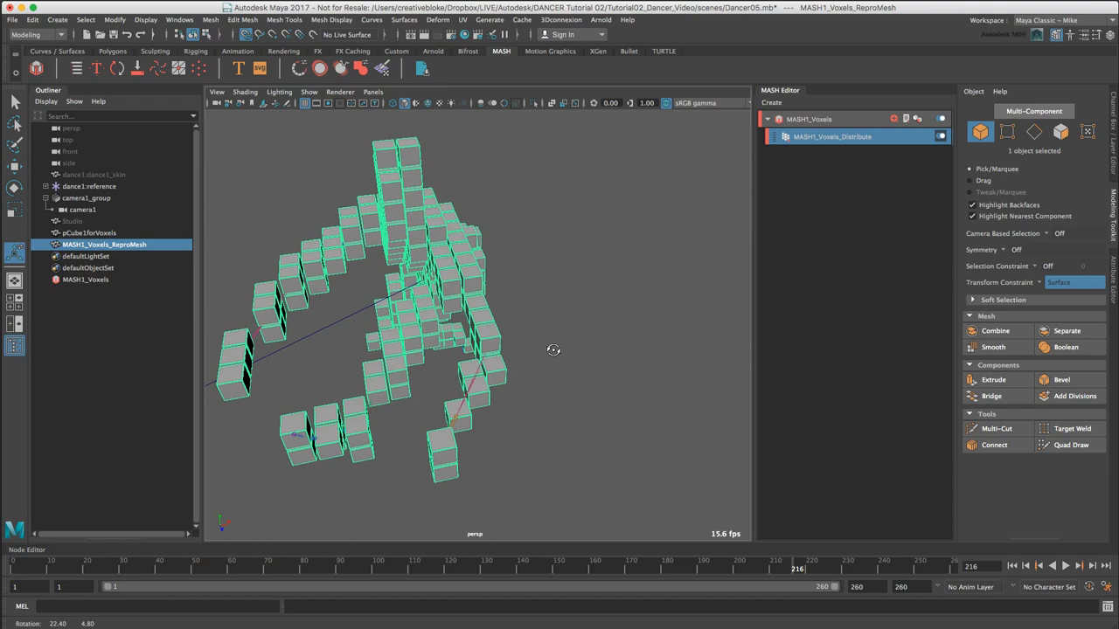
left_click_drag(553, 350, 563, 377)
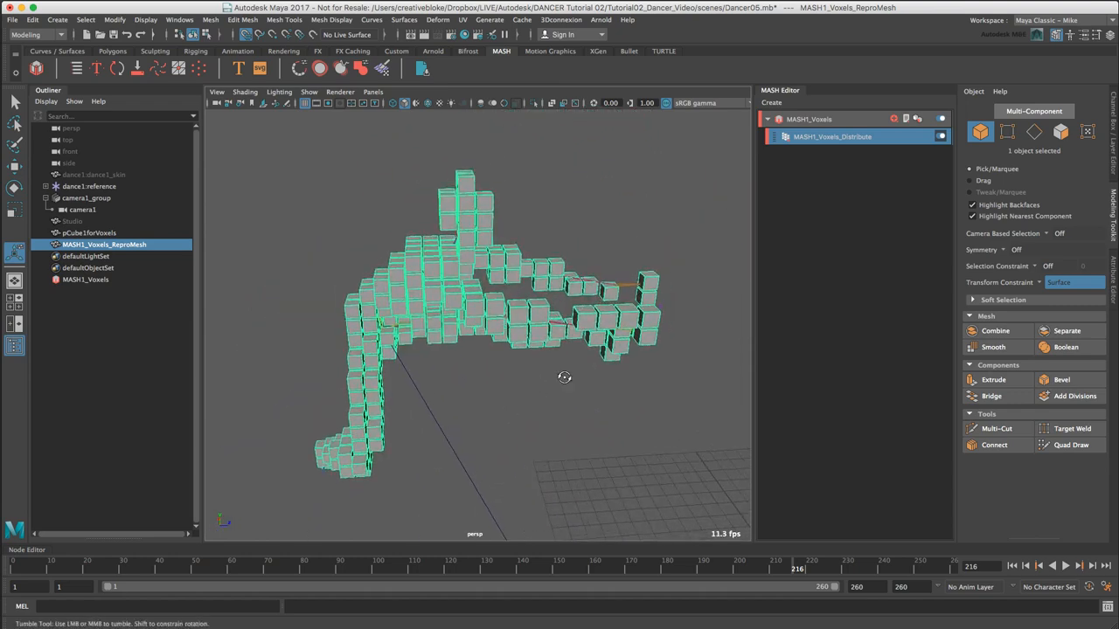
left_click_drag(563, 378, 612, 378)
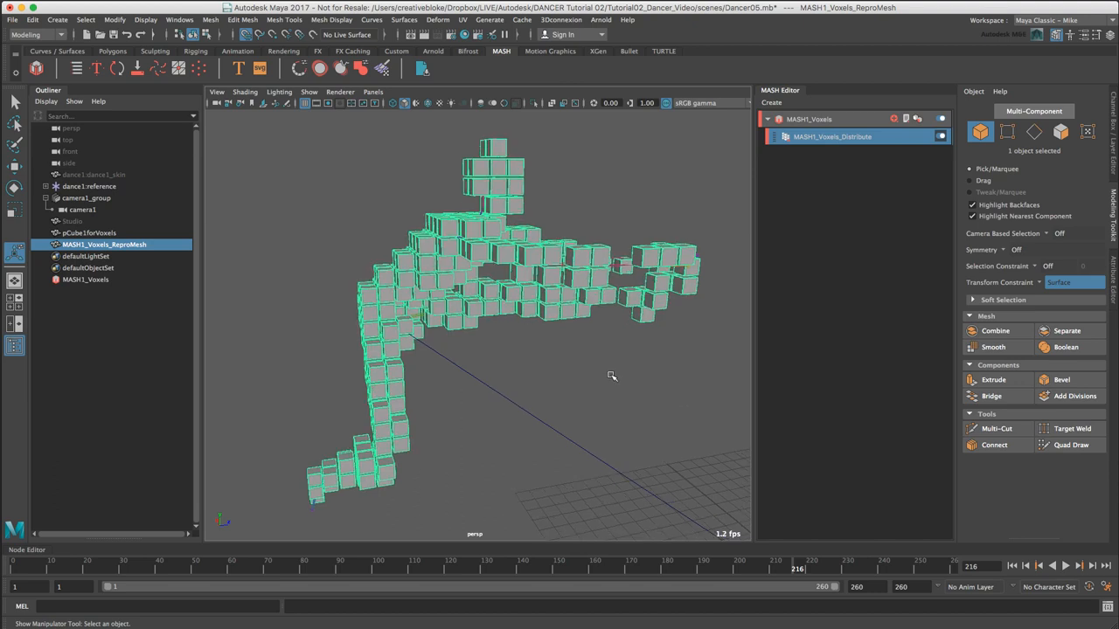
Look through camera1 and return to the start of the playback range.
left_click(374, 91)
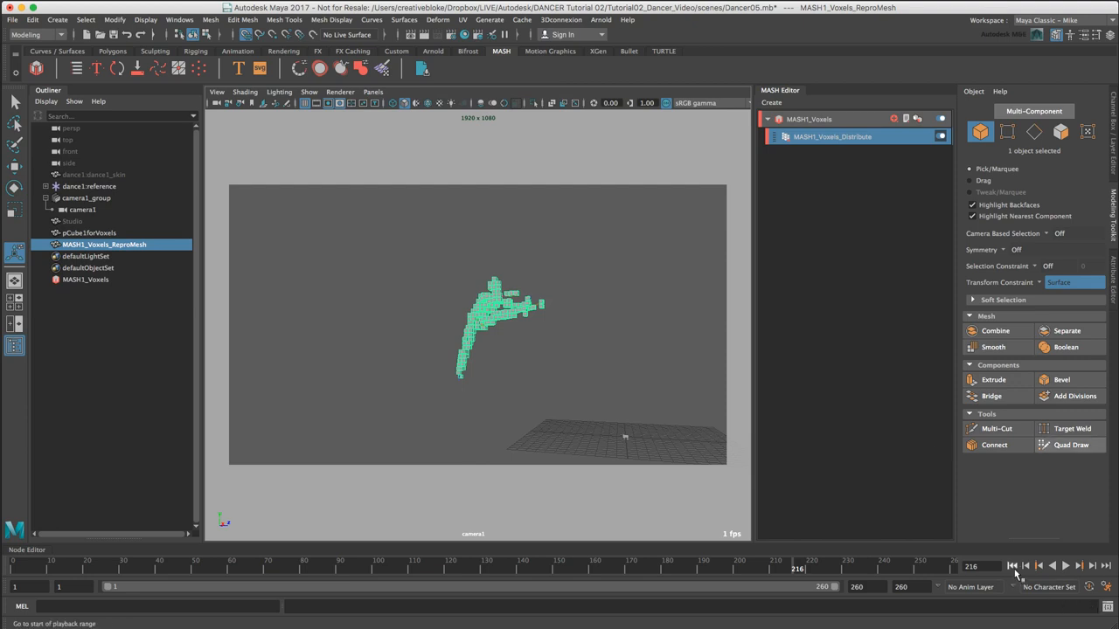
left_click(1066, 566)
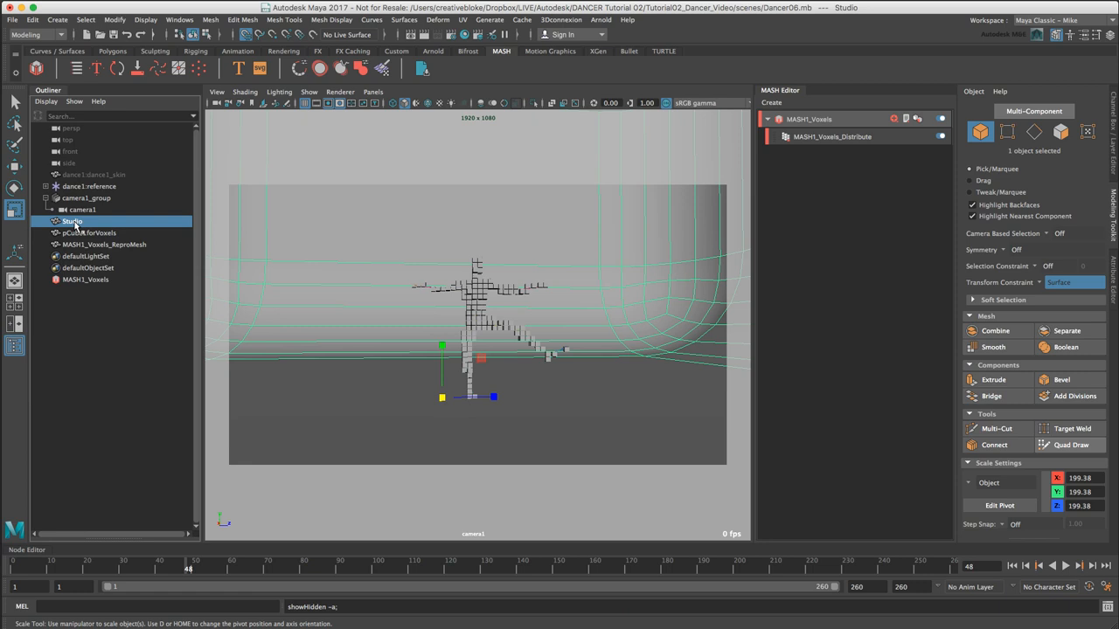
Select Studio, switch to the Rendering menu set and review the Arnold Sampling tab in Render Settings.
left_click(33, 35)
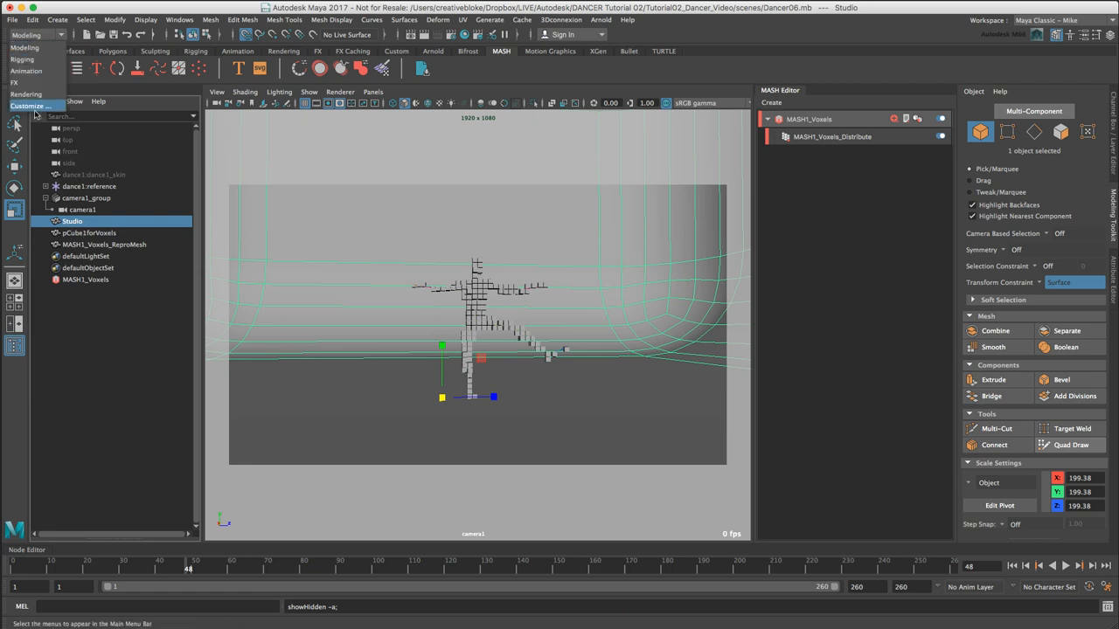
left_click(314, 19)
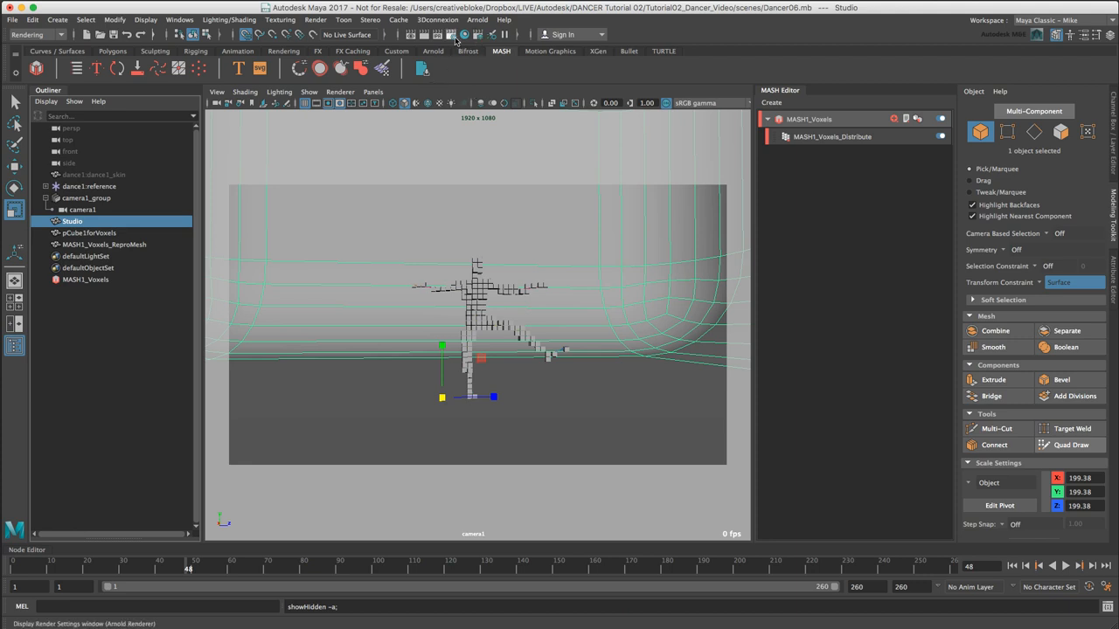
left_click(455, 35)
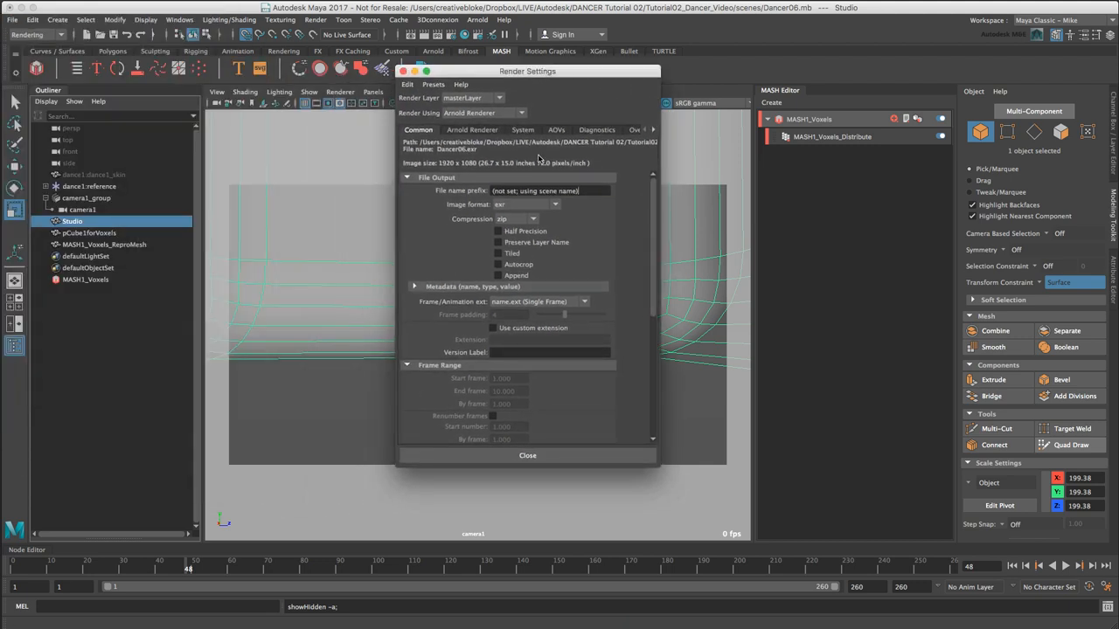
left_click(472, 129)
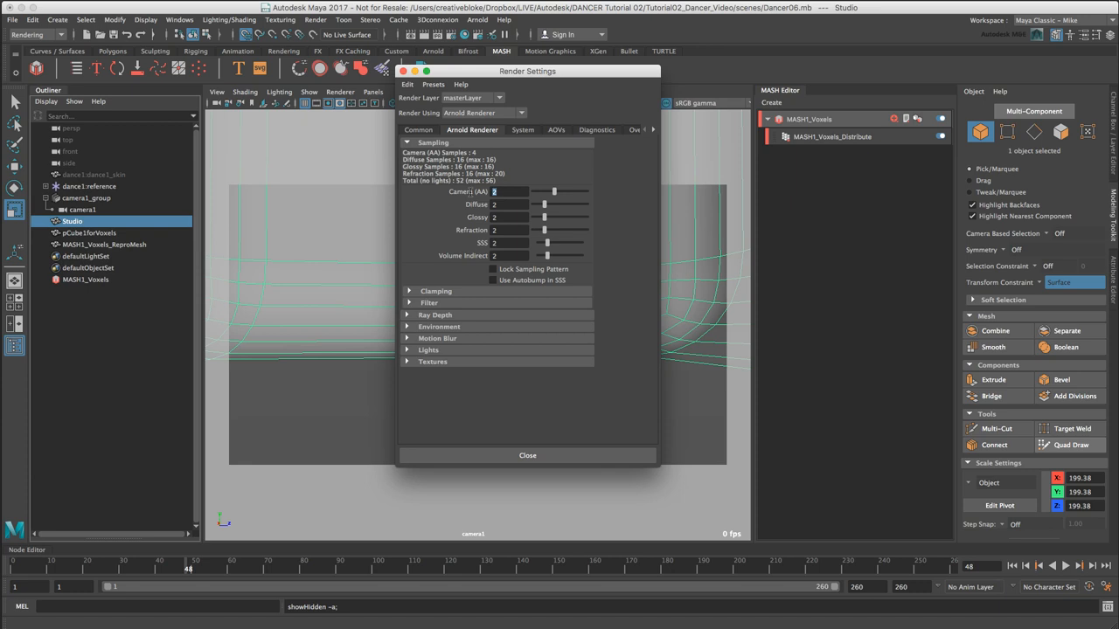
left_click(528, 454)
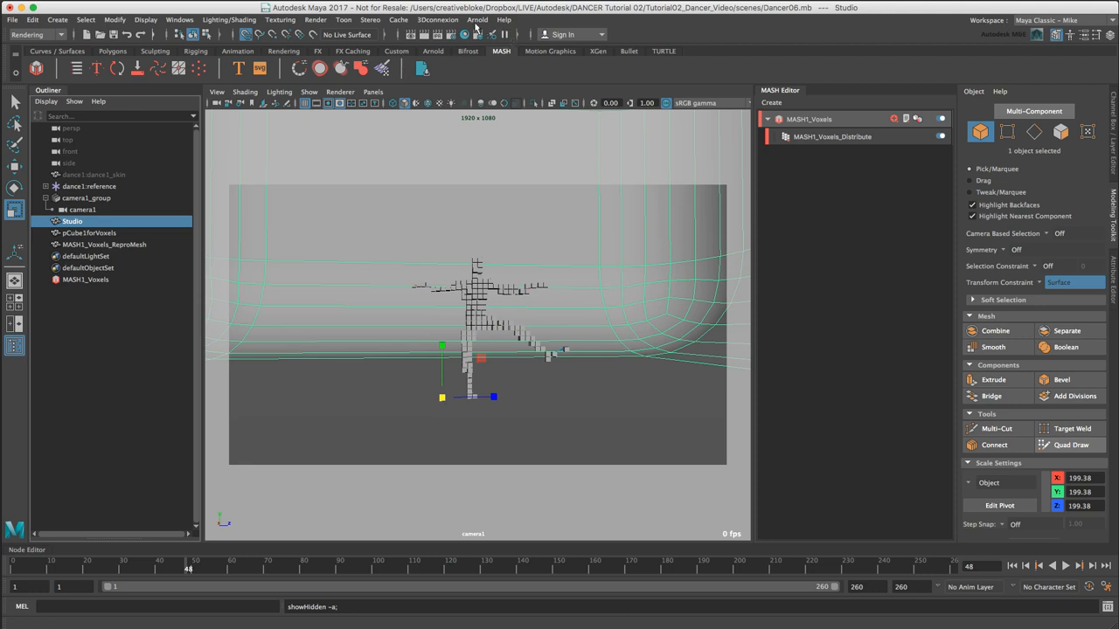
Launch Arnold RenderView and position it over the viewport.
left_click(477, 19)
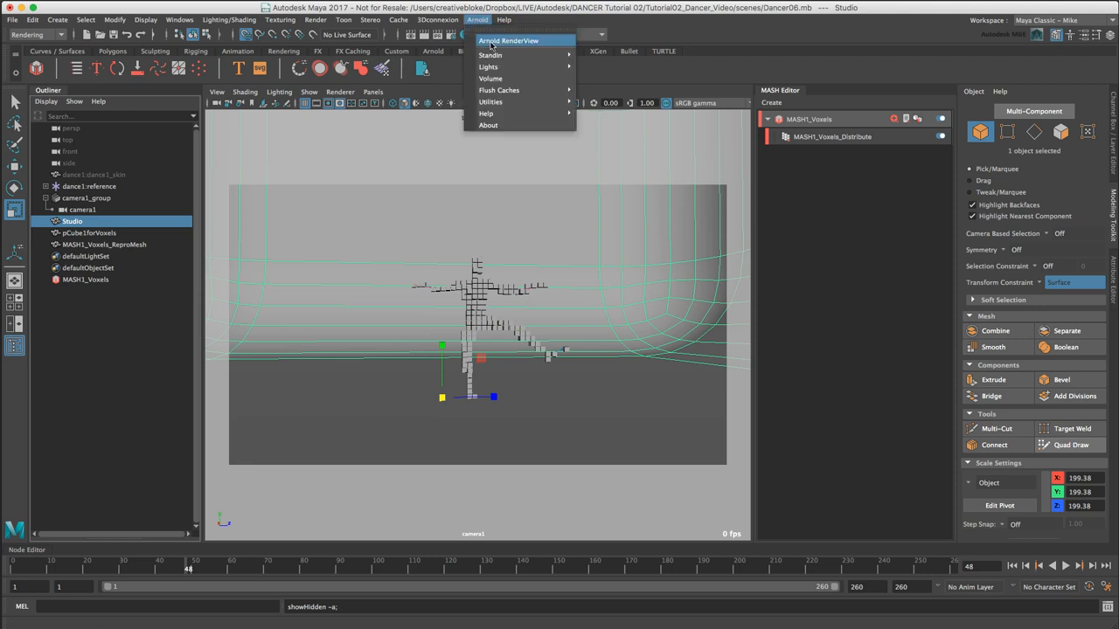
left_click(507, 40)
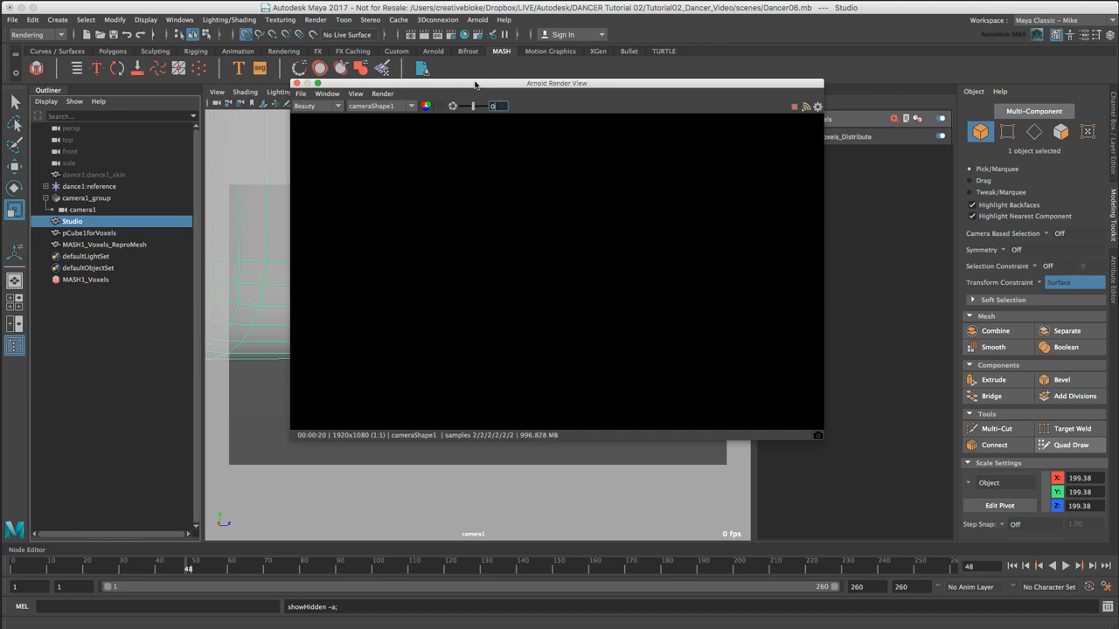
left_click_drag(556, 84, 591, 82)
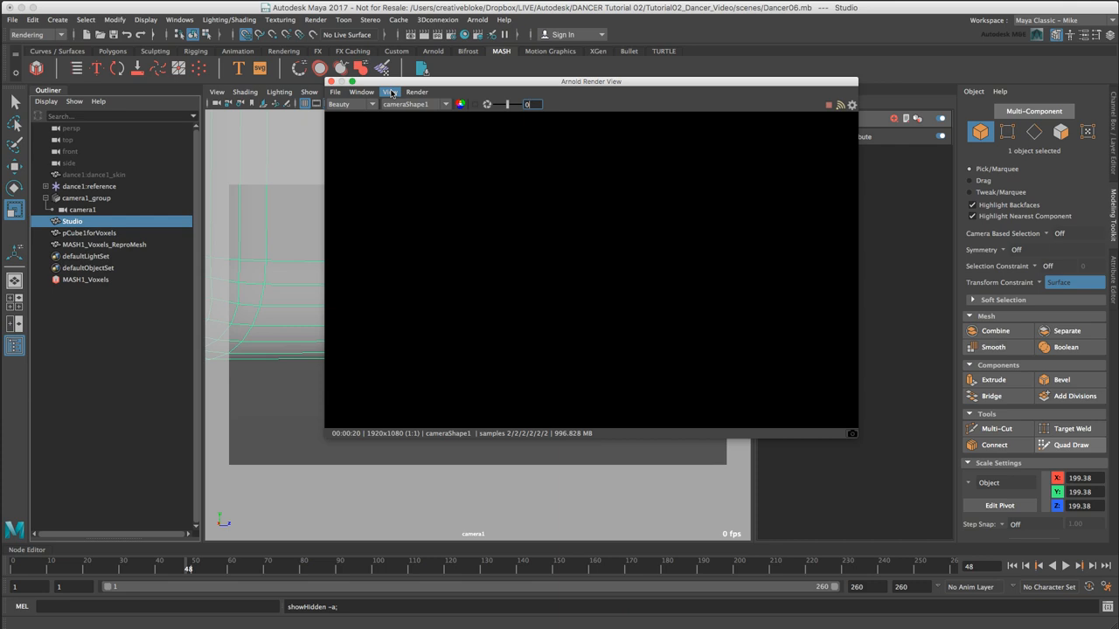
Adjust Save UI Threads and set the test resolution to Fit Window Size.
left_click(388, 91)
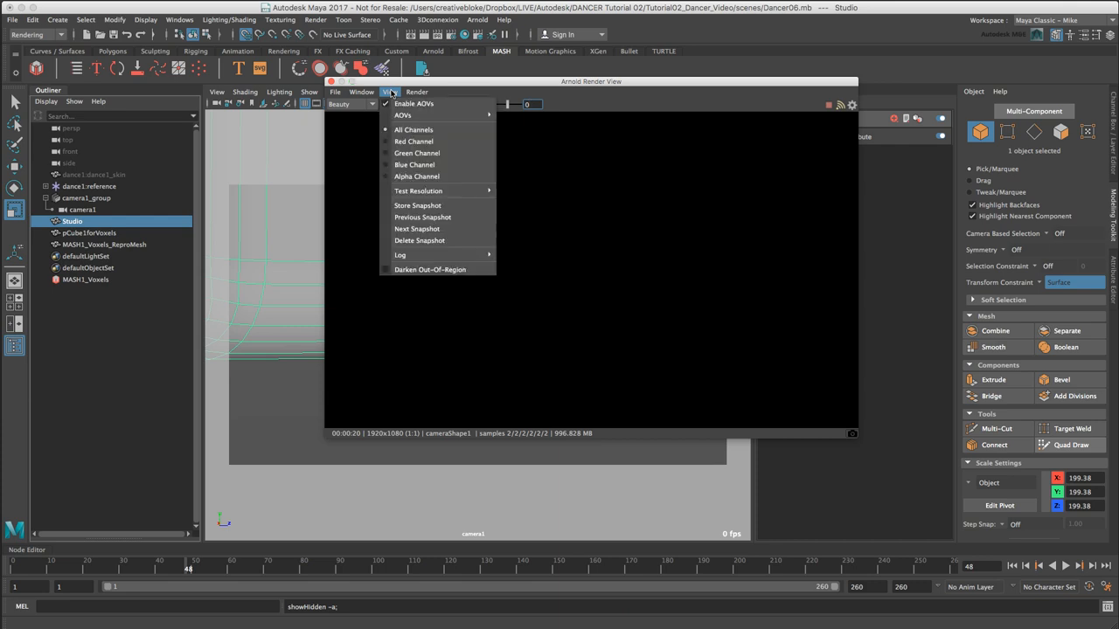
left_click(416, 91)
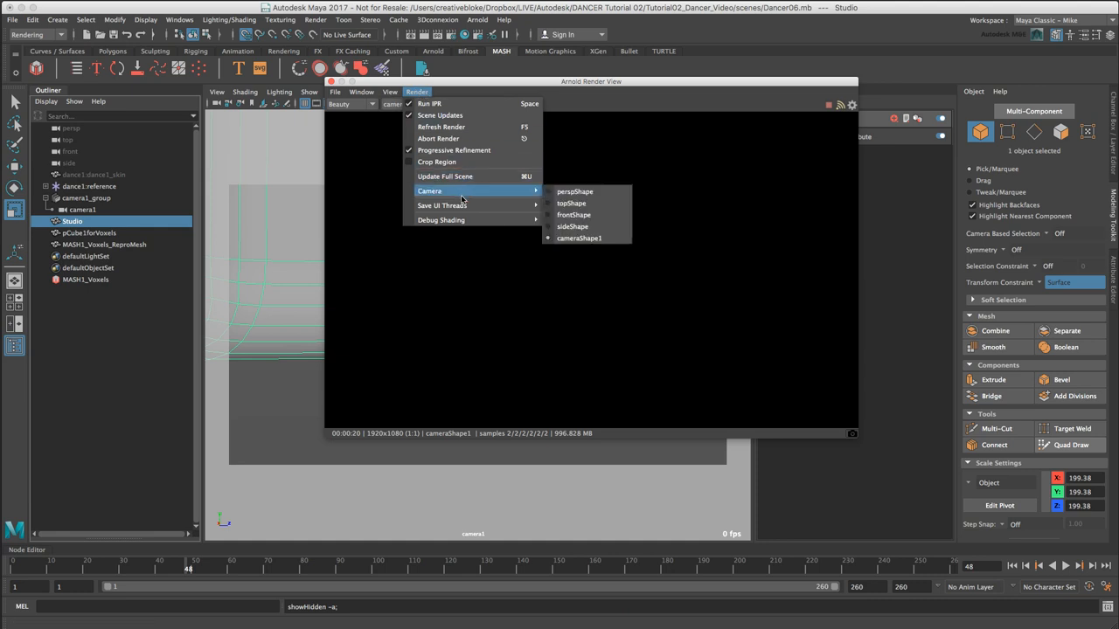
mouse_move(440, 206)
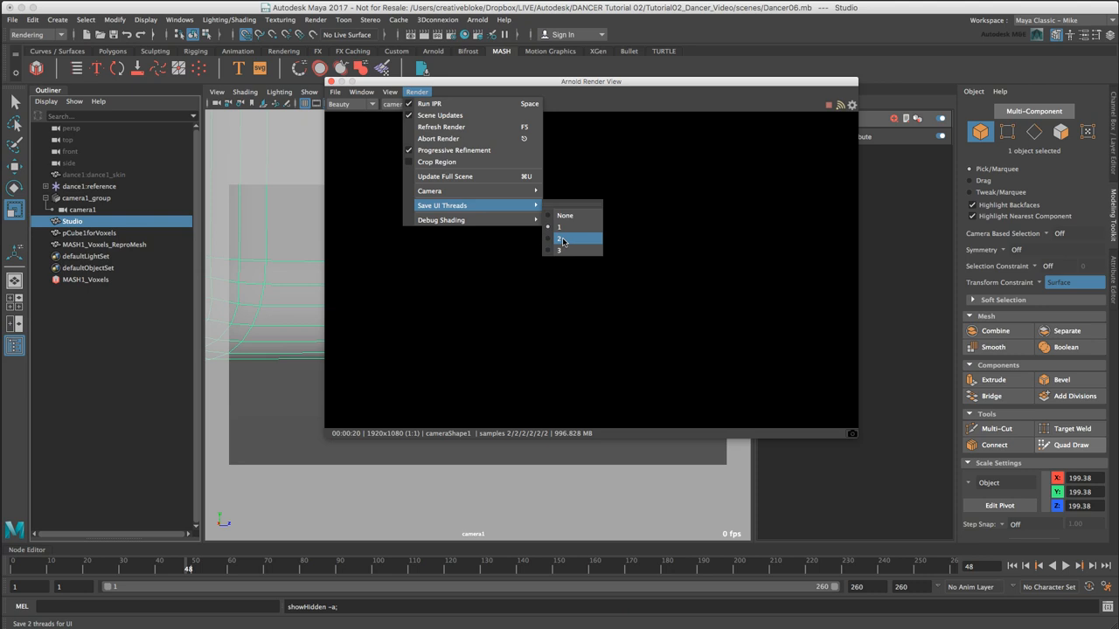
left_click(558, 237)
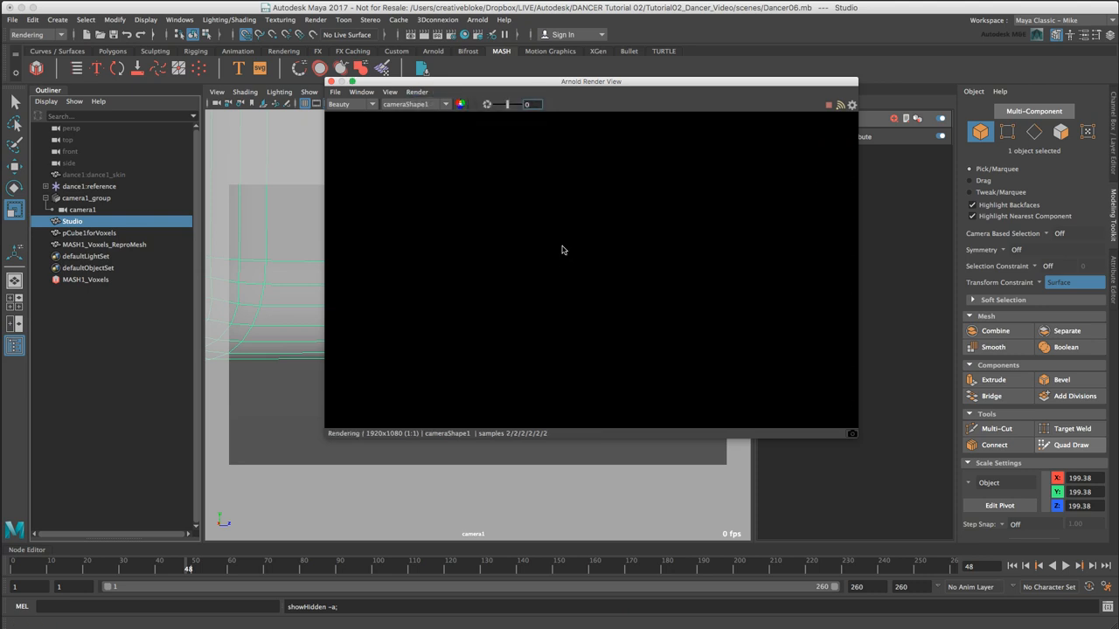
left_click(390, 91)
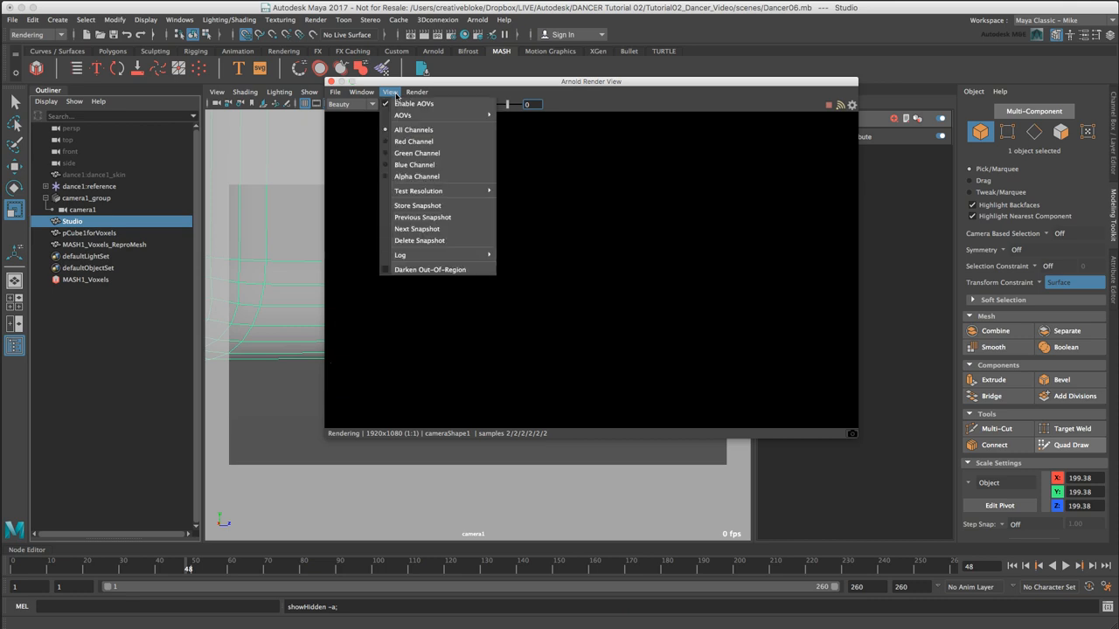
mouse_move(418, 191)
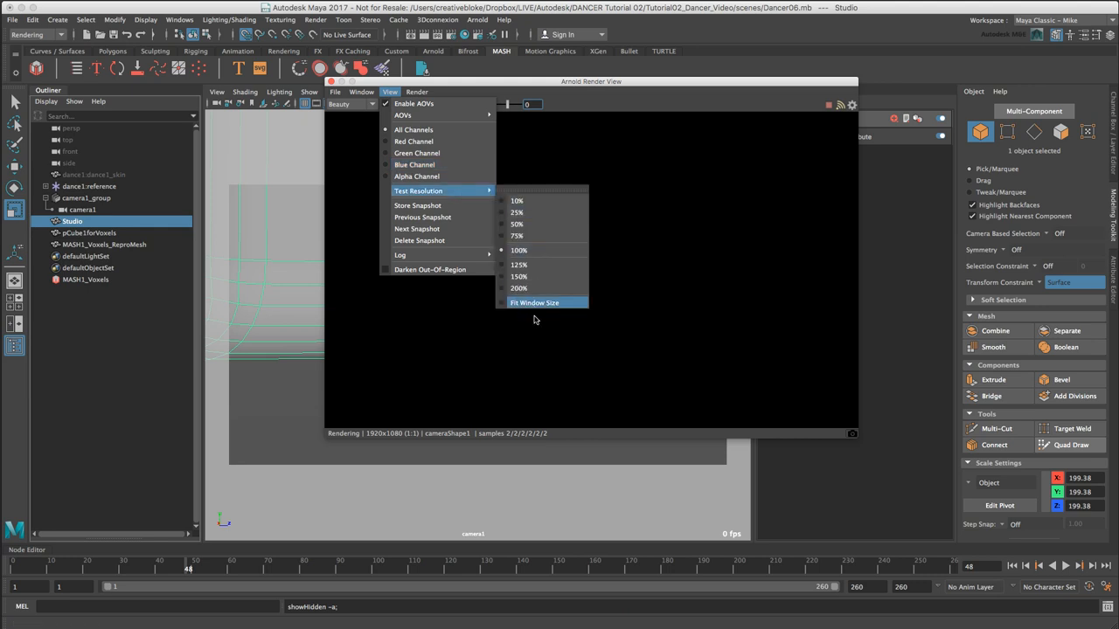
left_click(533, 303)
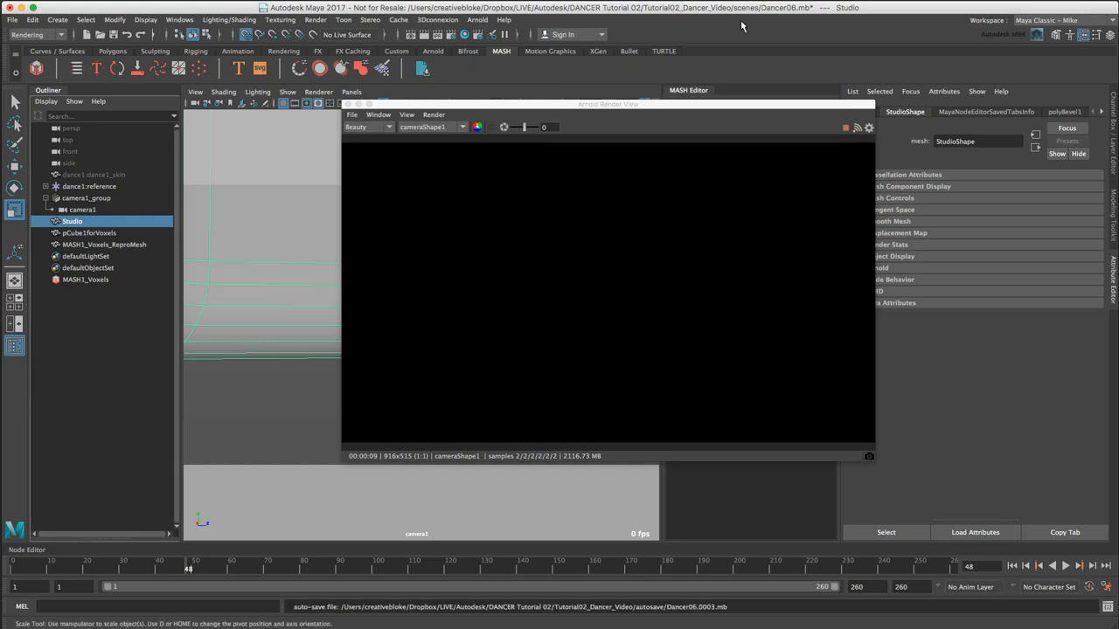
Create an Arnold Skydome Light and map an aiImage node to its Color, browsing for the image file.
left_click(477, 20)
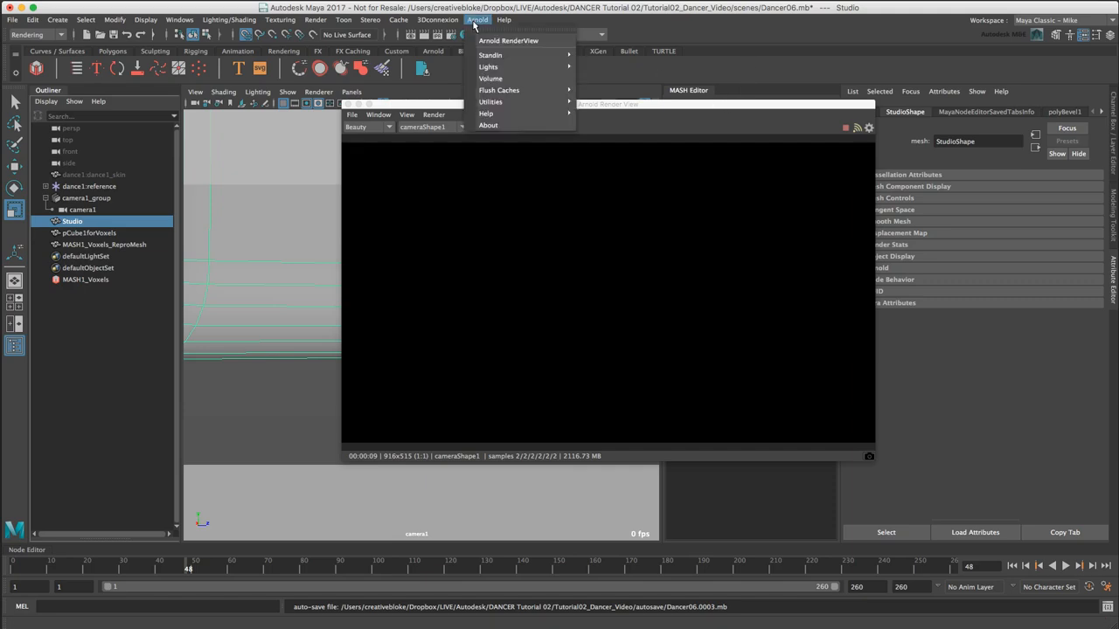
mouse_move(487, 66)
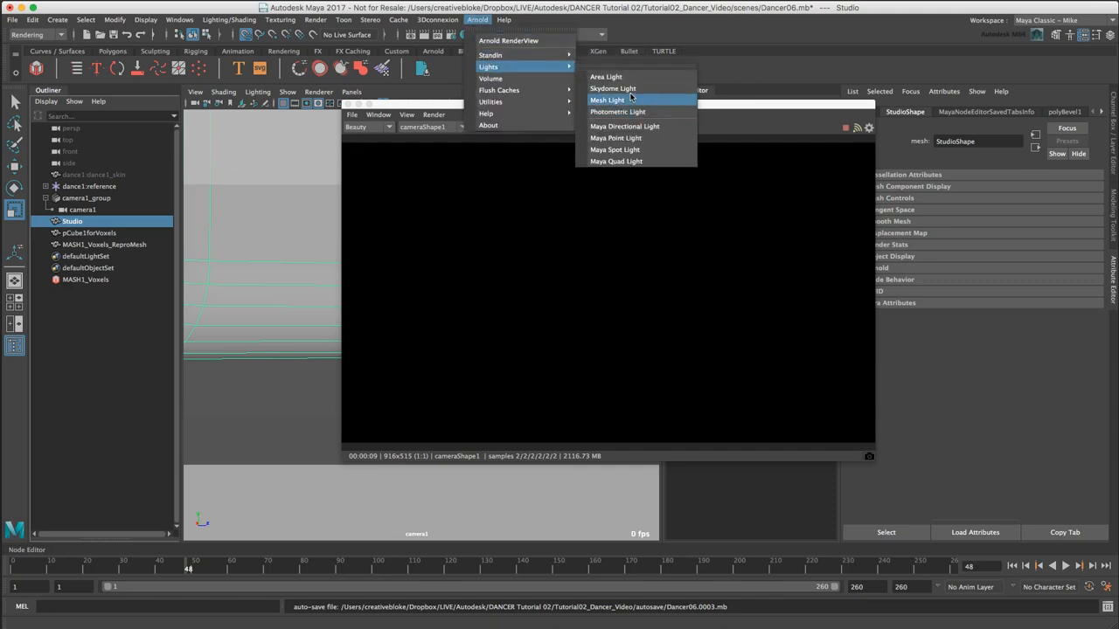
left_click(612, 87)
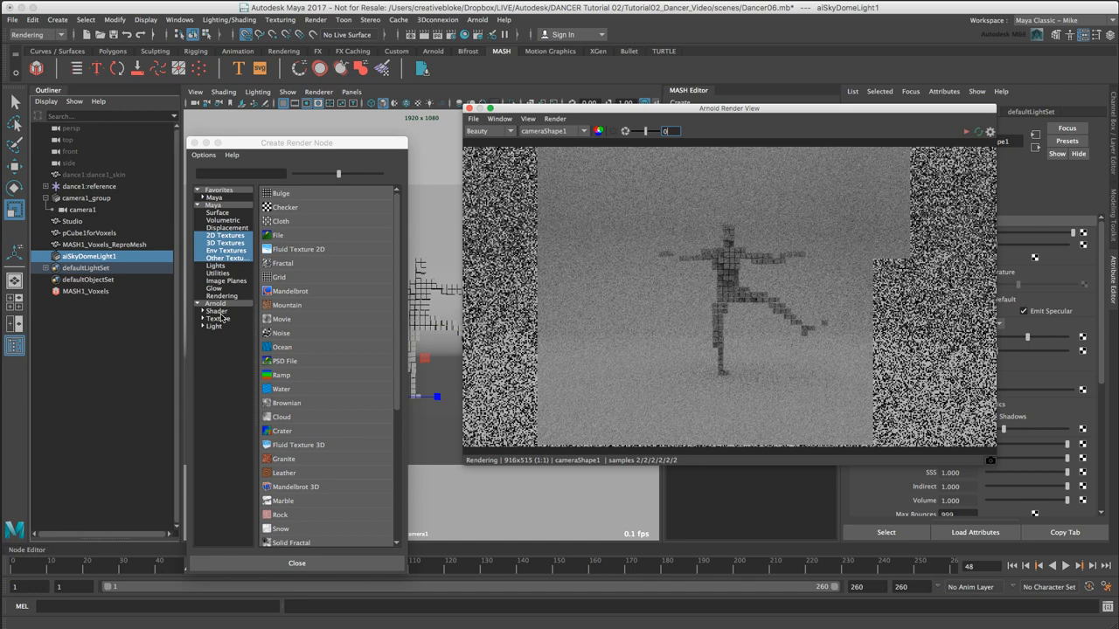
left_click(224, 318)
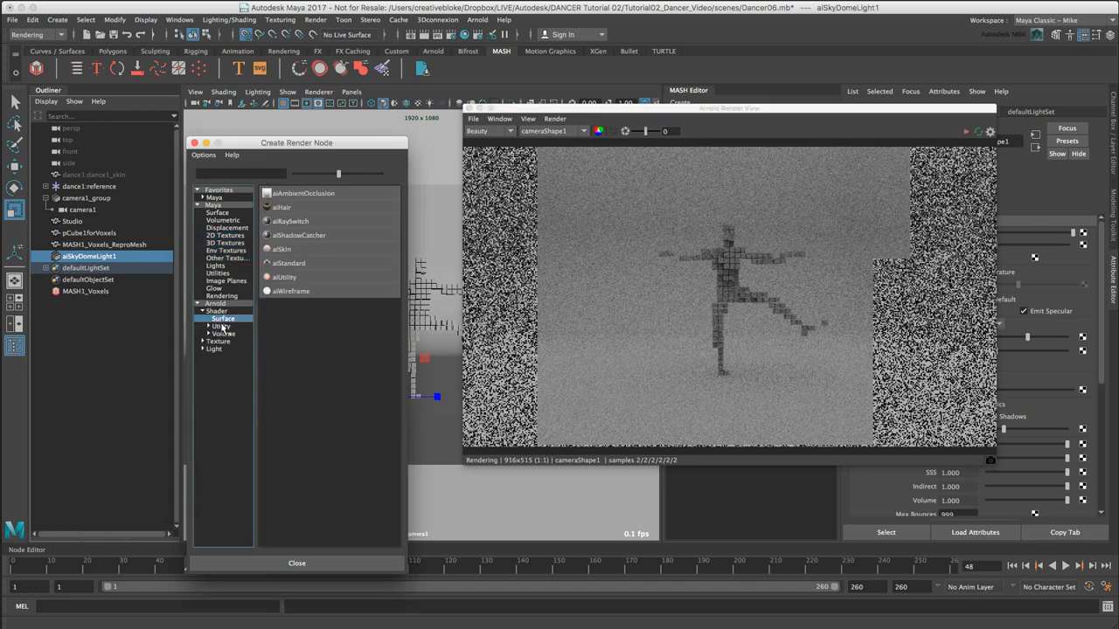
left_click(217, 341)
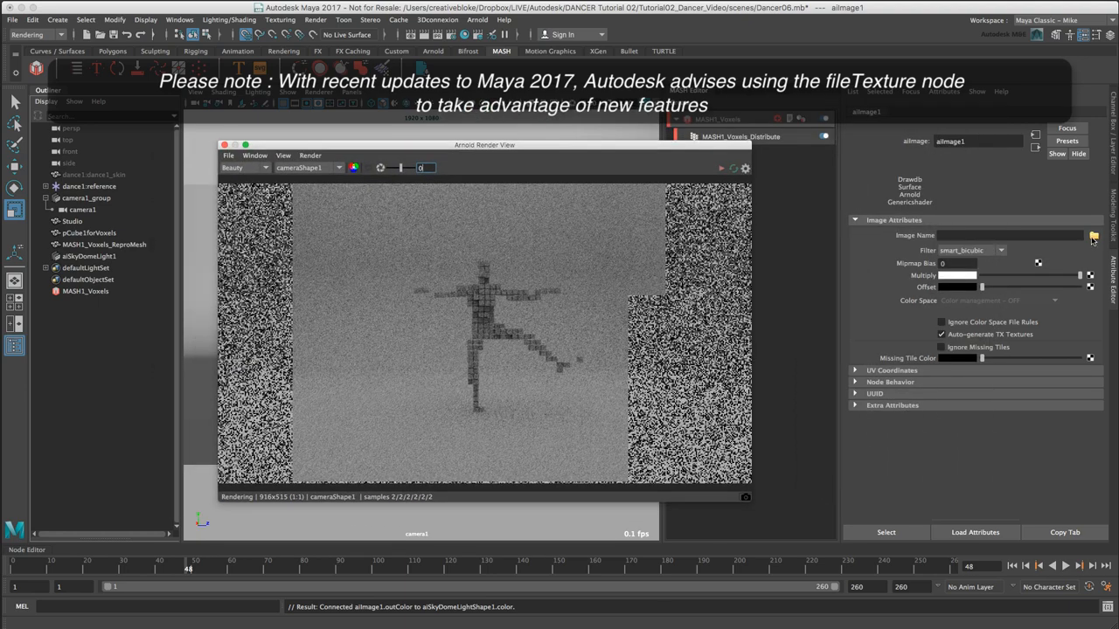
left_click(1094, 234)
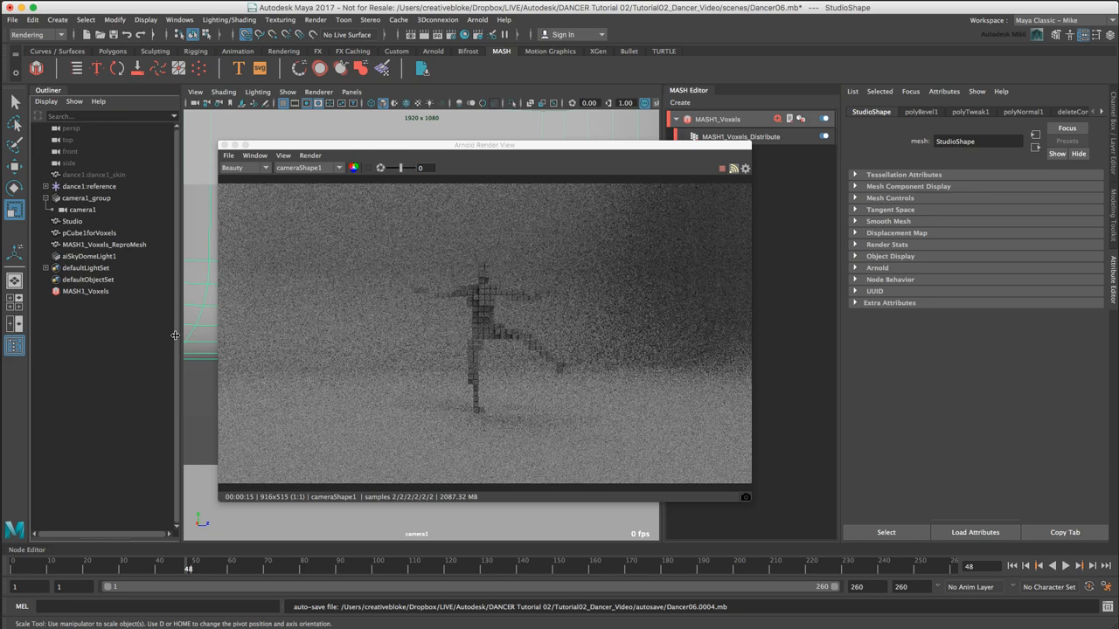
Assign a new aiStandard material to Studio and rename it aiStandard1_Studio.
left_click(74, 220)
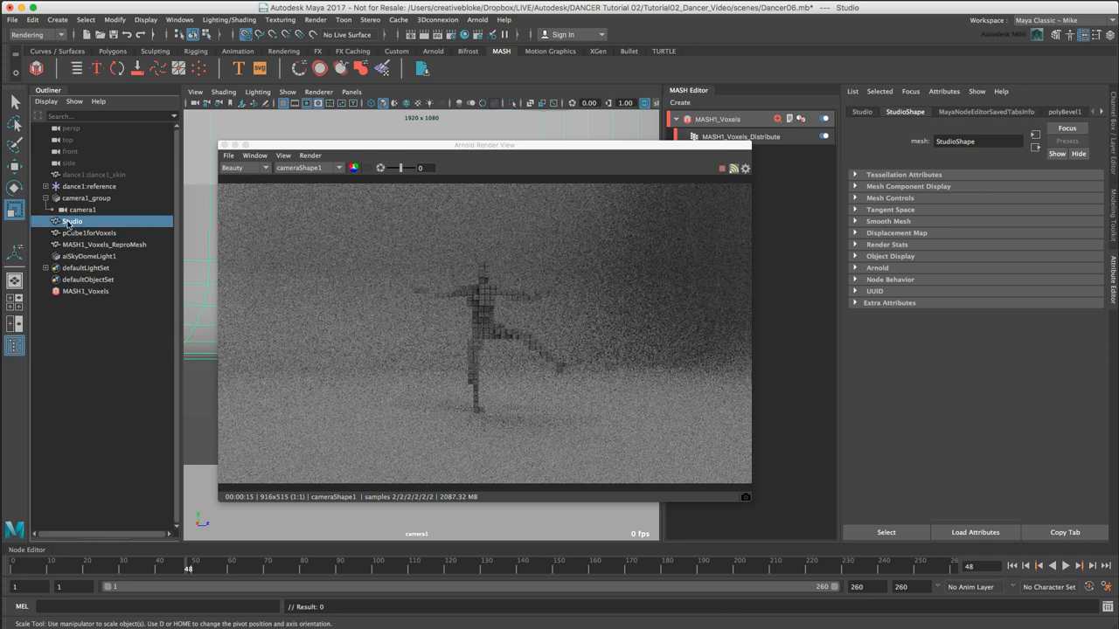
left_click_drag(486, 143, 830, 150)
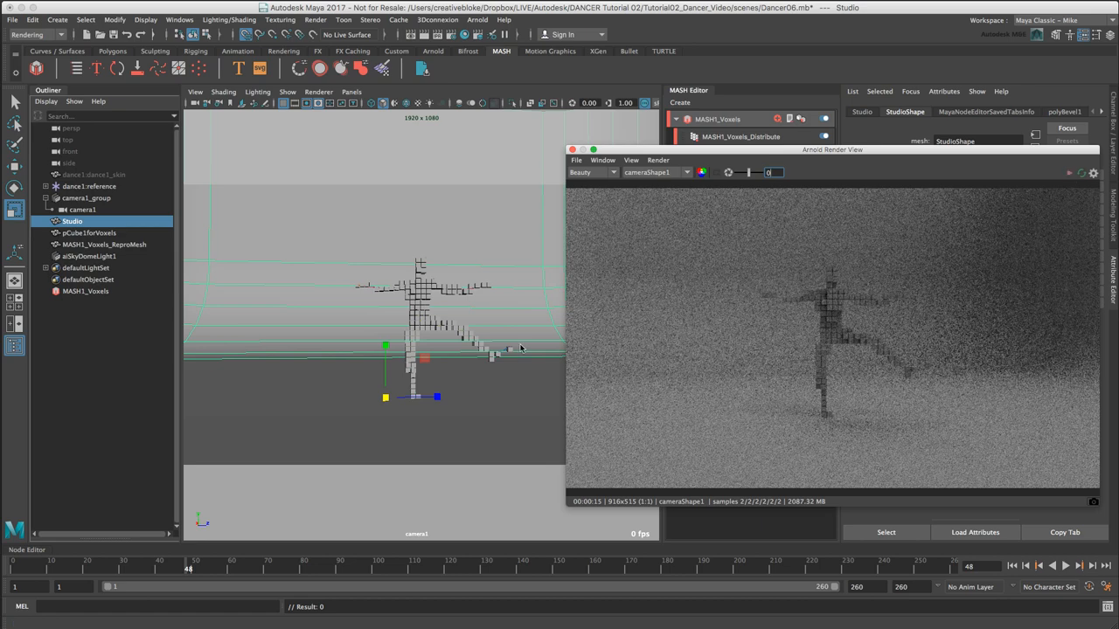
mouse_move(276, 307)
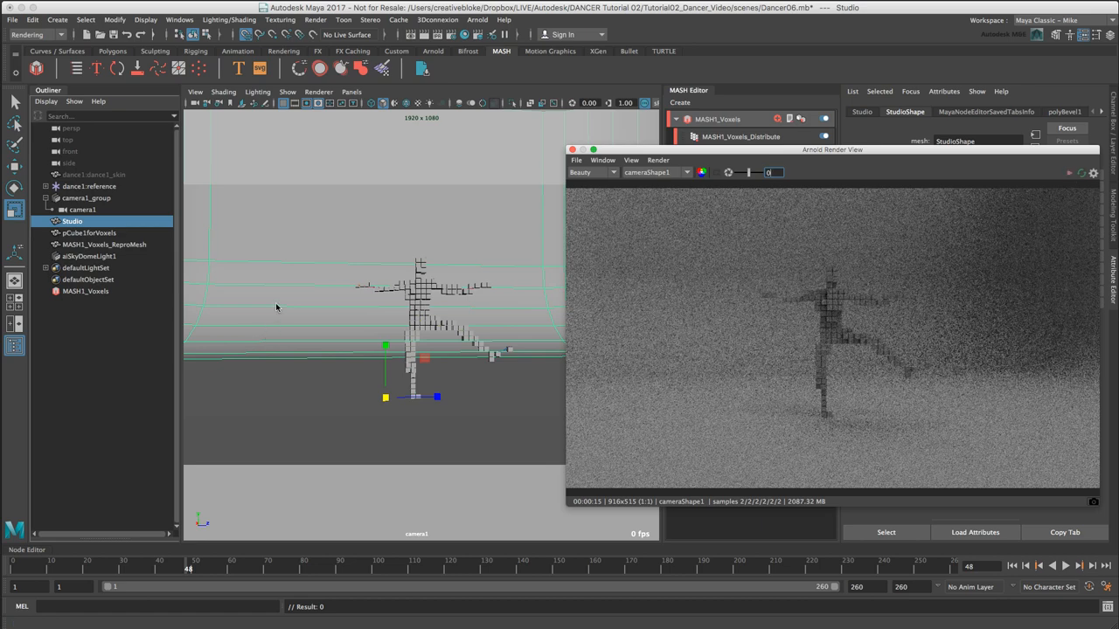
right_click(276, 304)
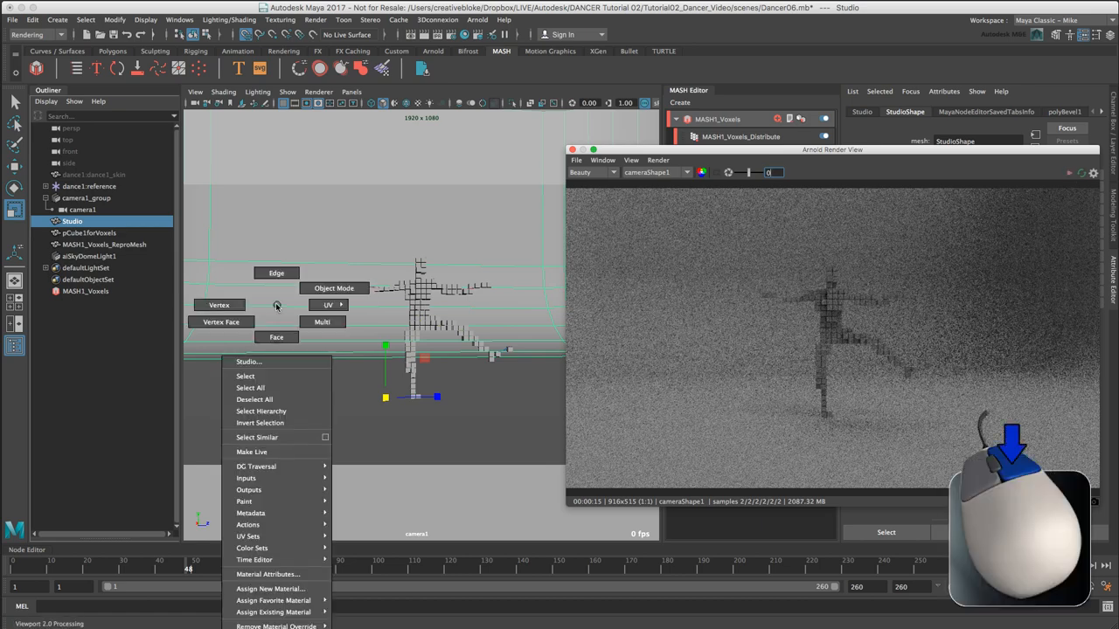
mouse_move(269, 573)
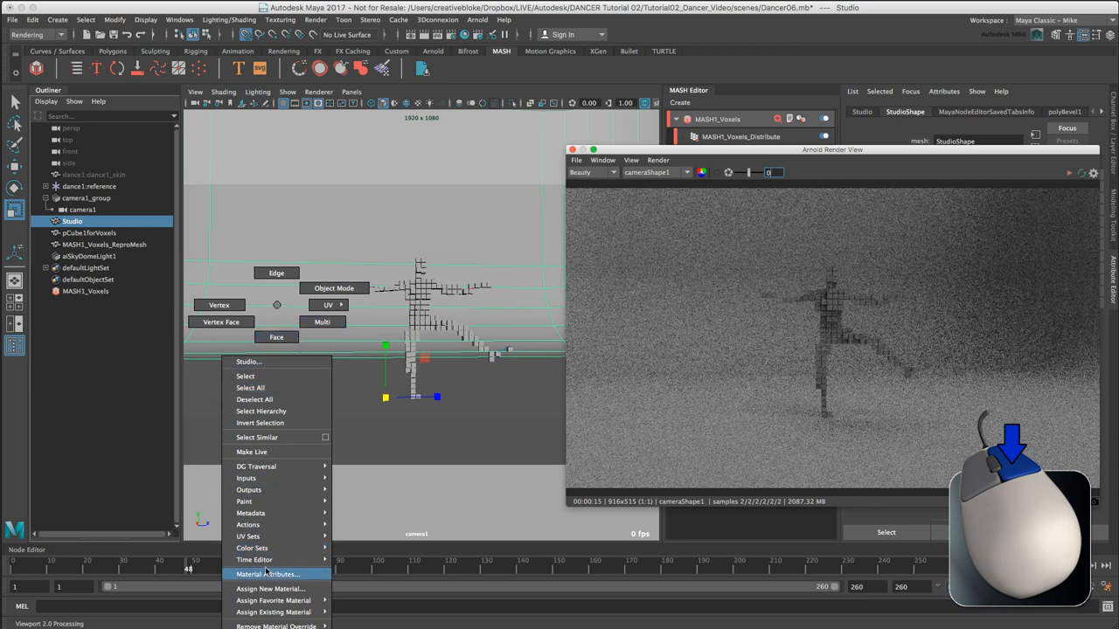
left_click(269, 588)
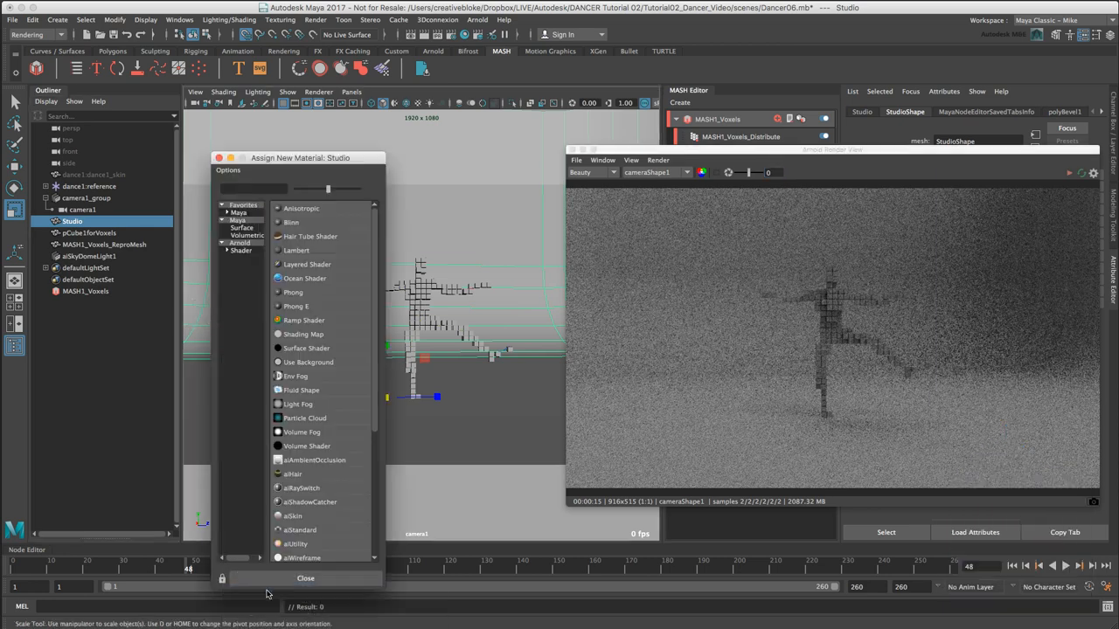
left_click(242, 252)
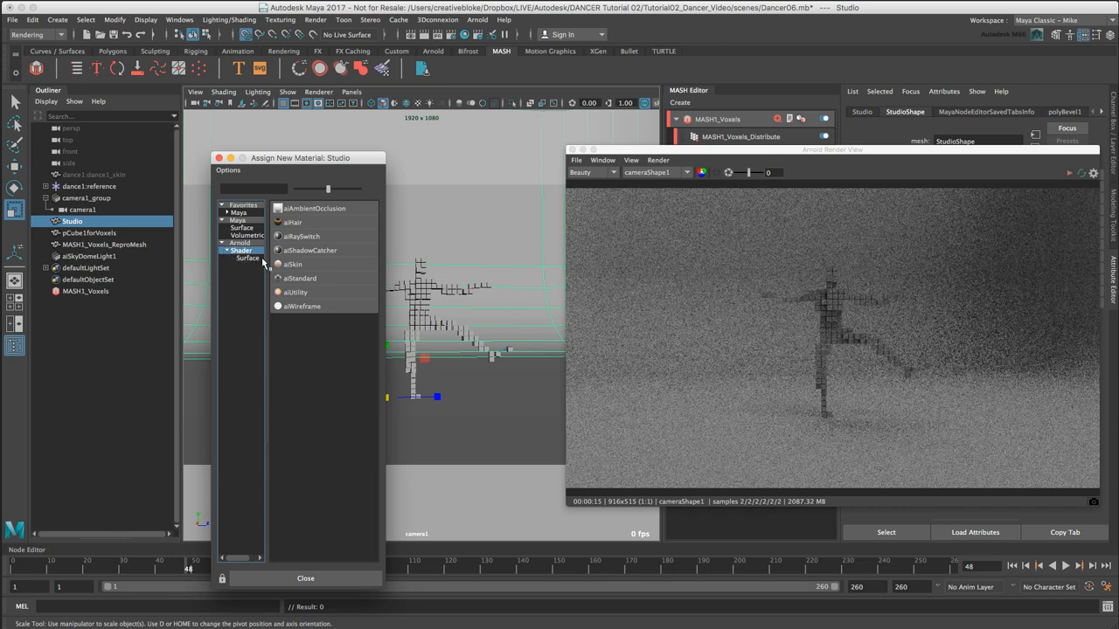
mouse_move(316, 231)
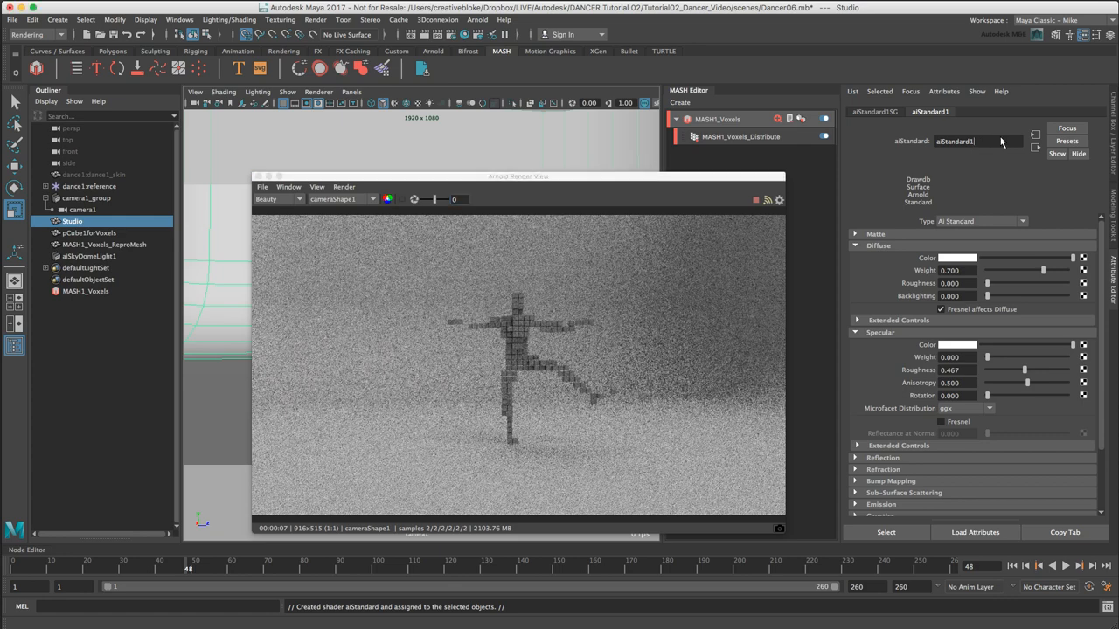
type("_Studio")
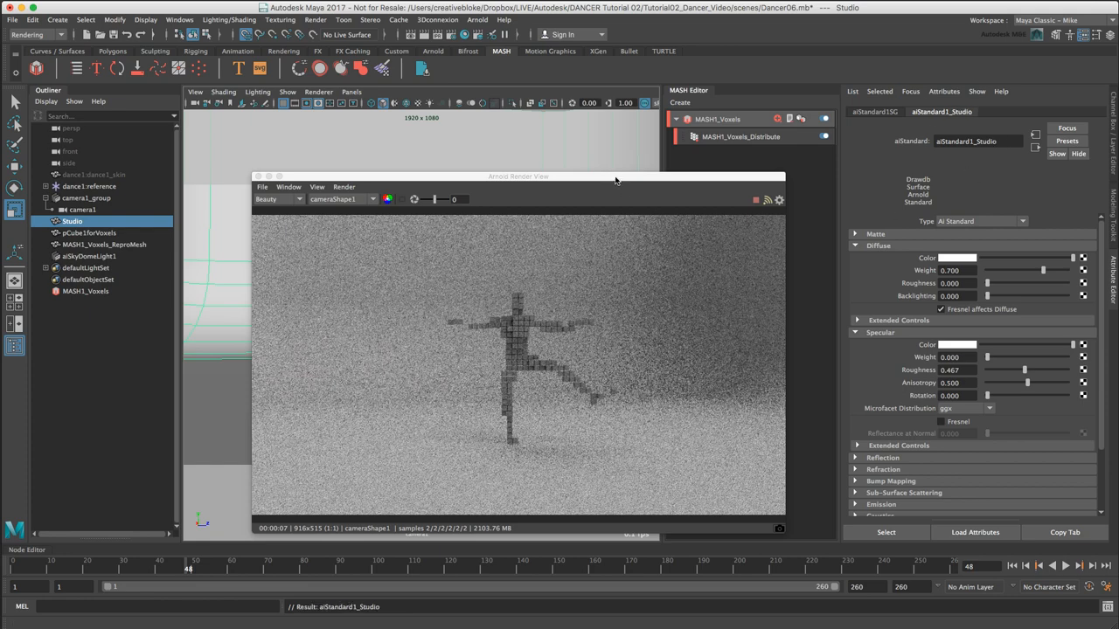
left_click_drag(517, 175, 699, 166)
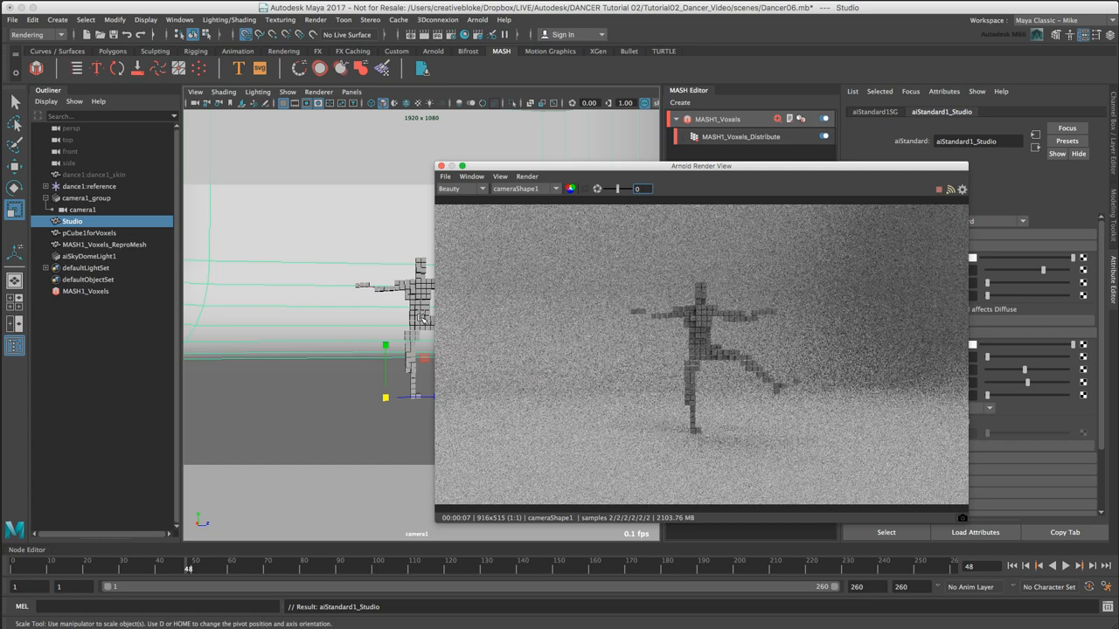
Assign a new aiStandard material to MASH1_Voxels_ReproMesh and rename it aiStandard2_Voxel.
left_click(103, 245)
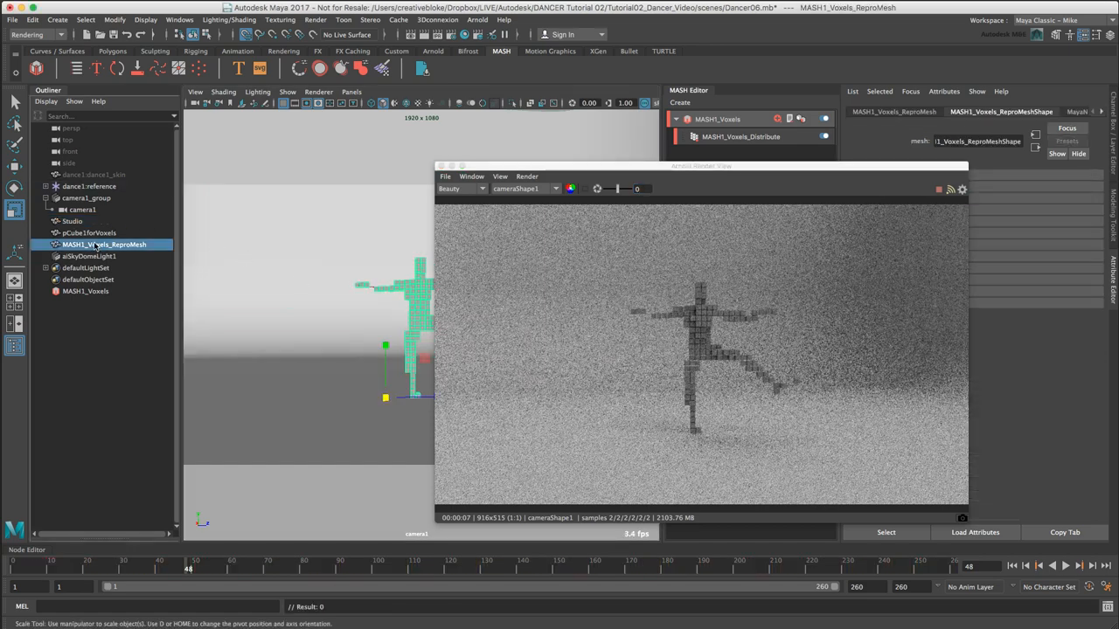
mouse_move(419, 312)
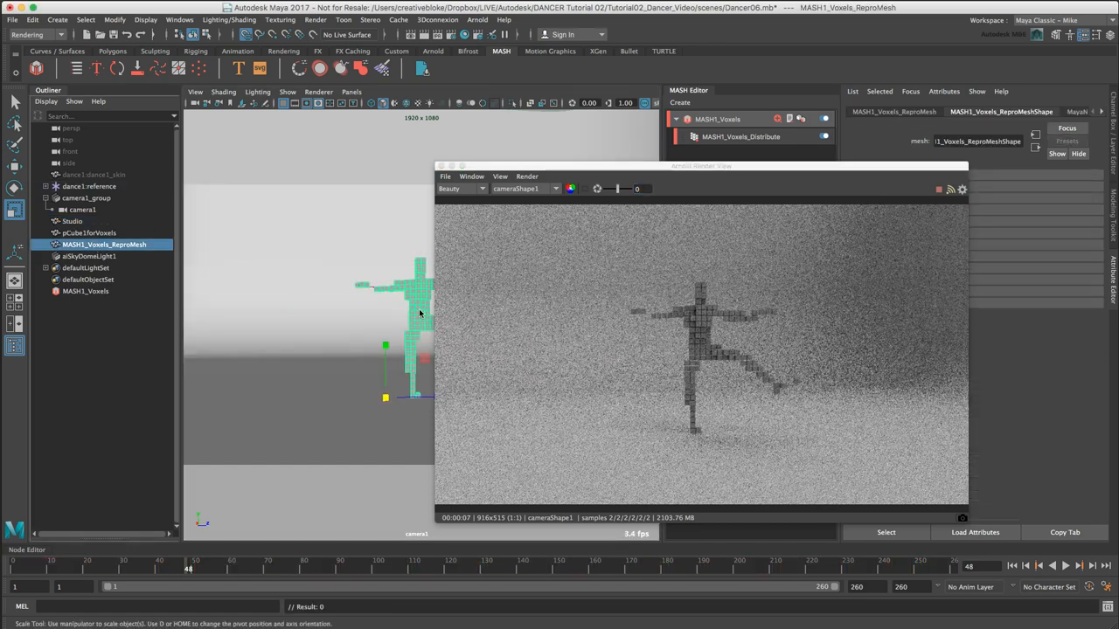
right_click(420, 313)
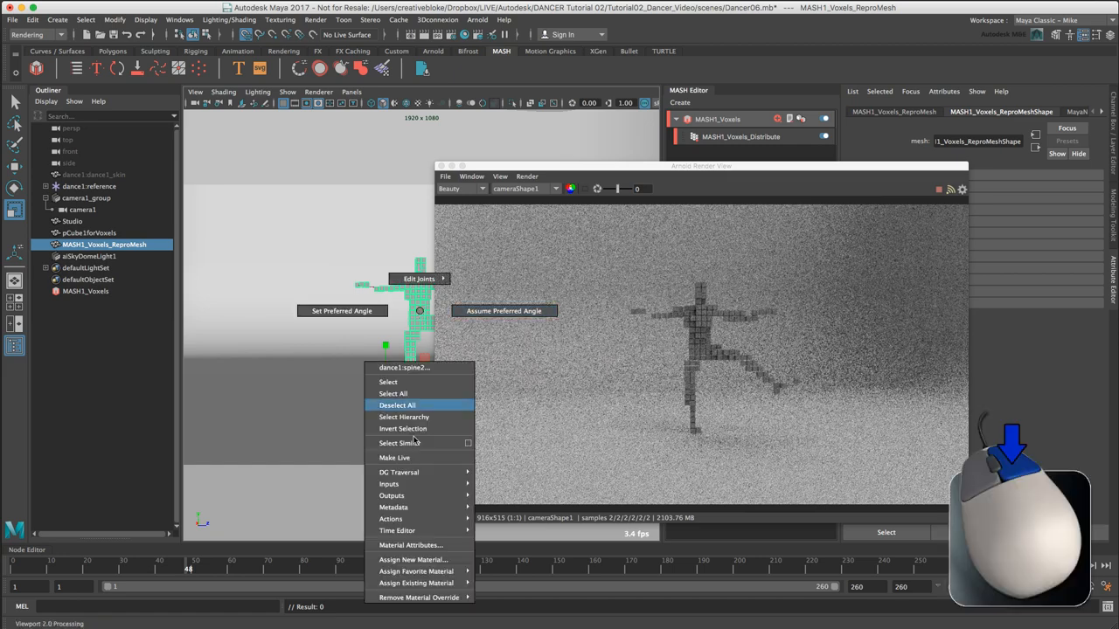
left_click(412, 560)
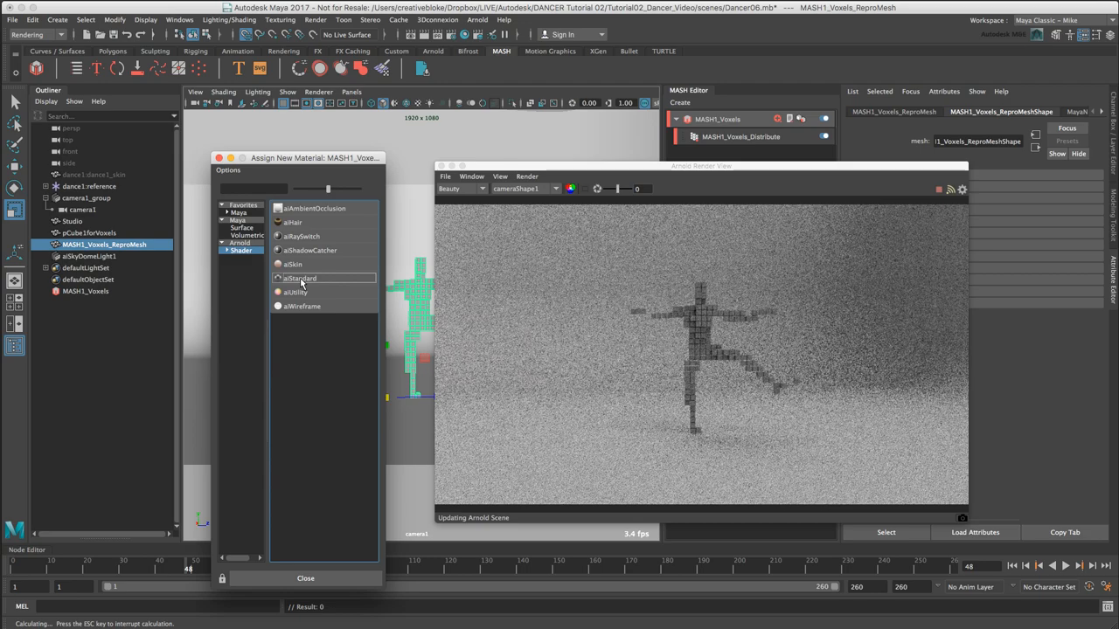
left_click(300, 278)
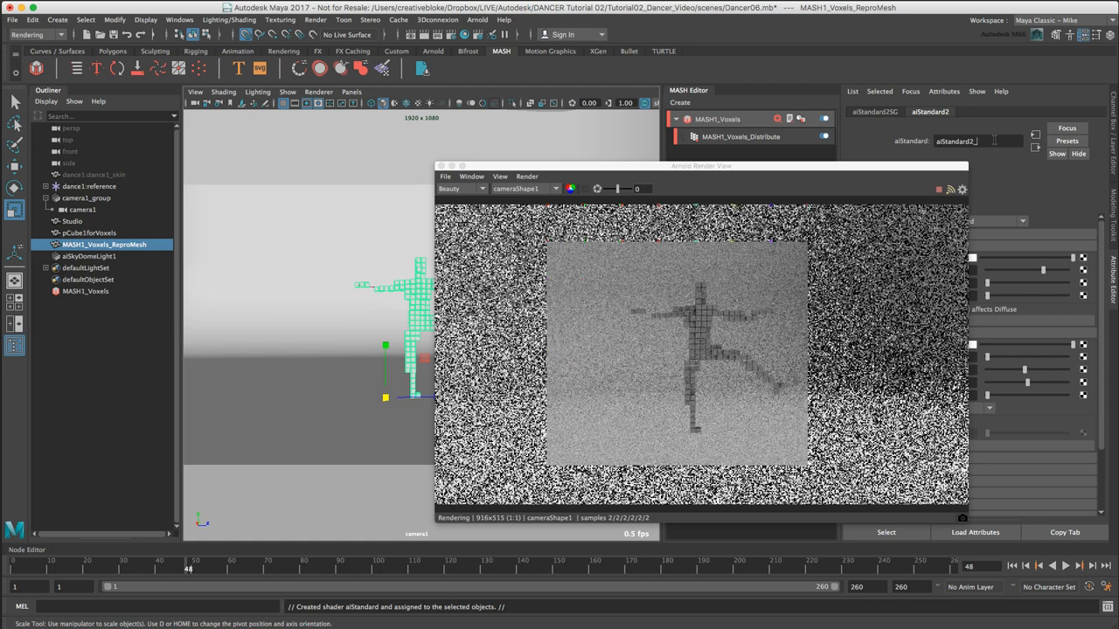
type("voxel")
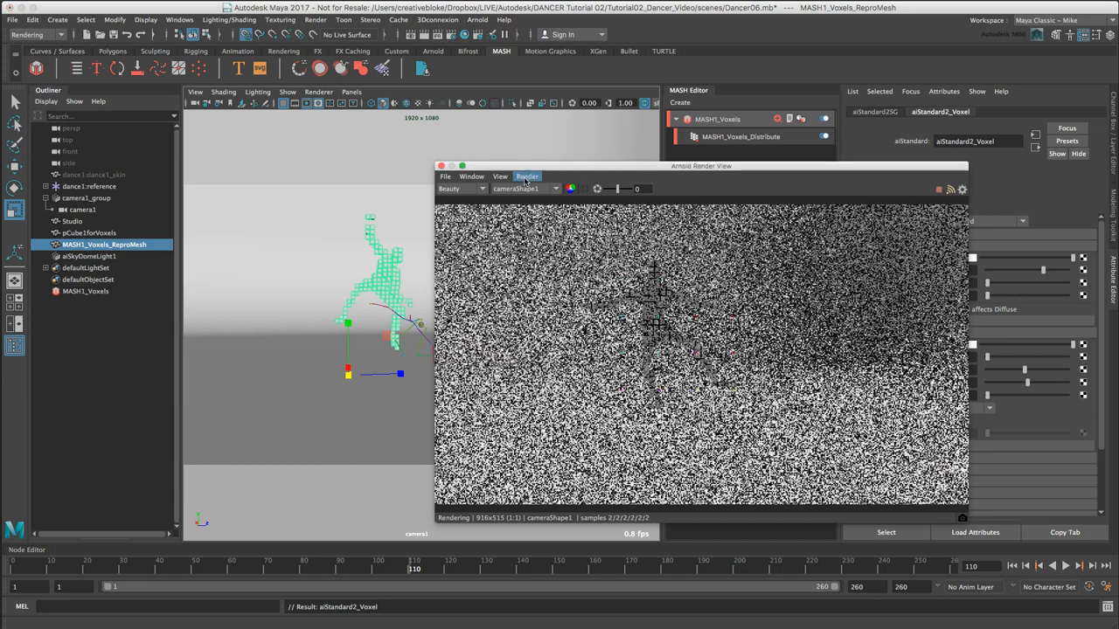
Run Render > Update Full Scene in Arnold RenderView.
left_click(528, 175)
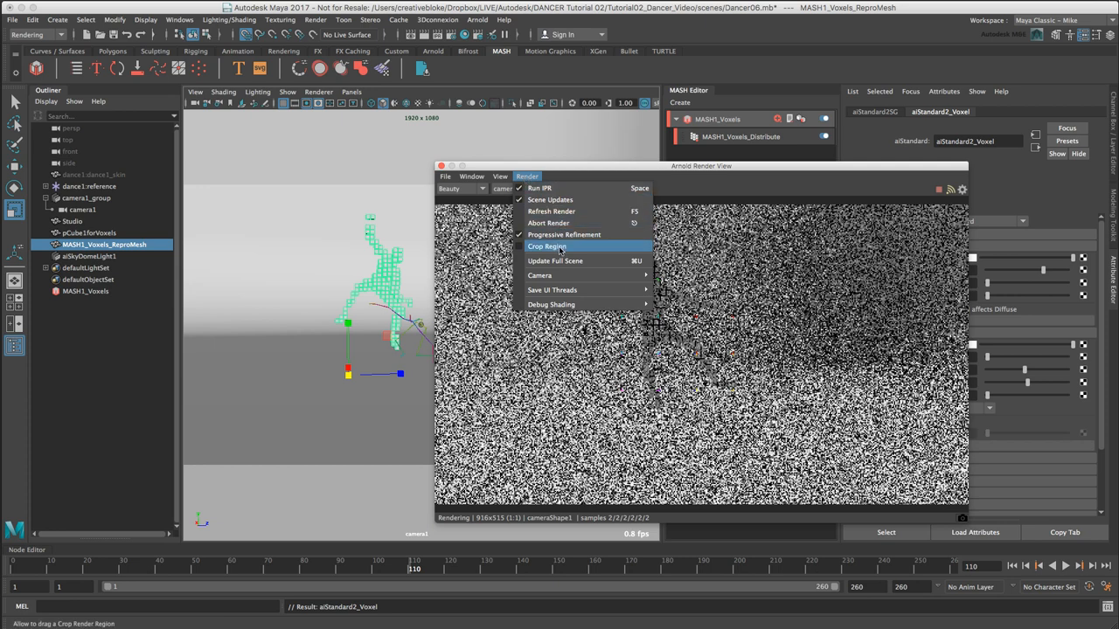
mouse_move(559, 260)
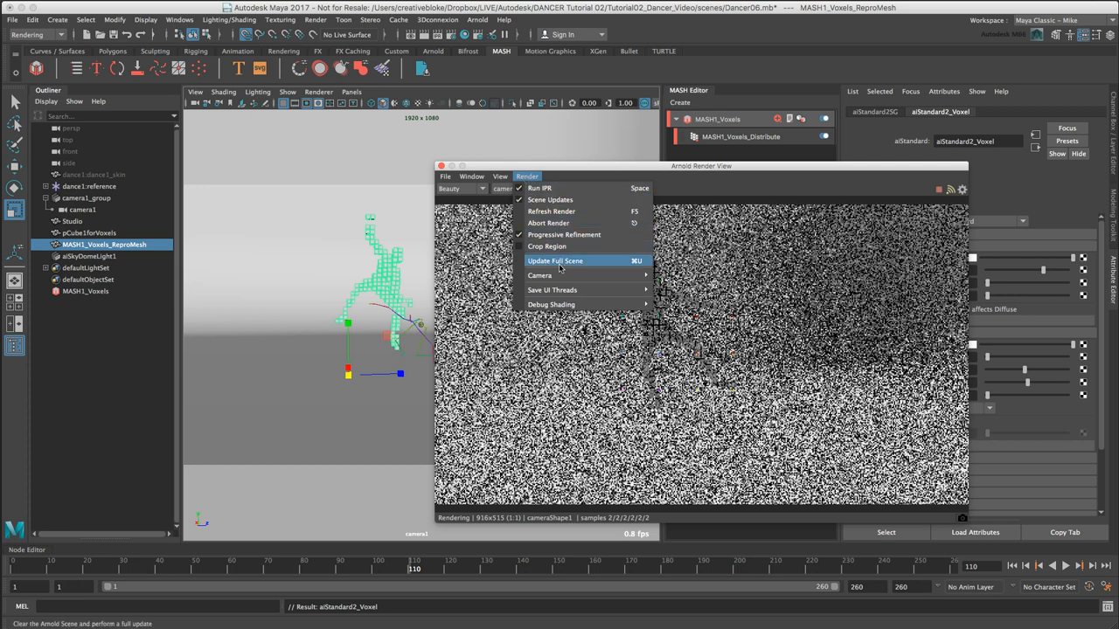
left_click(554, 261)
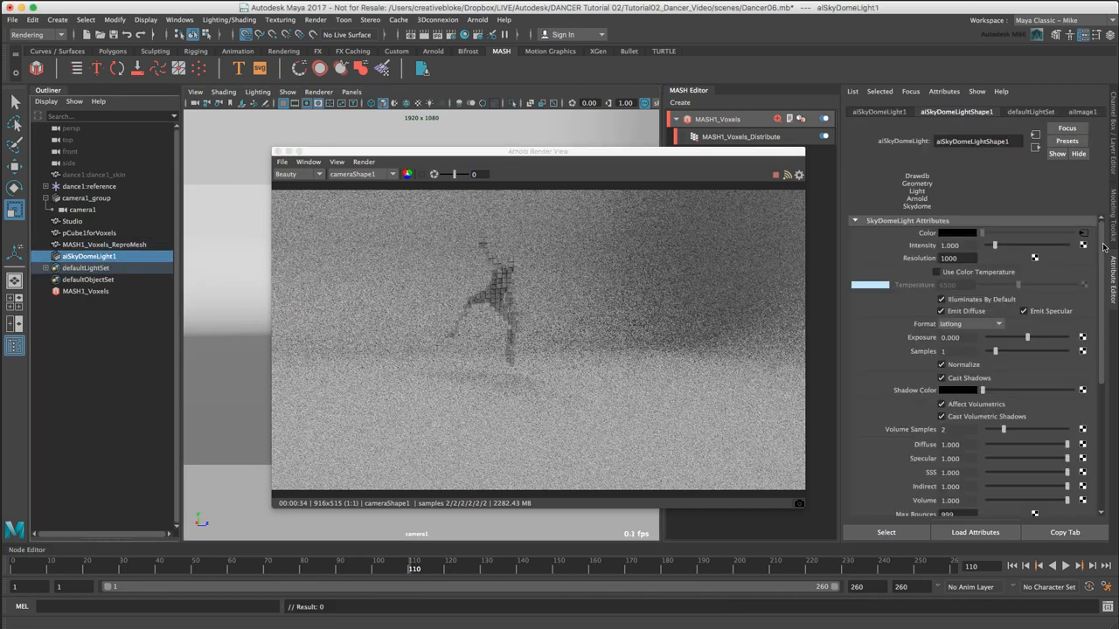
Drag aiSkyDomeLight1's Intensity slider up, then enter 1.500 in the field.
left_click_drag(993, 244, 996, 244)
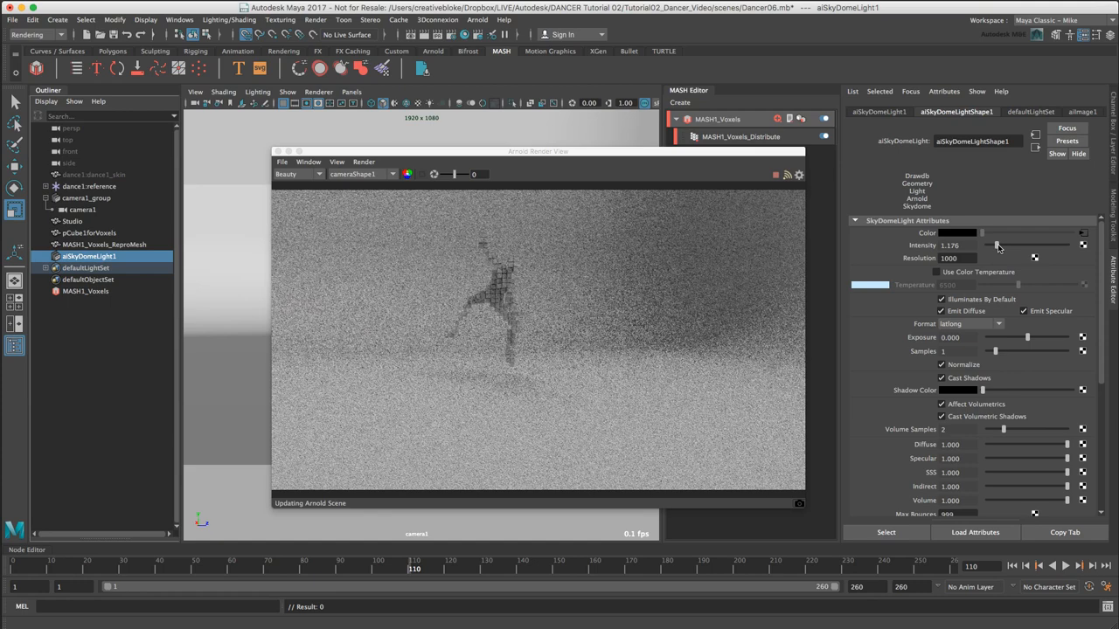
left_click_drag(996, 244, 1014, 244)
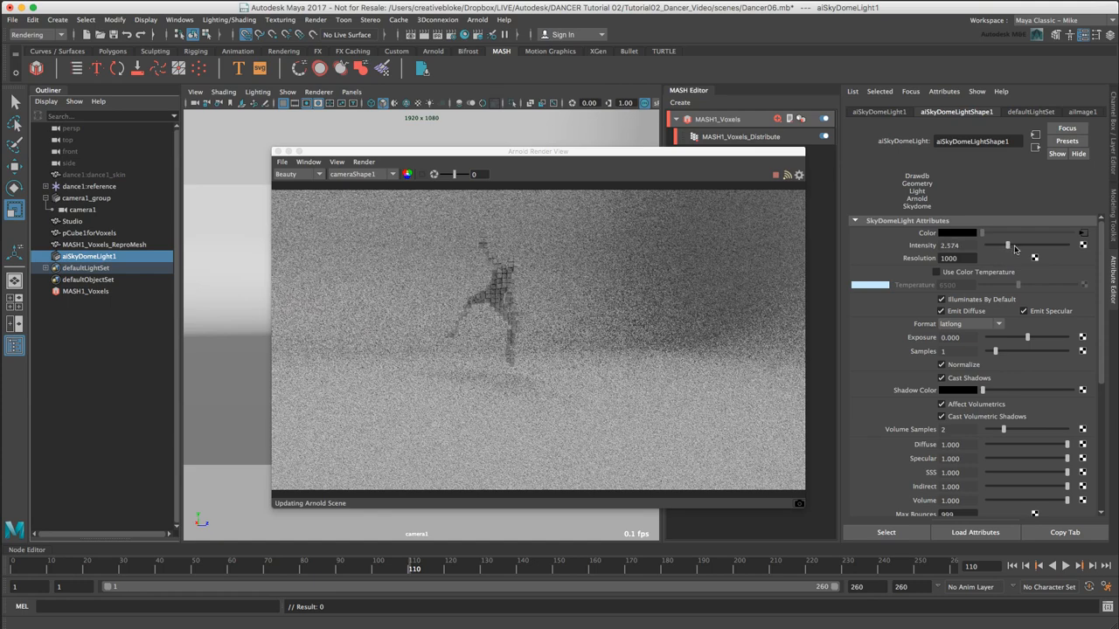
left_click_drag(1000, 244, 1014, 245)
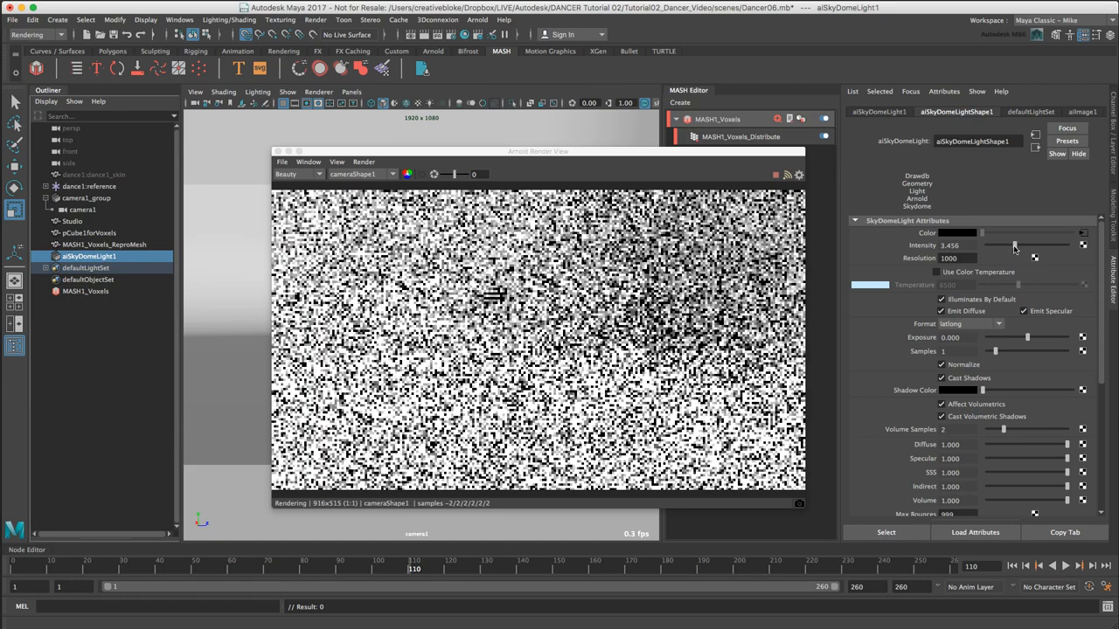
left_click_drag(1035, 245, 1003, 245)
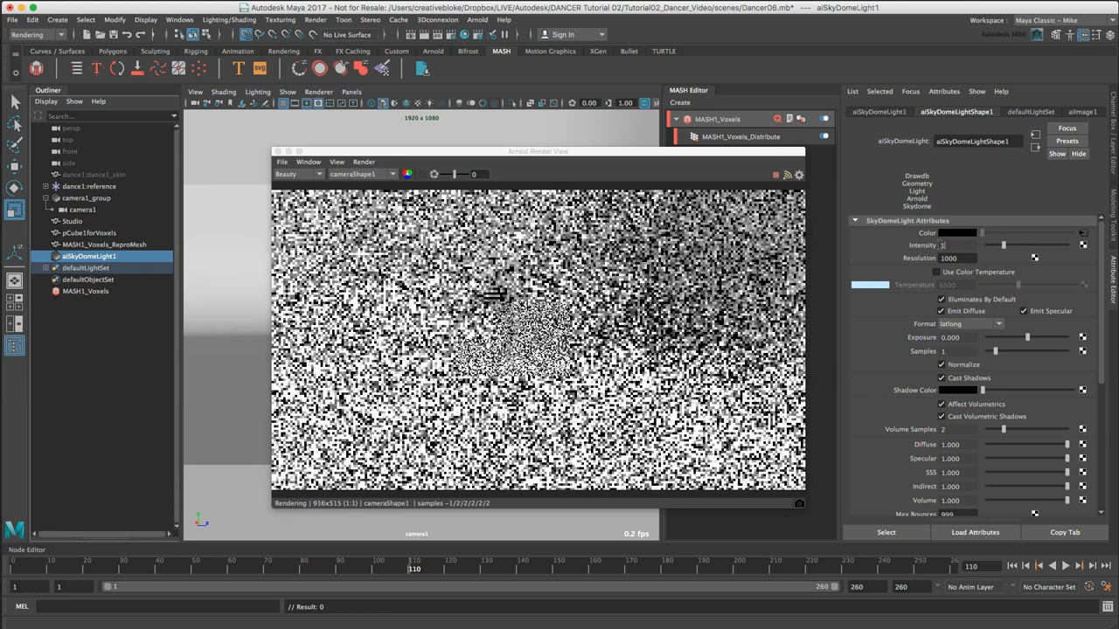
type("1.500")
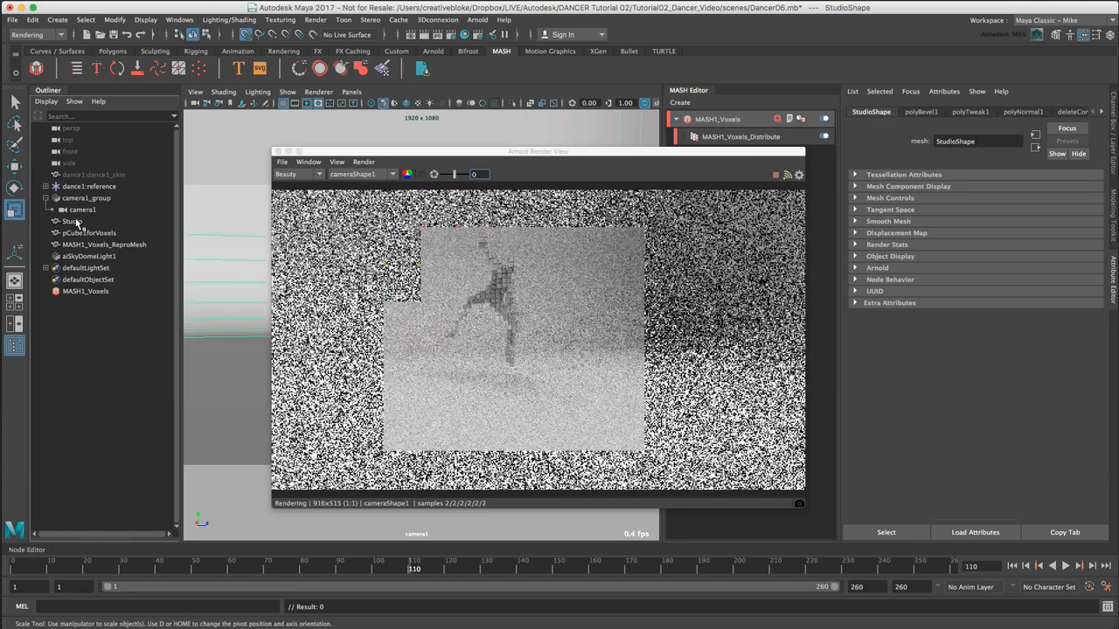
Graph the Studio backdrop's network and show the aiStandard1_Studio material attributes via its aiStandard1SG node.
left_click(72, 220)
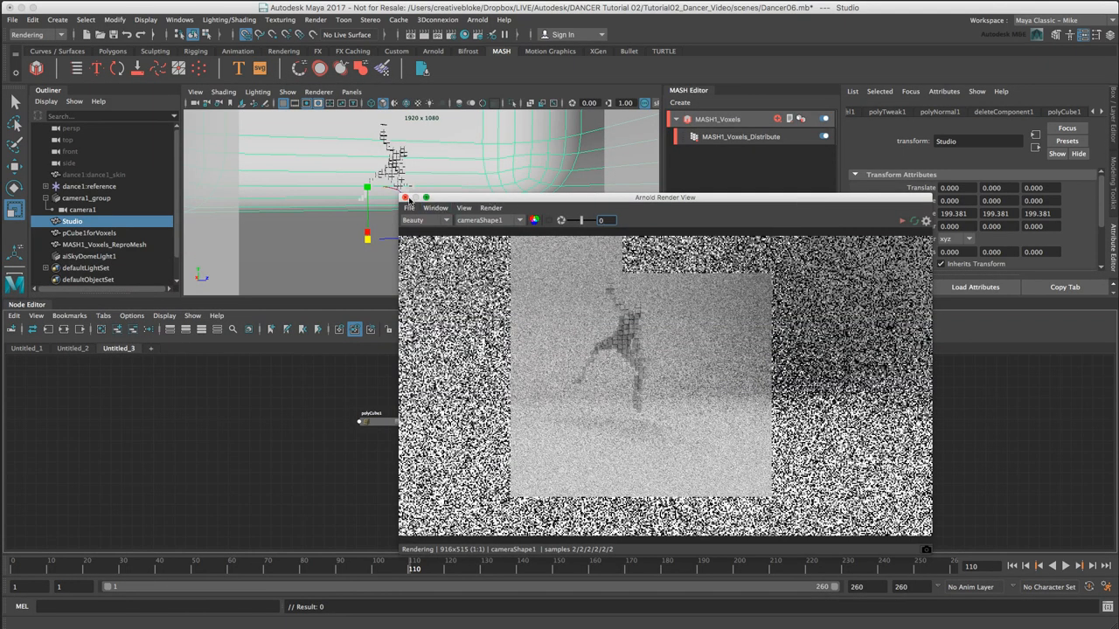
left_click(406, 197)
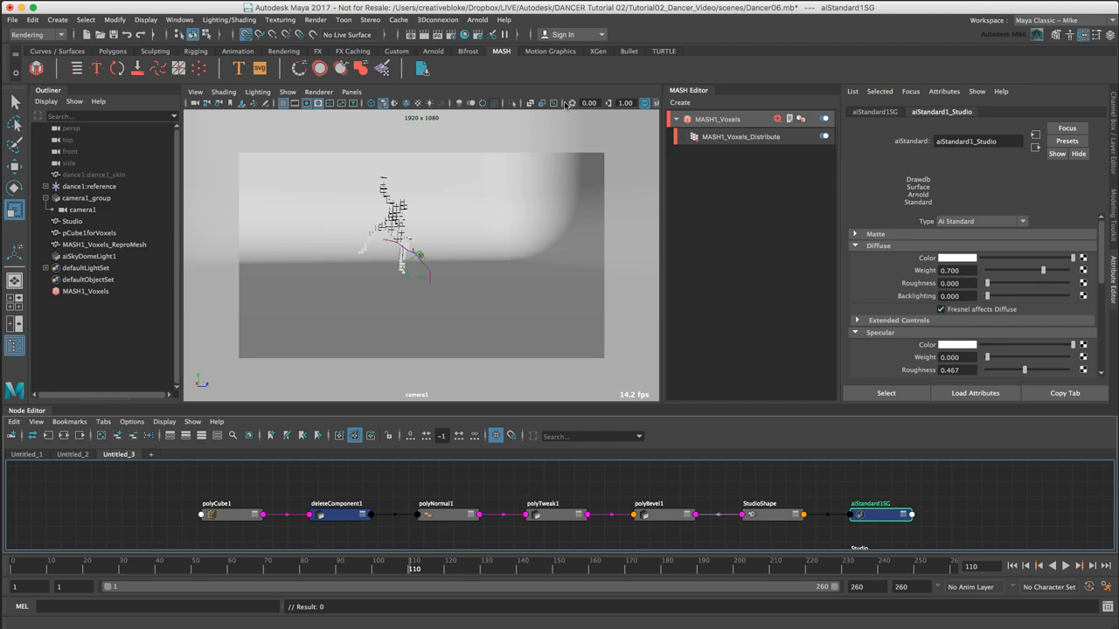
left_click(493, 35)
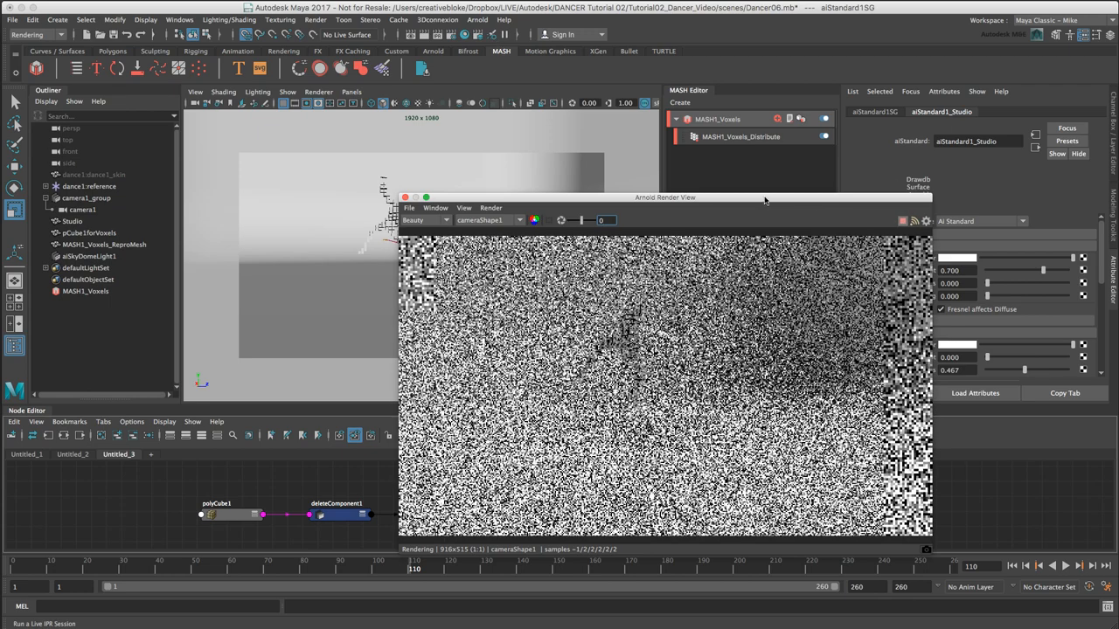
Place Arnold RenderView beside the material settings and adjust its View display while the crop region renders.
left_click_drag(664, 195, 598, 180)
type("0.450")
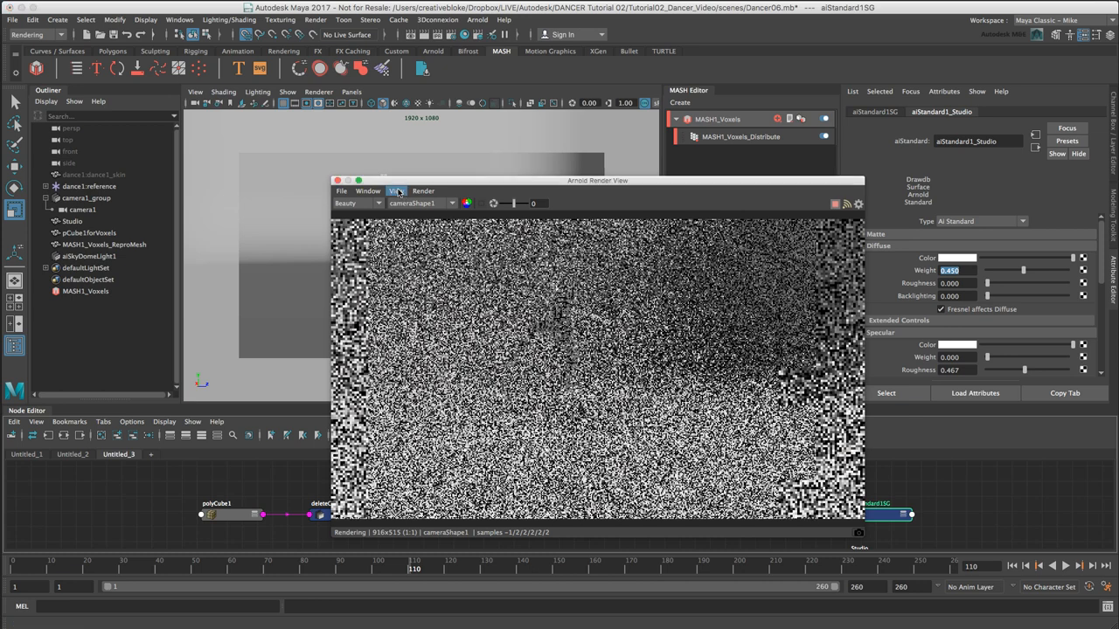
left_click(395, 191)
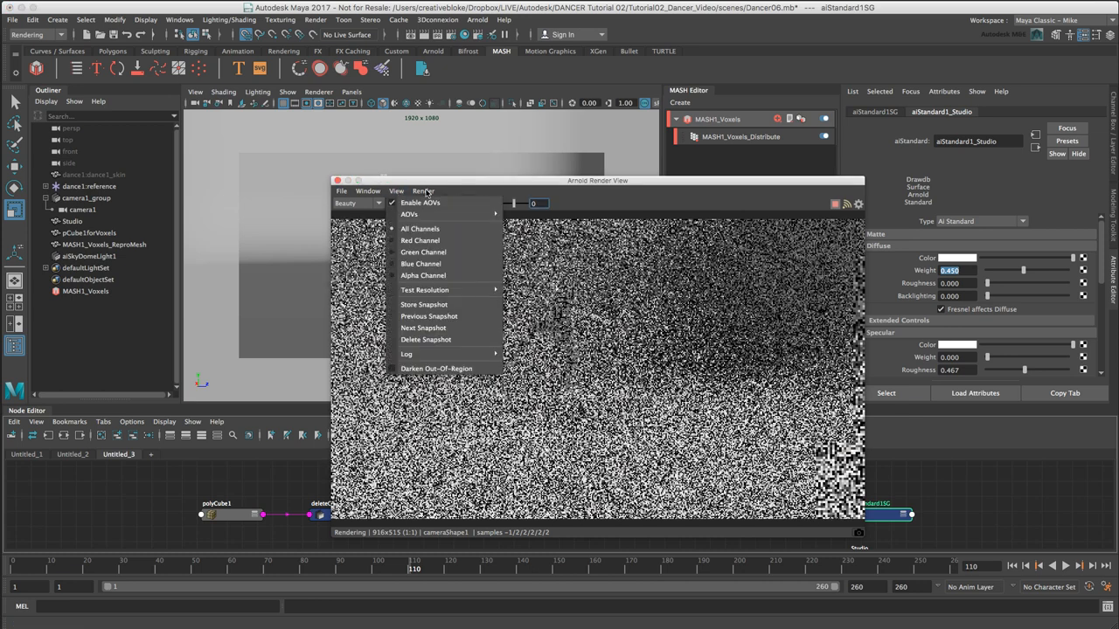
left_click(423, 191)
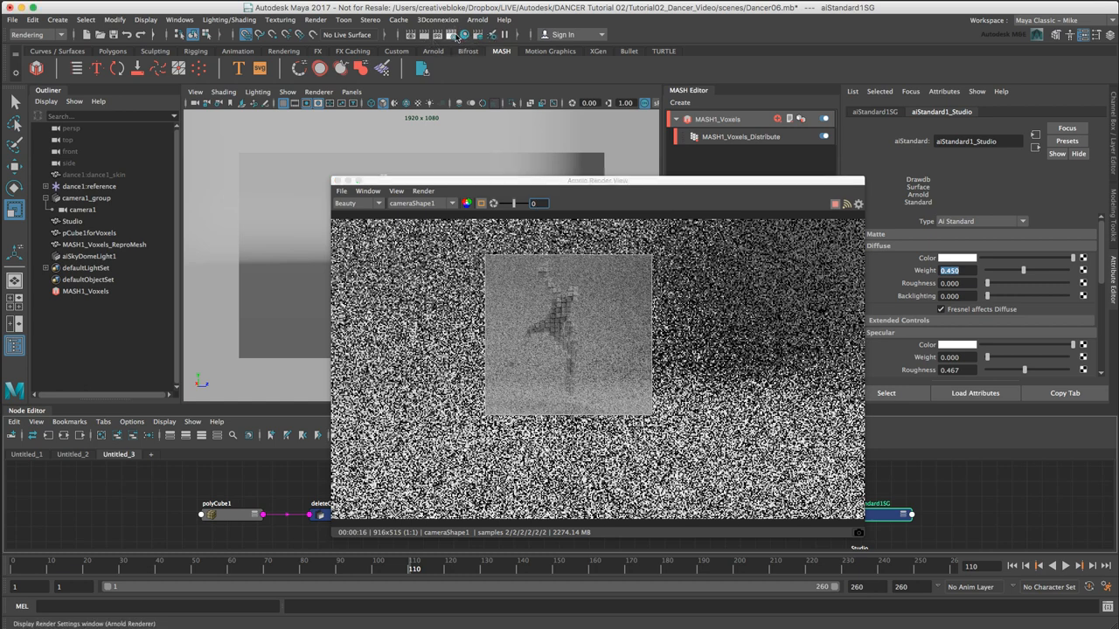
Increase Camera (AA) samples under Render Settings > Arnold Renderer > Sampling to clean up the noisy preview.
left_click(453, 35)
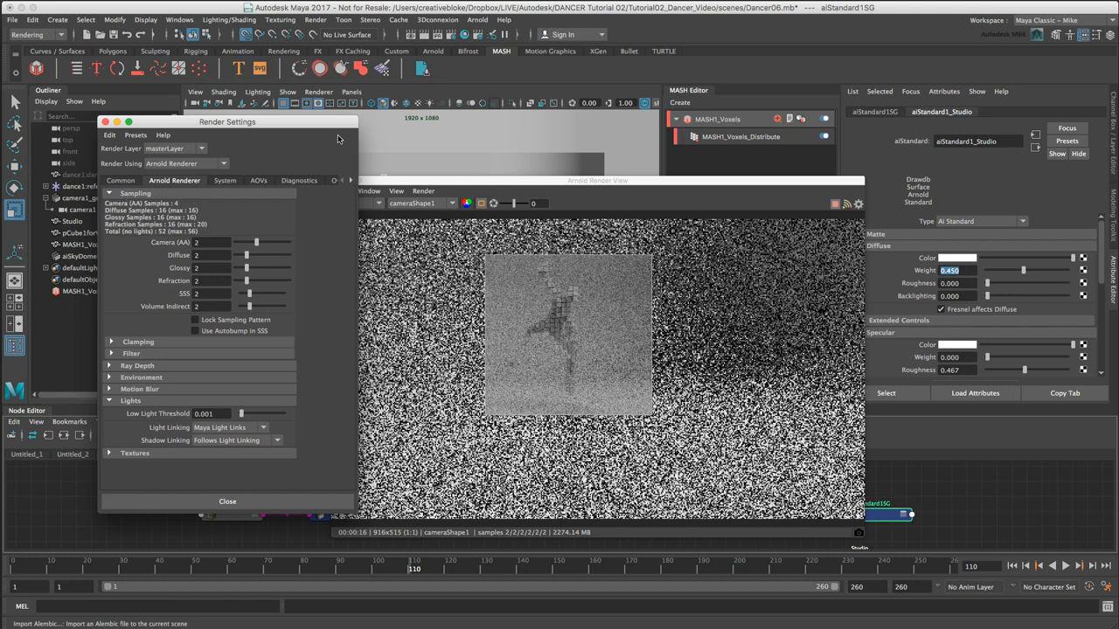
left_click(196, 241)
type("4")
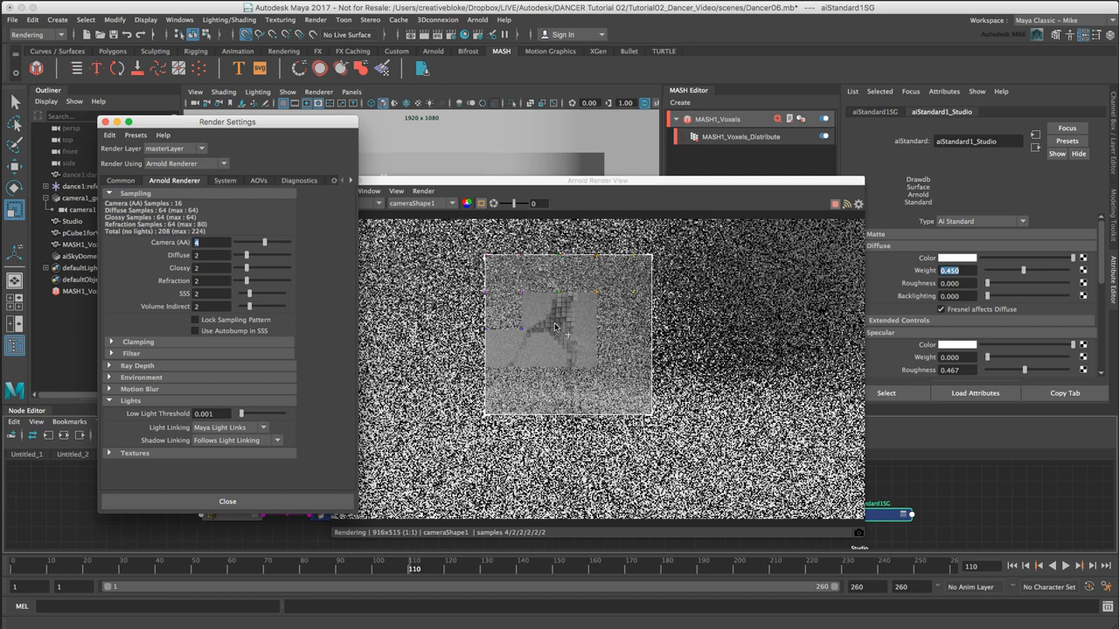
mouse_move(566, 322)
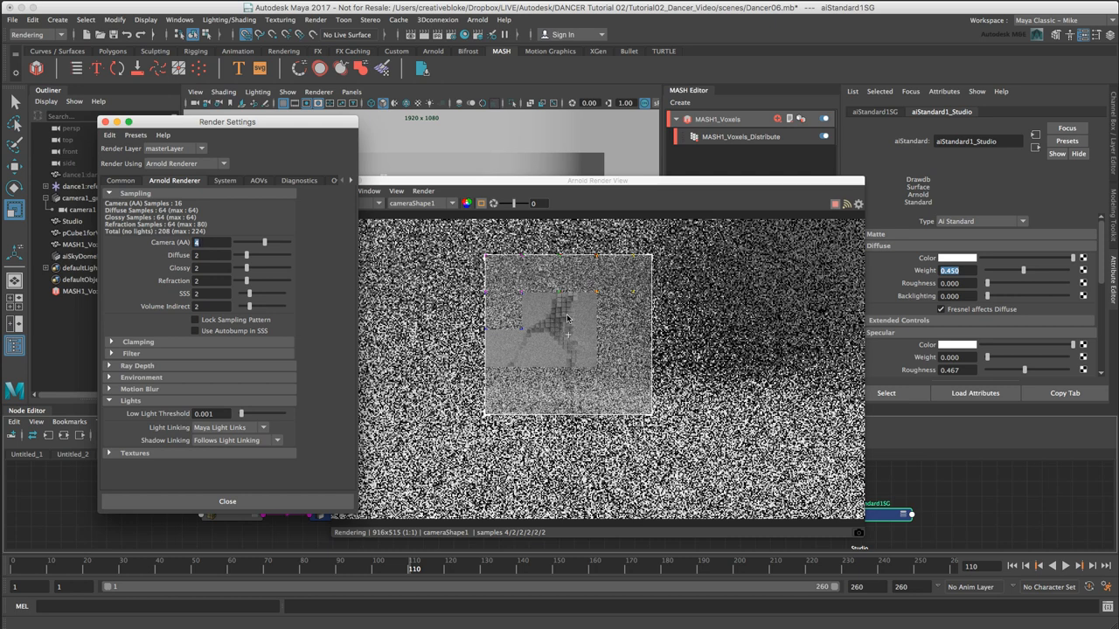